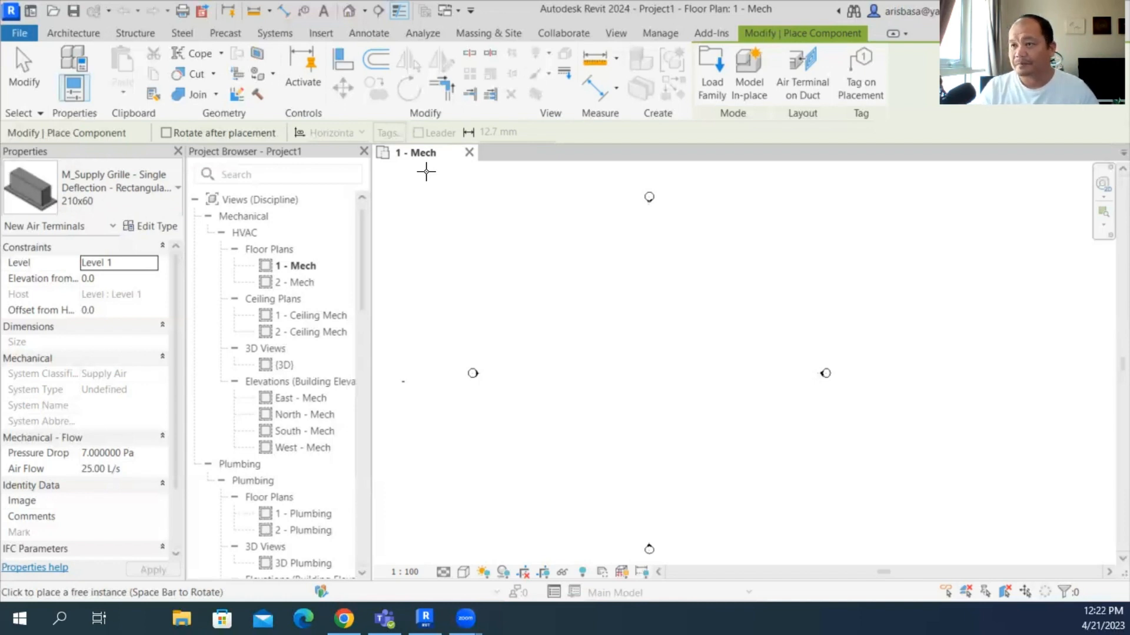
{"action": "mouse_move", "coordinate": [467, 121]}
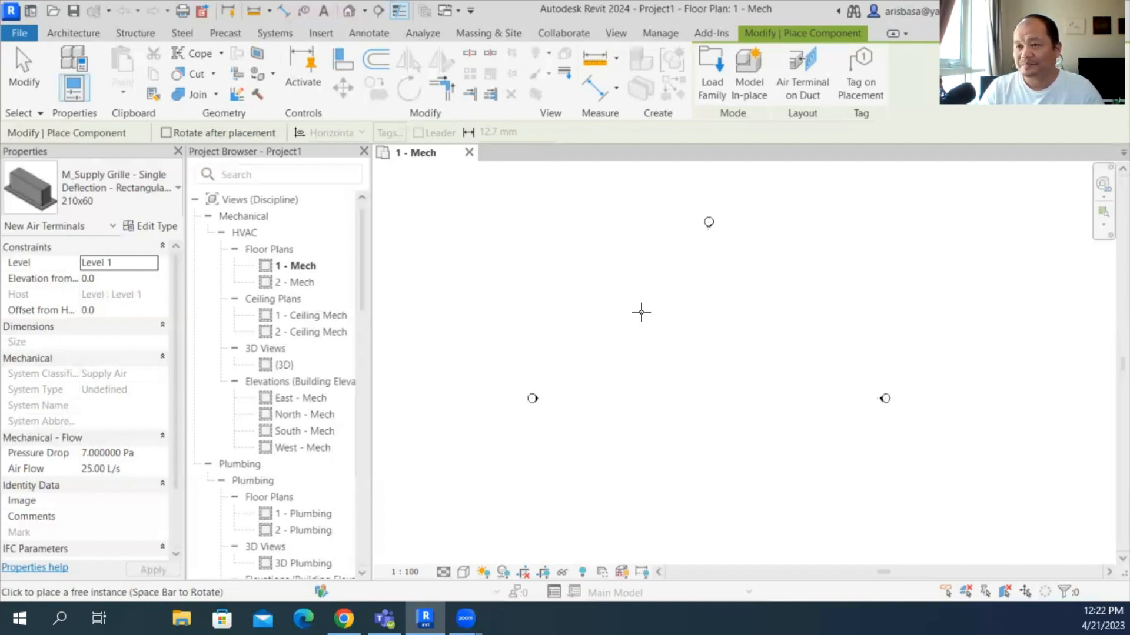
{"action": "mouse_move", "coordinate": [353, 386]}
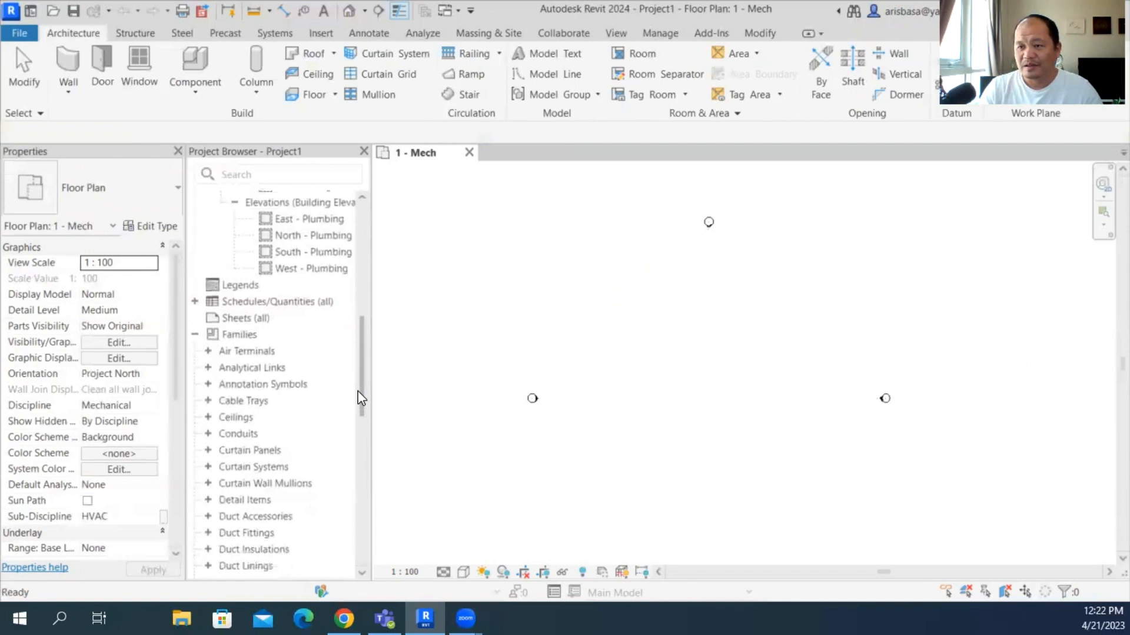
{"action": "scroll", "scroll_direction": "down", "scroll_amount": 3}
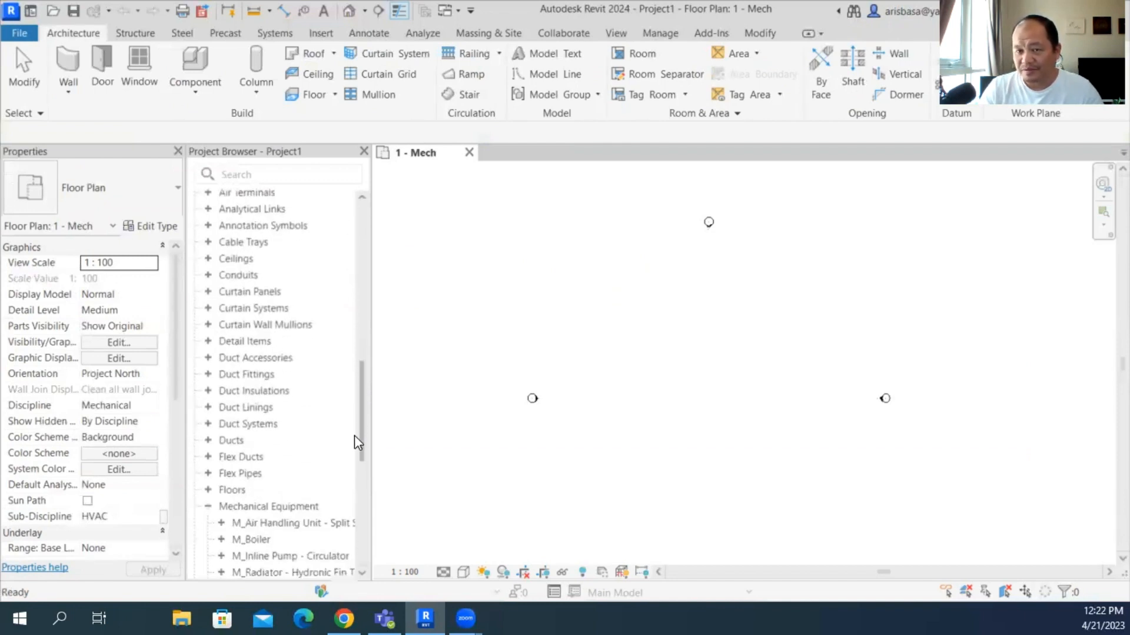
{"action": "scroll", "scroll_direction": "down", "scroll_amount": 3}
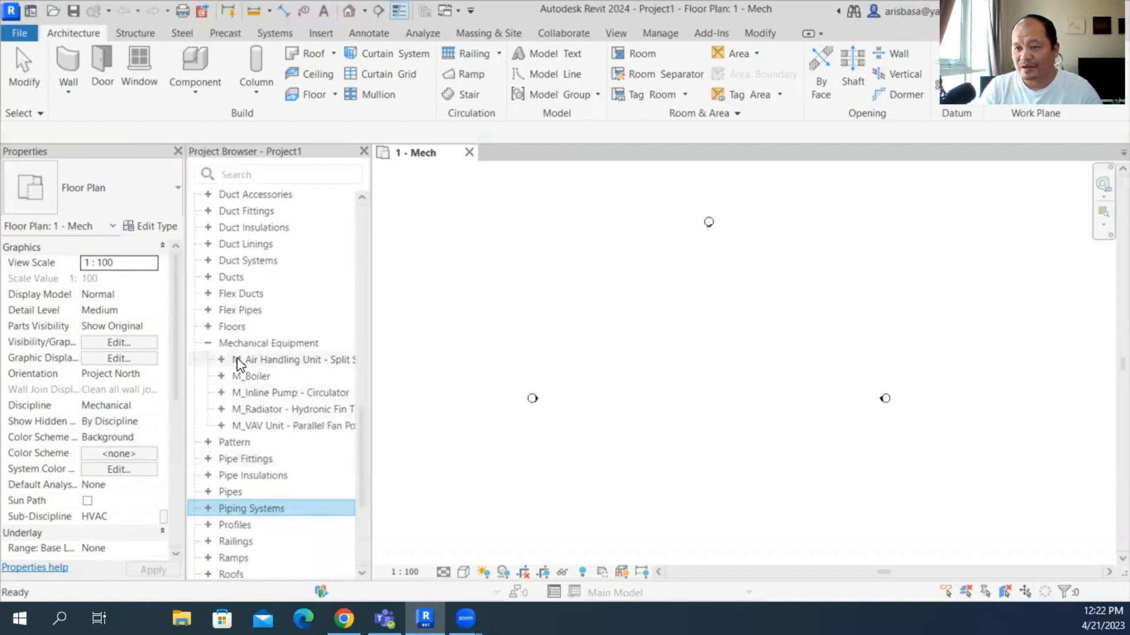
{"action": "mouse_move", "coordinate": [245, 380]}
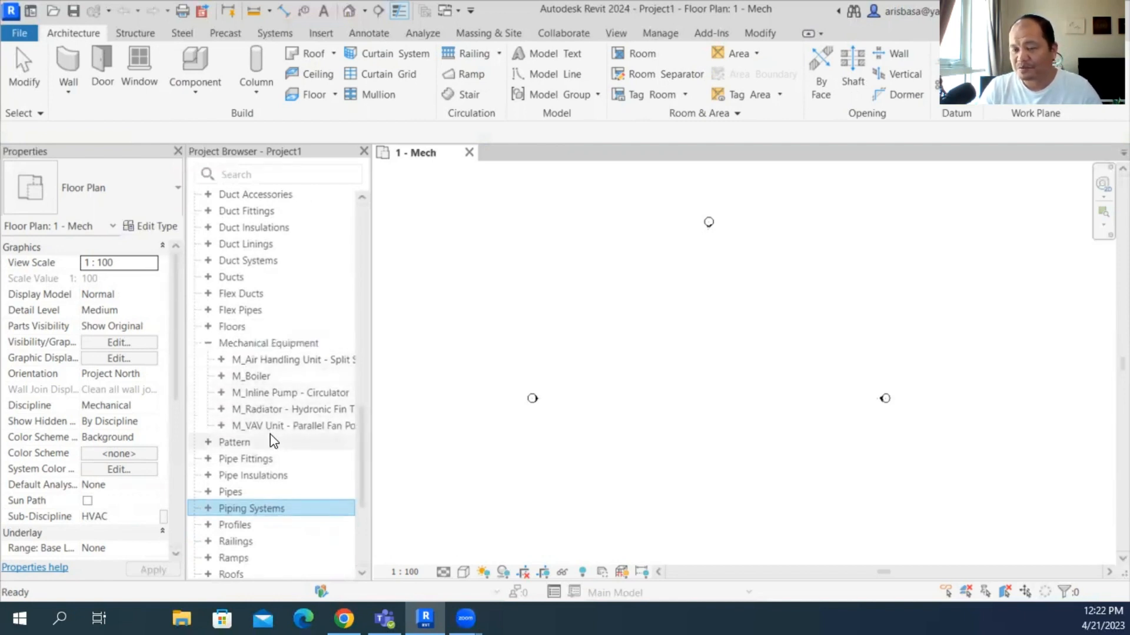
{"action": "mouse_move", "coordinate": [363, 404]}
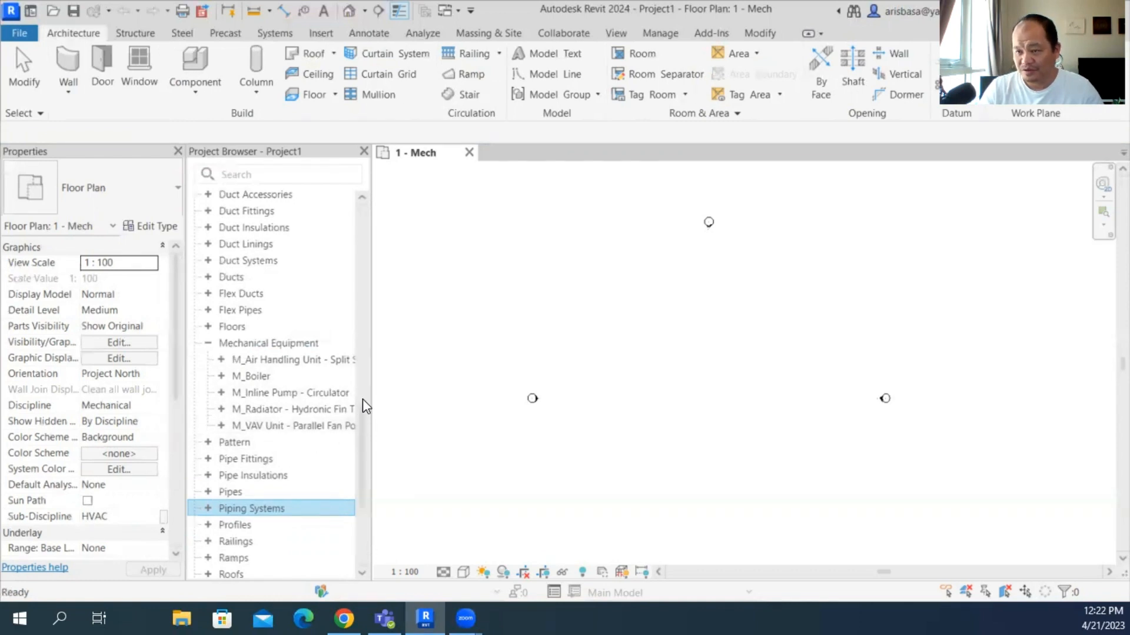
{"action": "left_click", "coordinate": [209, 509]}
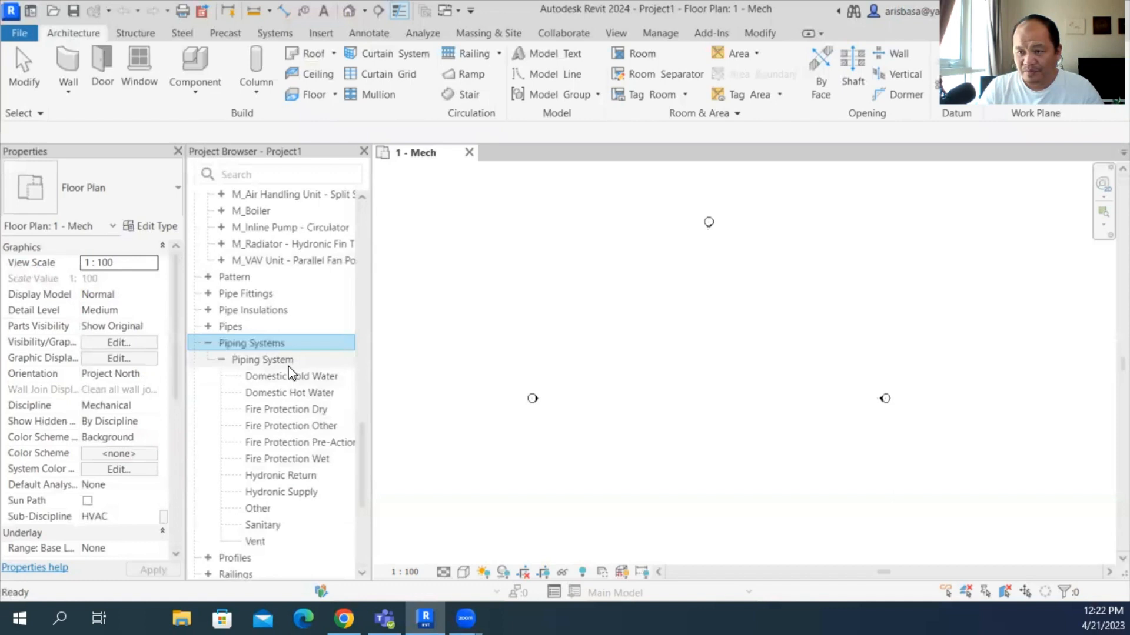
{"action": "mouse_move", "coordinate": [272, 533]}
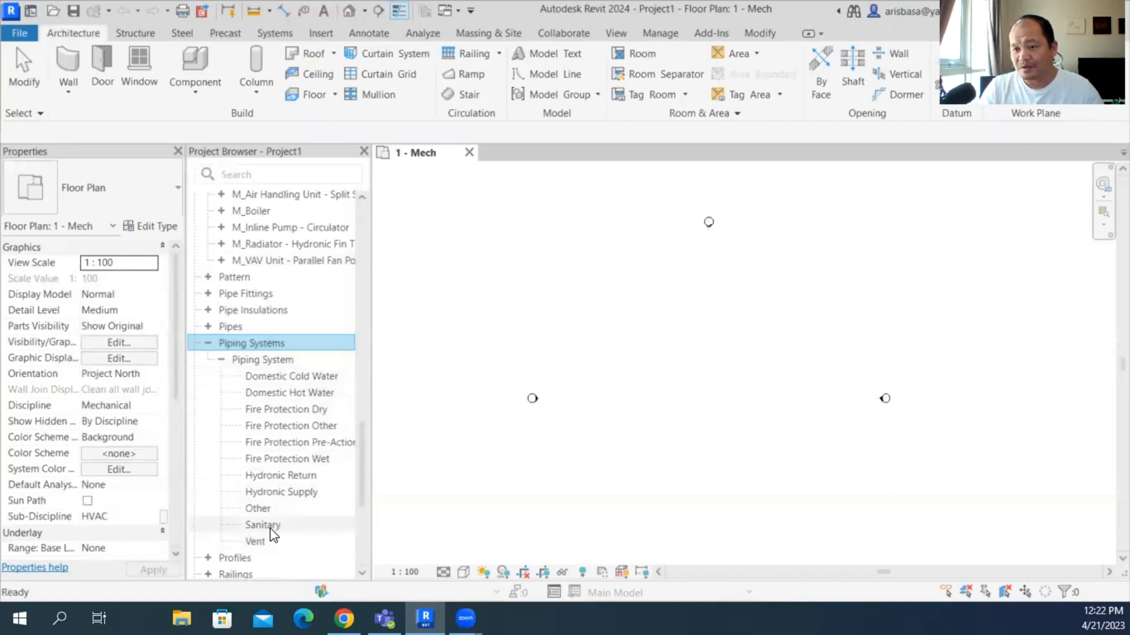
{"action": "left_click", "coordinate": [207, 342]}
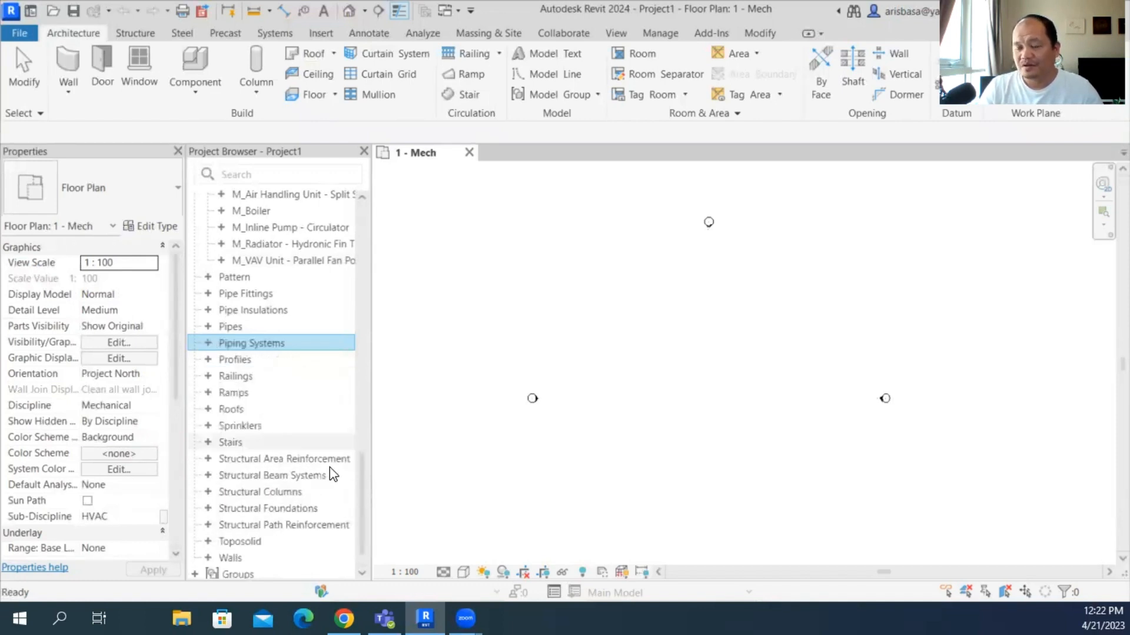
{"action": "scroll", "scroll_direction": "down", "scroll_amount": 3}
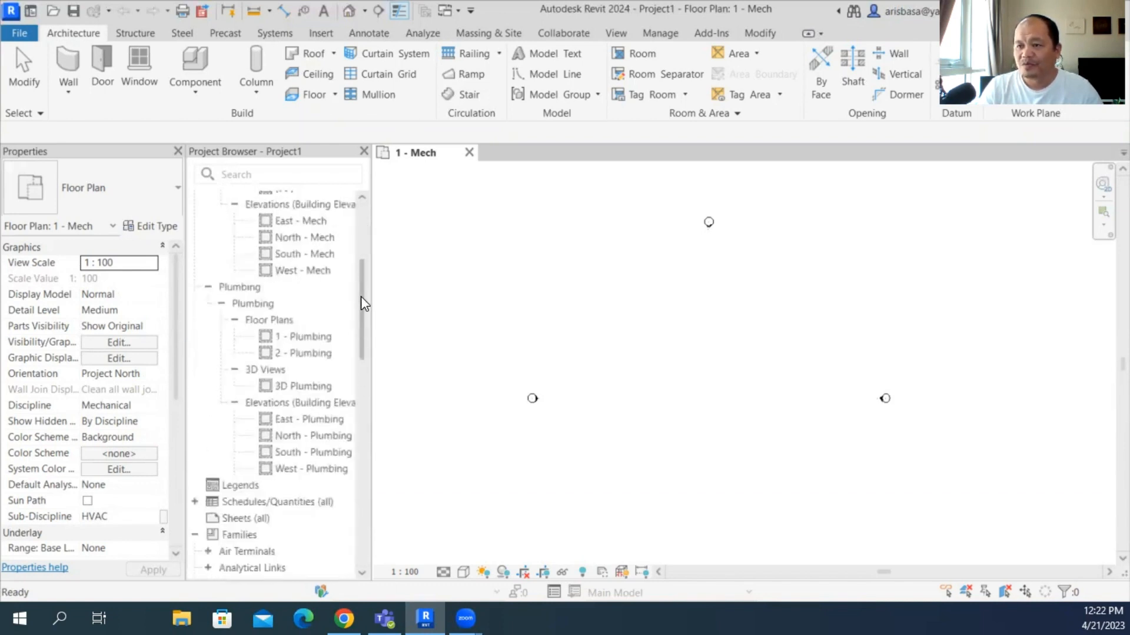
{"action": "scroll", "scroll_direction": "up", "scroll_amount": 3}
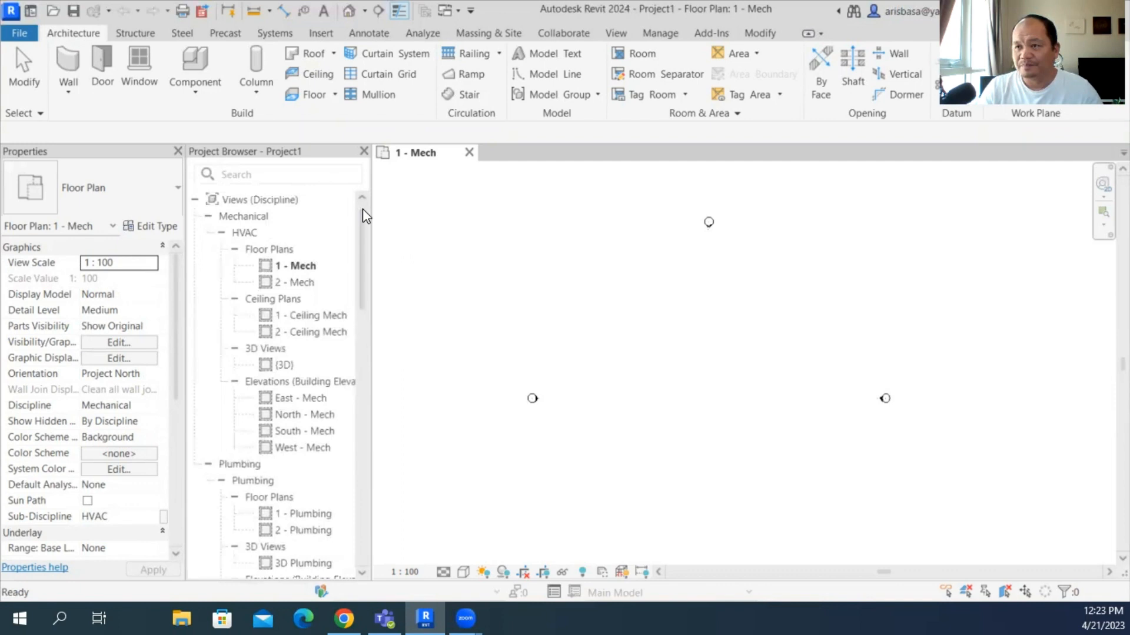
{"action": "scroll", "scroll_direction": "down", "scroll_amount": 3}
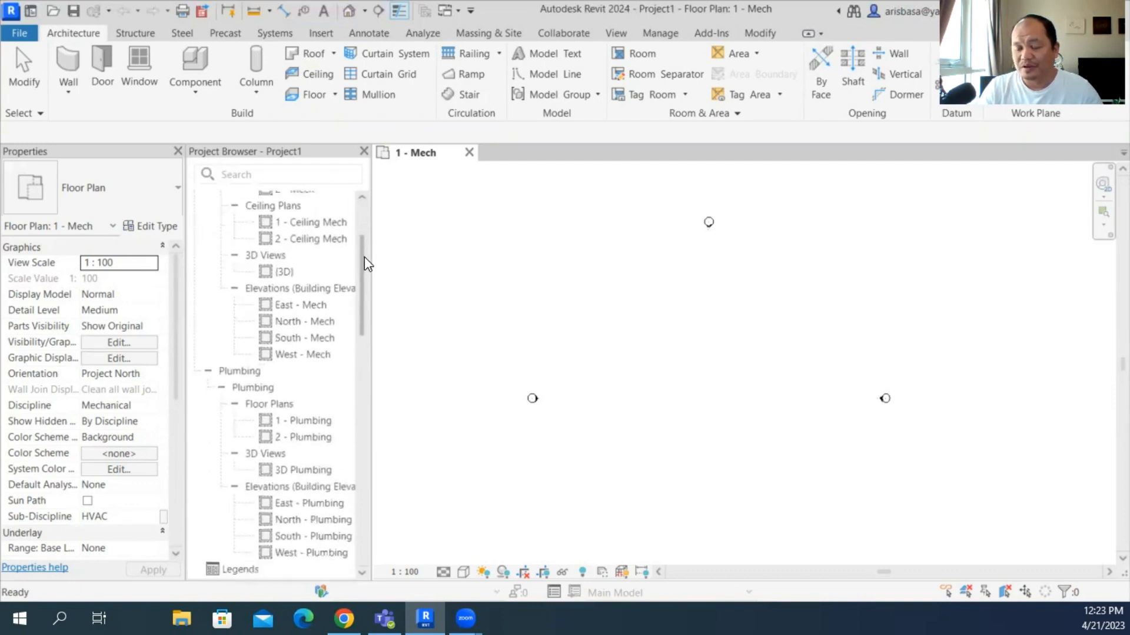
{"action": "scroll", "scroll_direction": "down", "scroll_amount": 3}
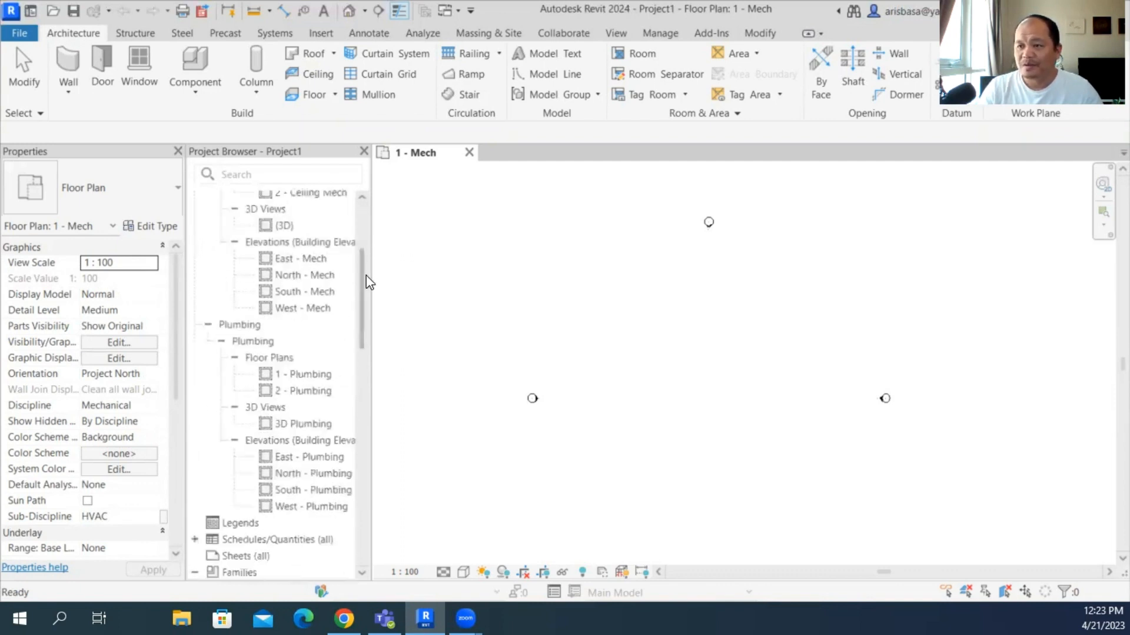
{"action": "scroll", "scroll_direction": "up", "scroll_amount": 3}
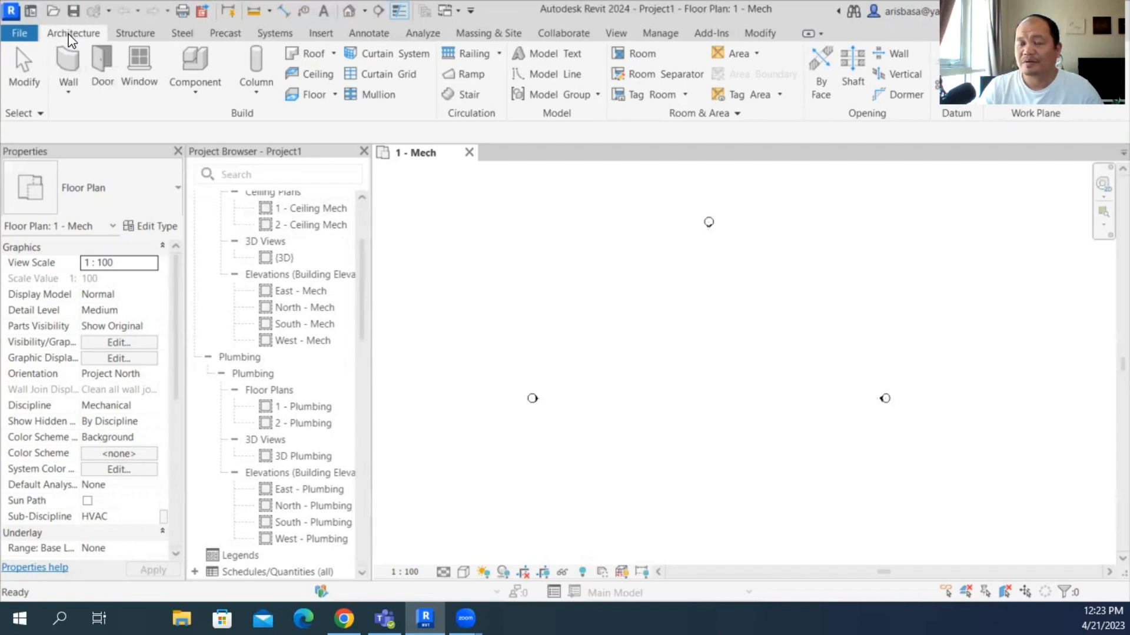
Step: Start component placement and bring up the Load Family dialog
{"action": "left_click", "coordinate": [194, 65]}
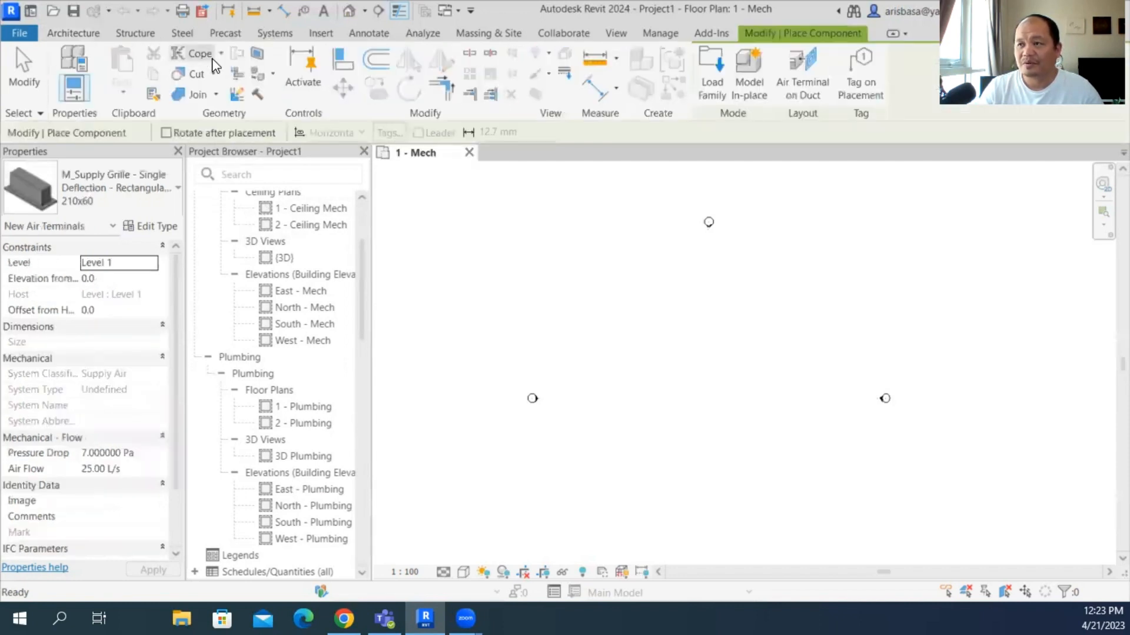
{"action": "mouse_move", "coordinate": [200, 53]}
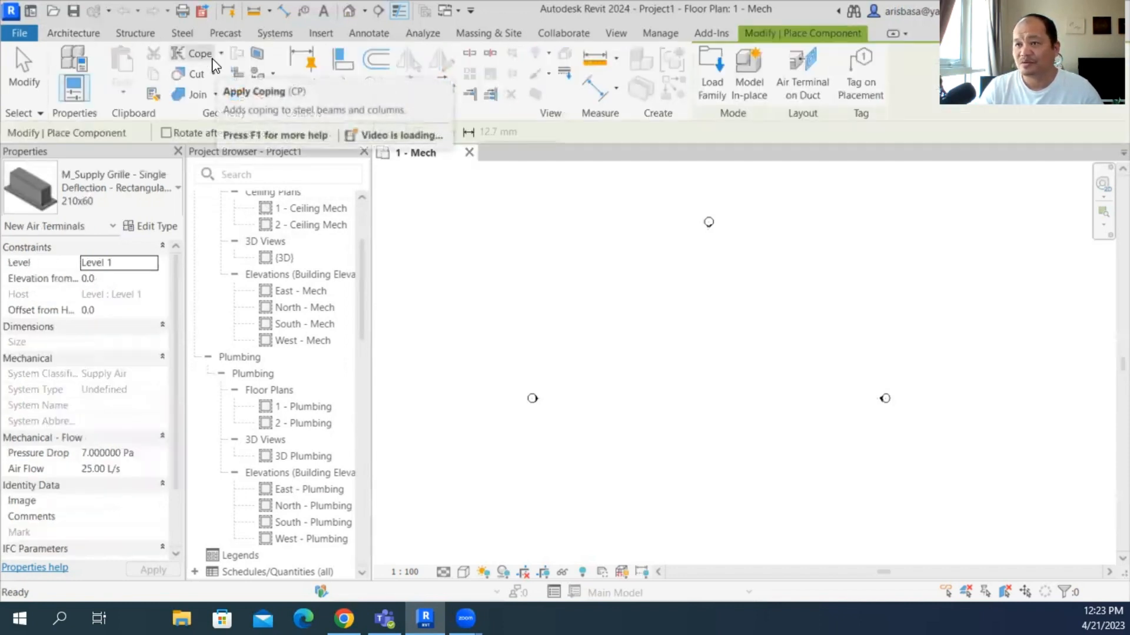
{"action": "mouse_move", "coordinate": [629, 141]}
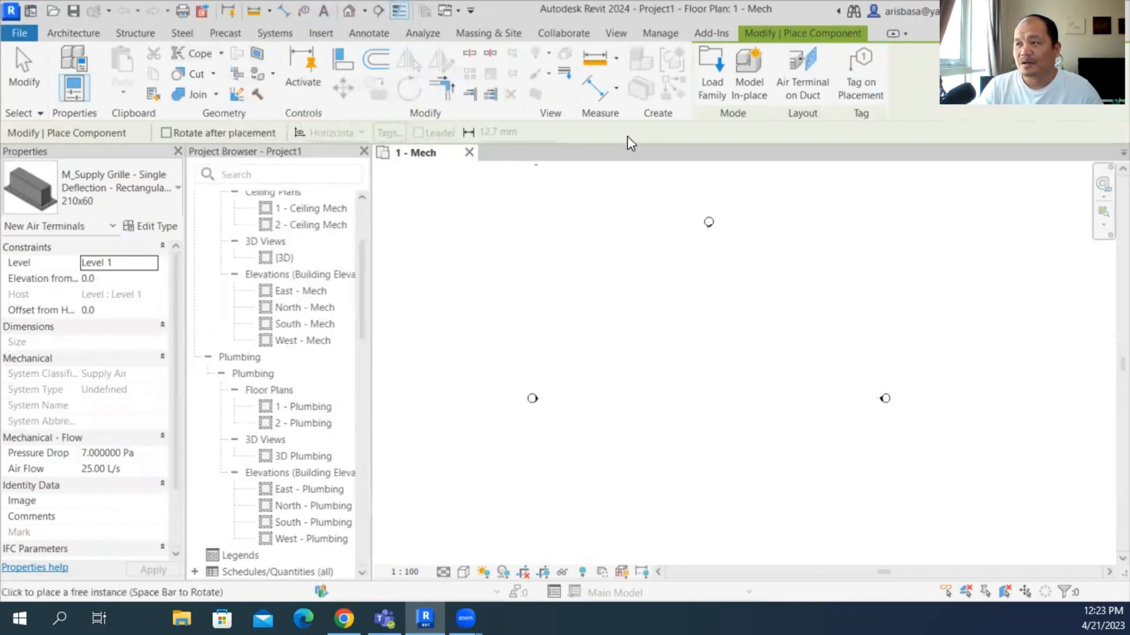
{"action": "key", "text": "Escape"}
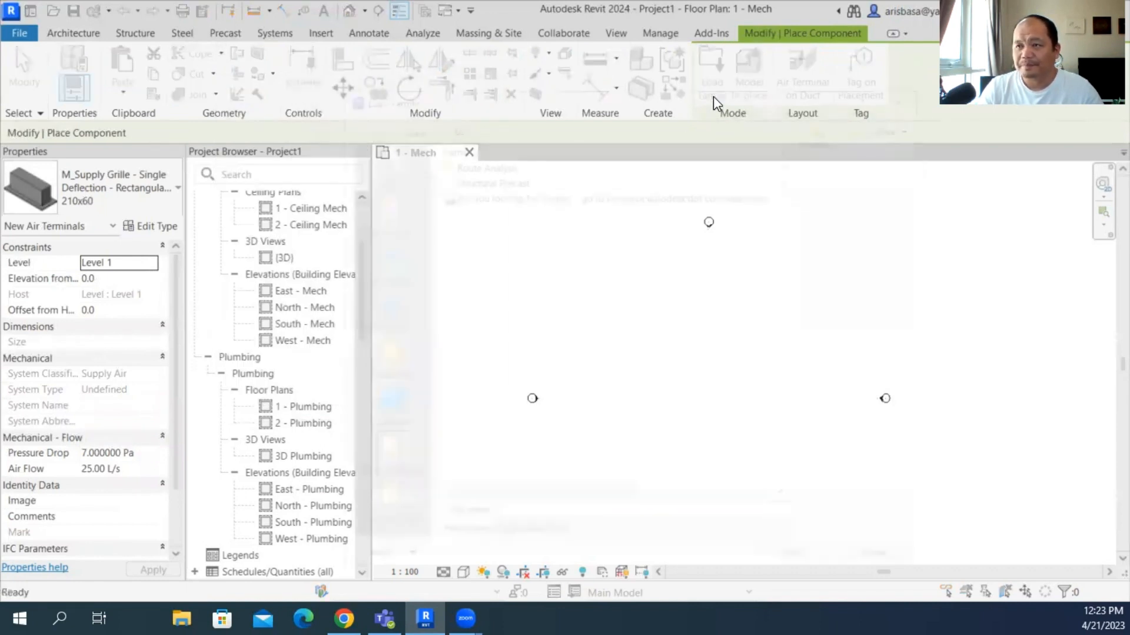
Step: Browse Load Family into C:\ProgramData\Autodesk\RVT 2024\Libraries showing the language folders
{"action": "left_click", "coordinate": [712, 68]}
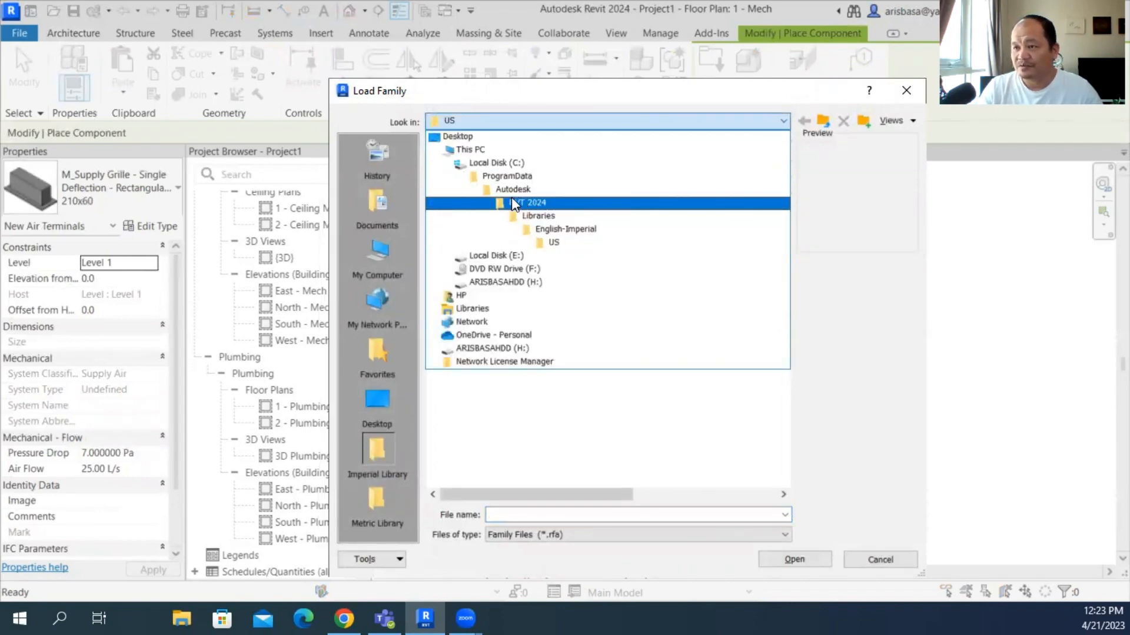
{"action": "left_click", "coordinate": [512, 188]}
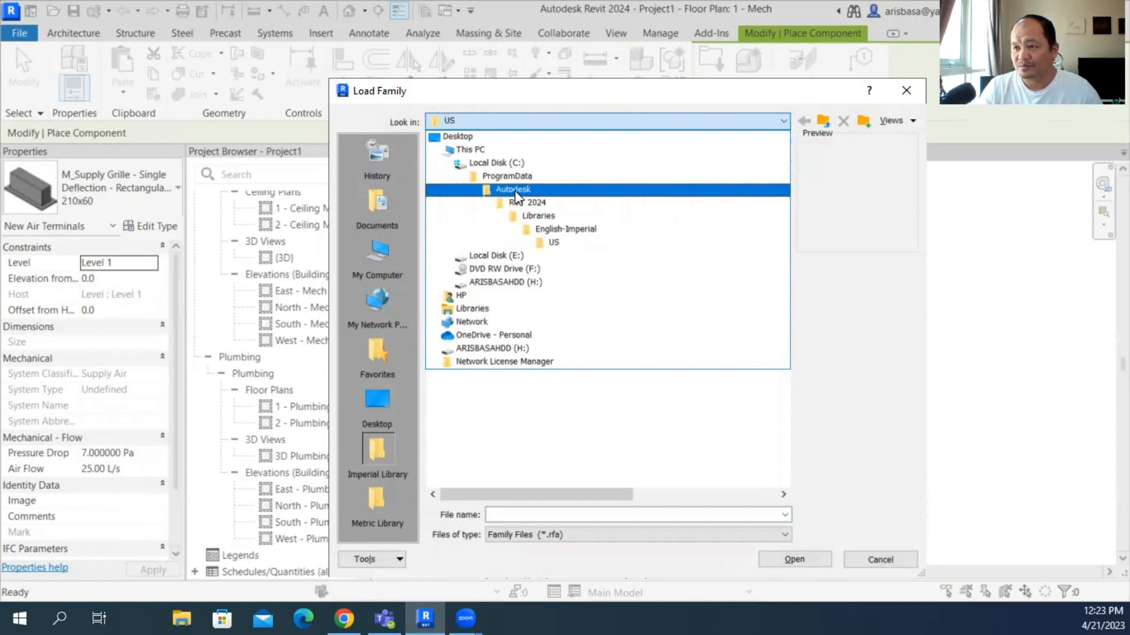
{"action": "left_click", "coordinate": [528, 202]}
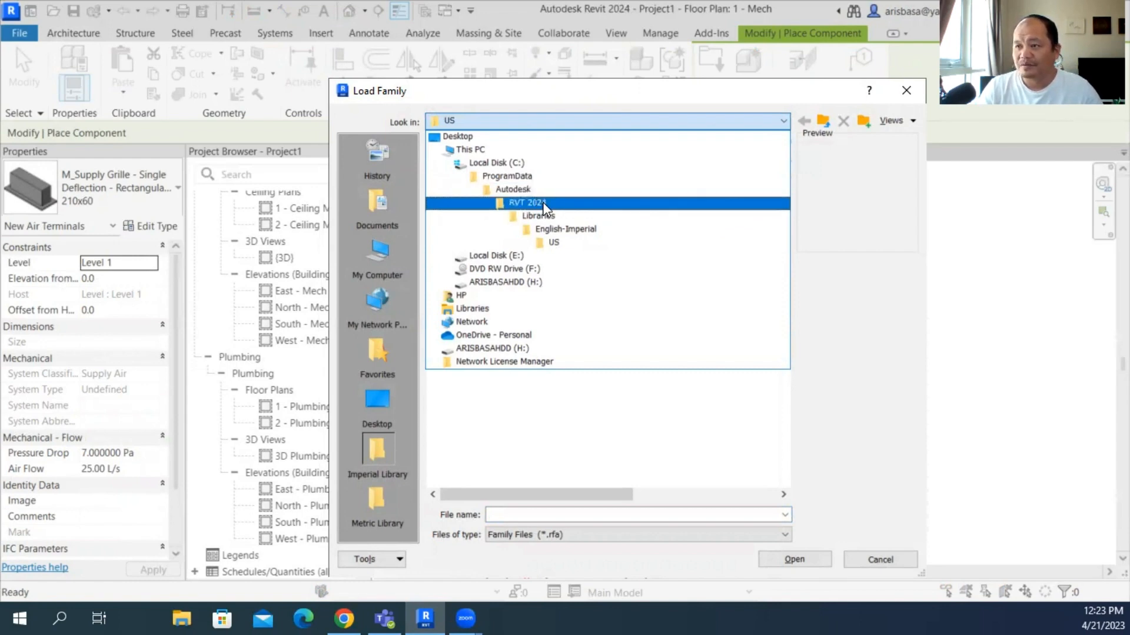
{"action": "left_click", "coordinate": [537, 215]}
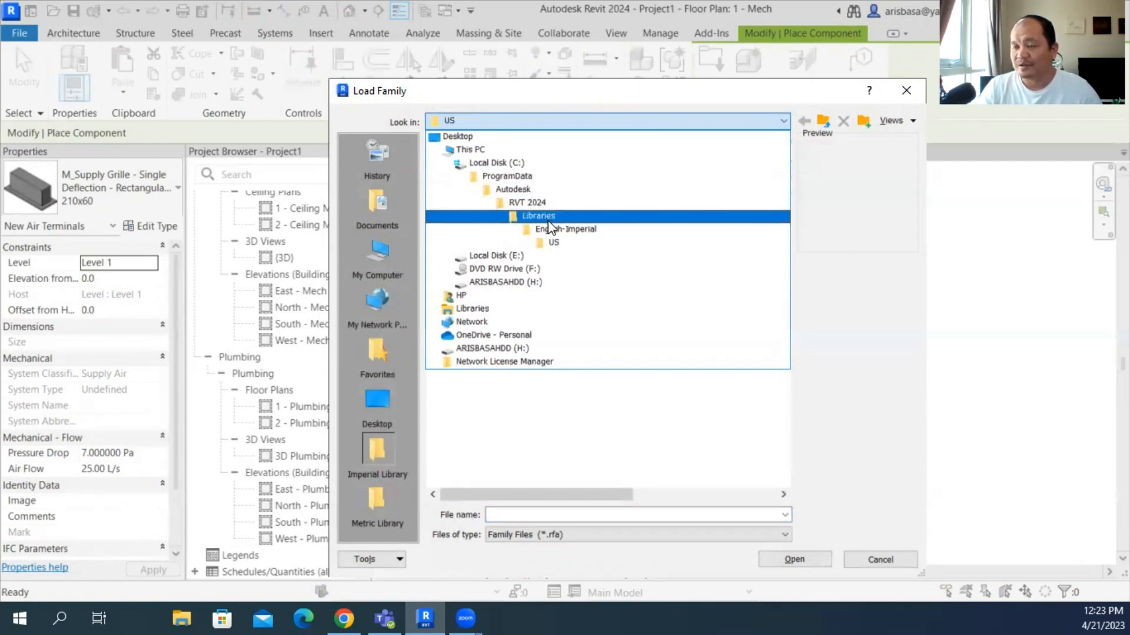
{"action": "left_click", "coordinate": [566, 230]}
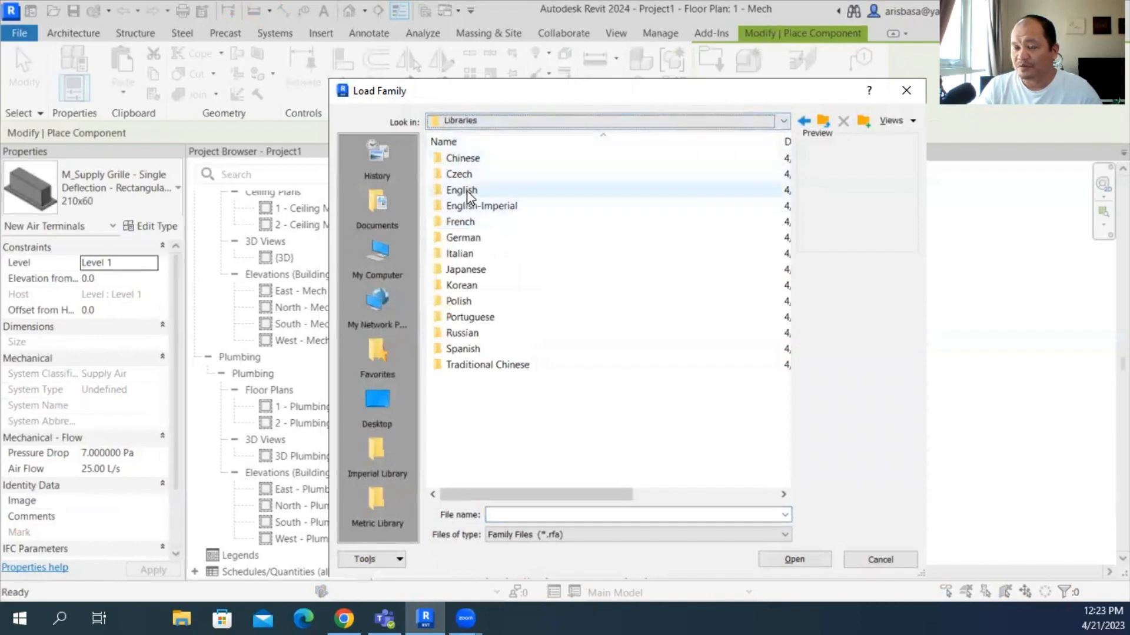
{"action": "mouse_move", "coordinate": [461, 190]}
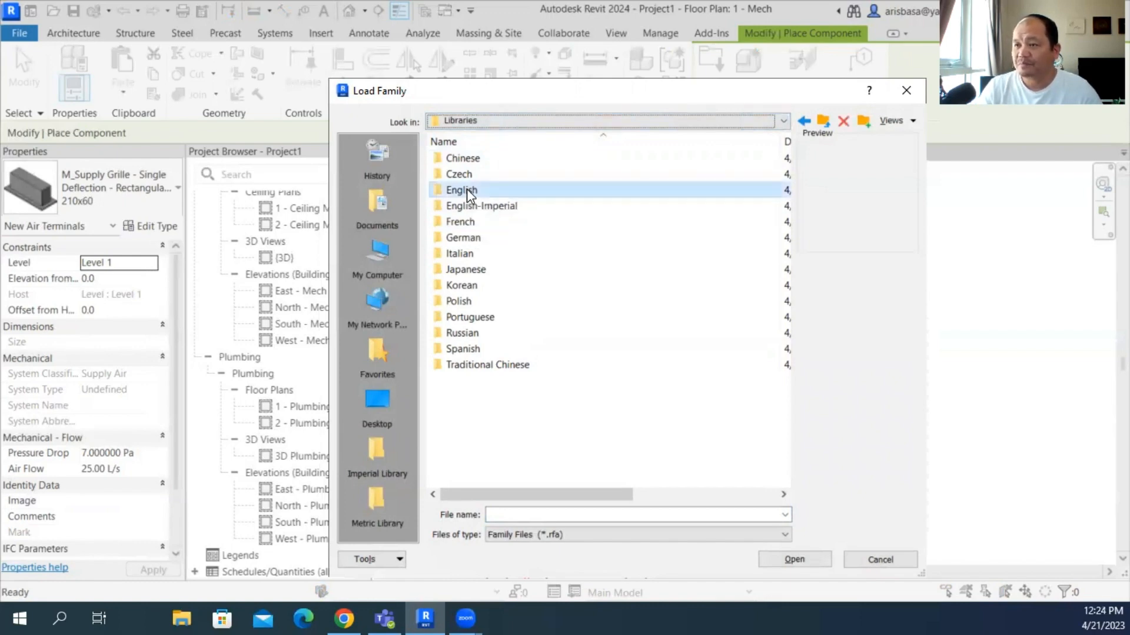
Step: Look inside the RVT 2024 English US folder, then go back up to the Autodesk folder
{"action": "double_click", "coordinate": [461, 189]}
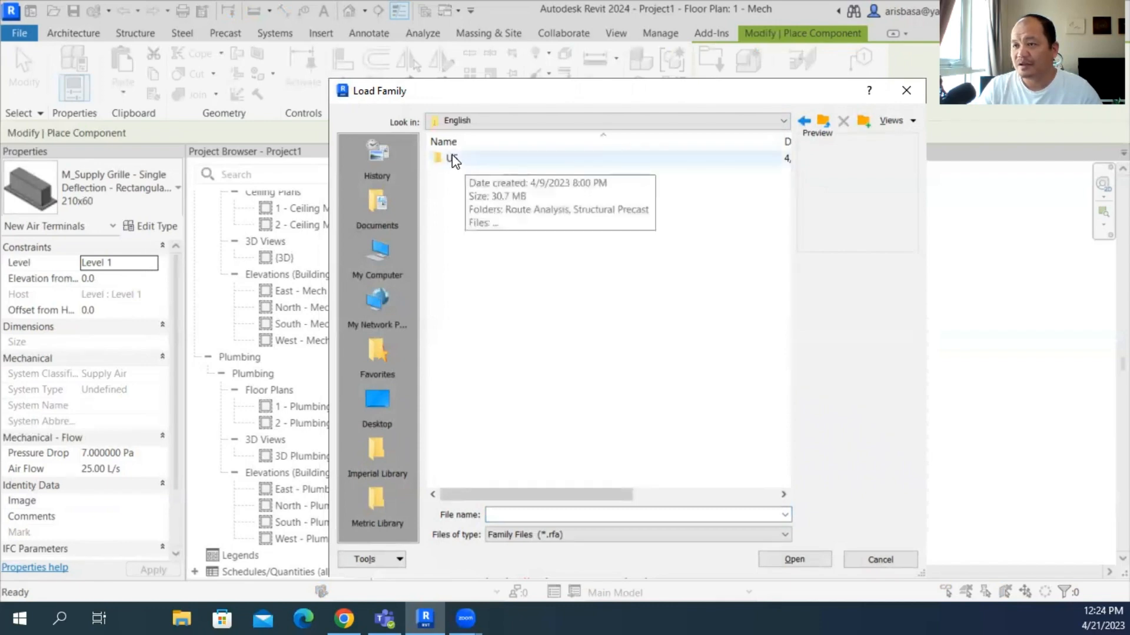
{"action": "double_click", "coordinate": [451, 158]}
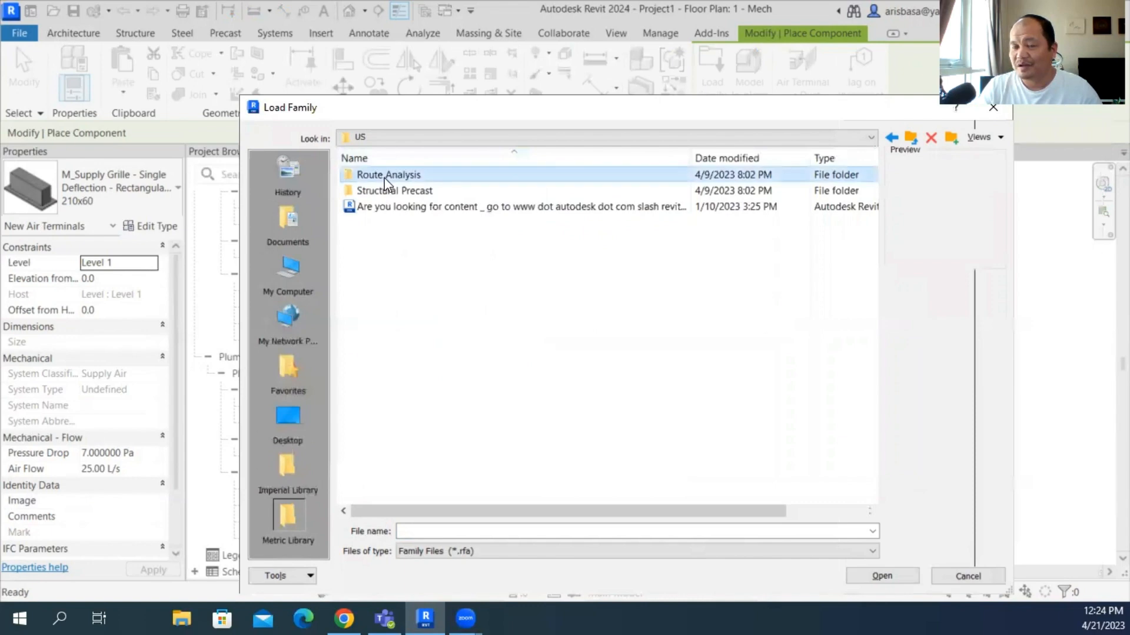
{"action": "left_click", "coordinate": [393, 191]}
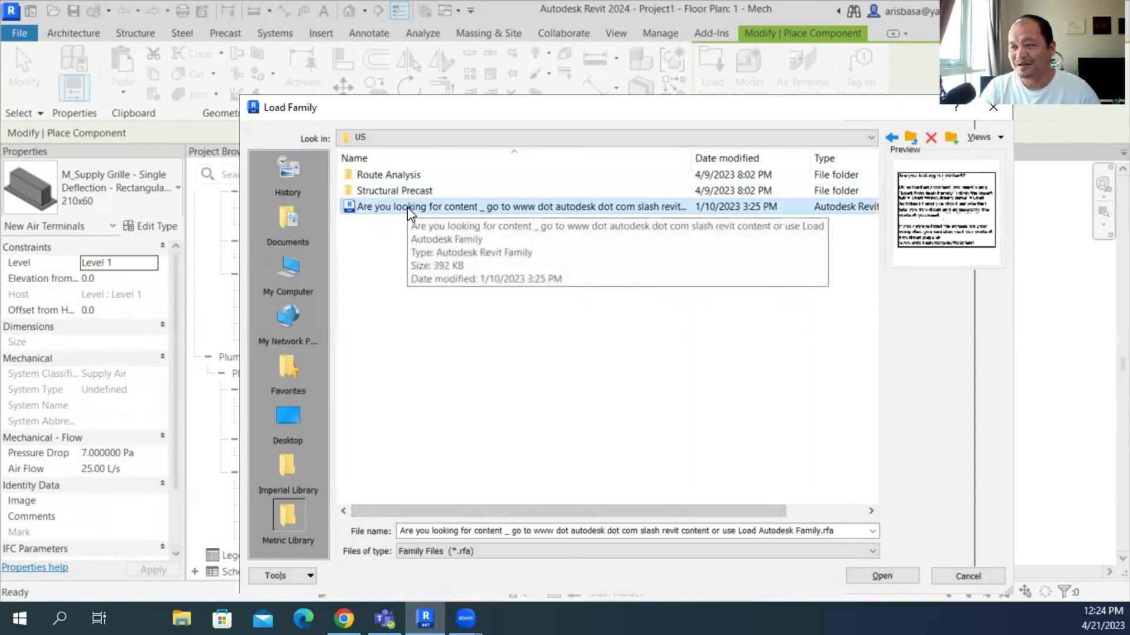
{"action": "mouse_move", "coordinate": [542, 258]}
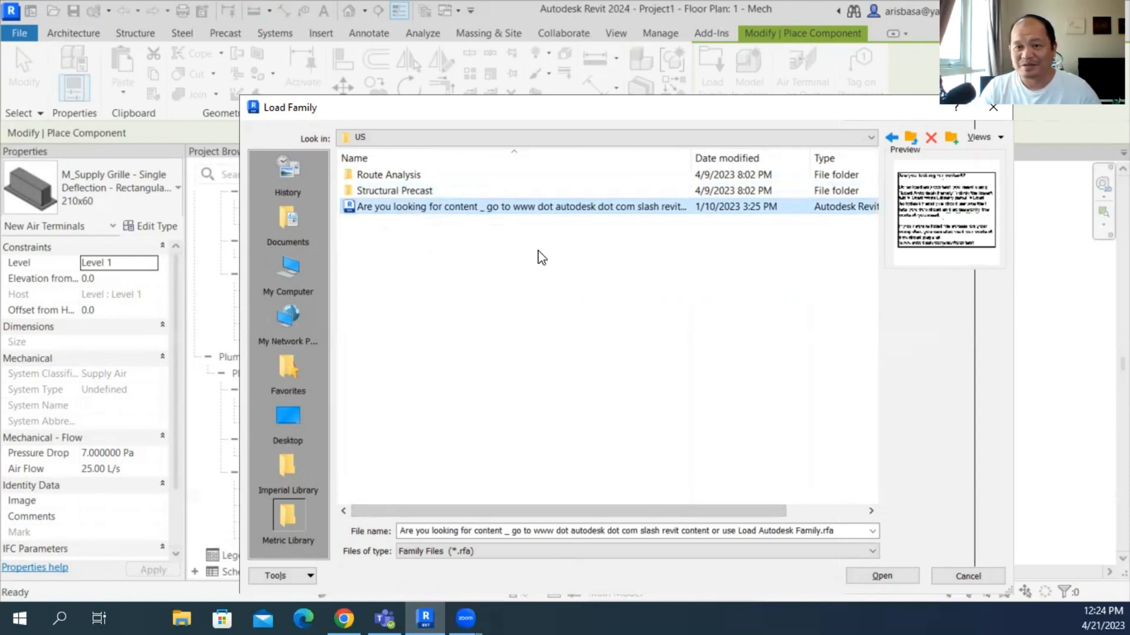
{"action": "mouse_move", "coordinate": [537, 252]}
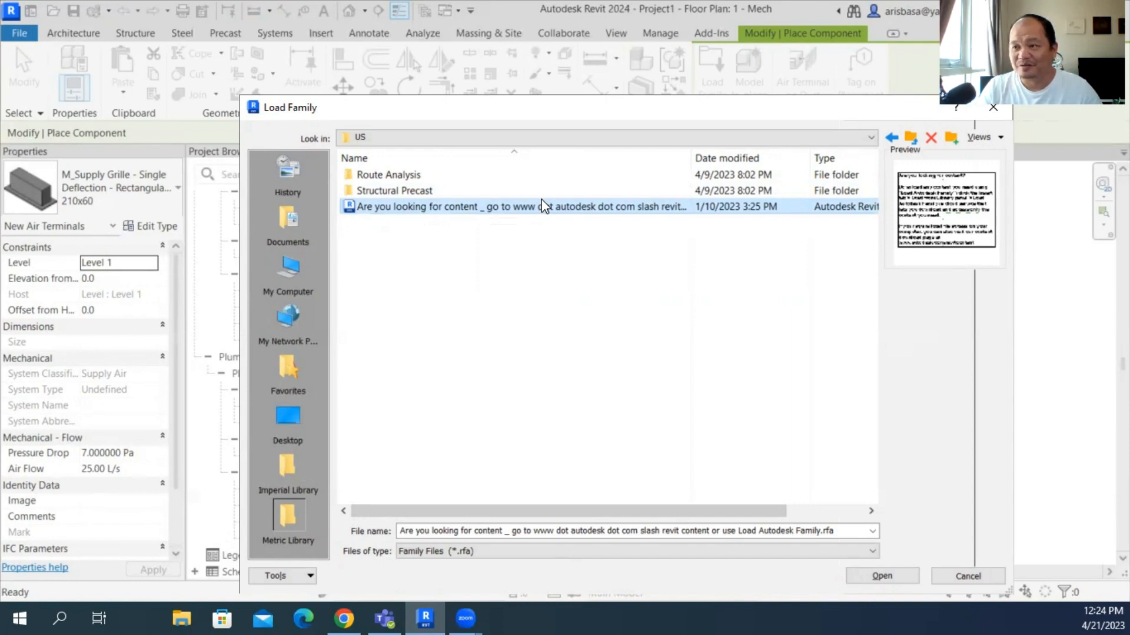
{"action": "mouse_move", "coordinate": [243, 298]}
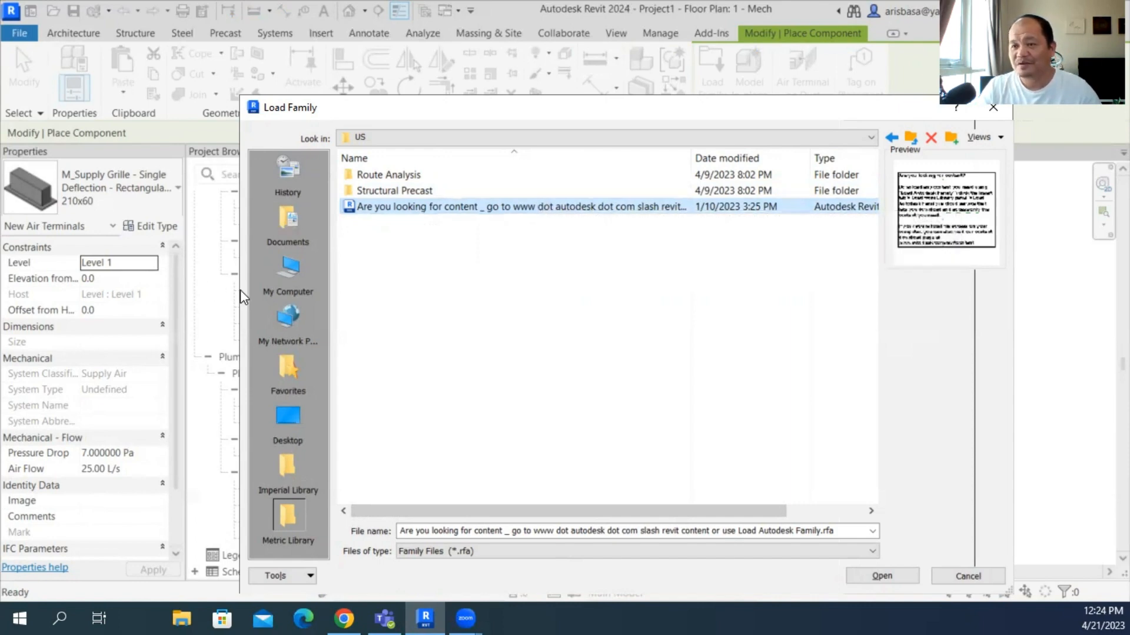
{"action": "mouse_move", "coordinate": [739, 109]}
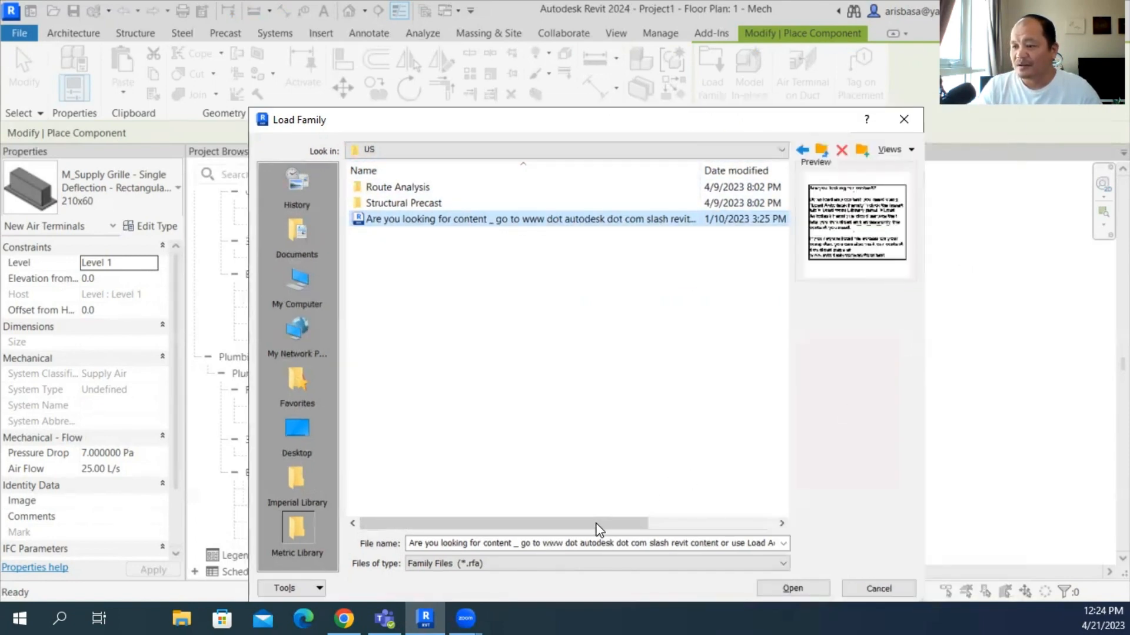
{"action": "mouse_move", "coordinate": [529, 491]}
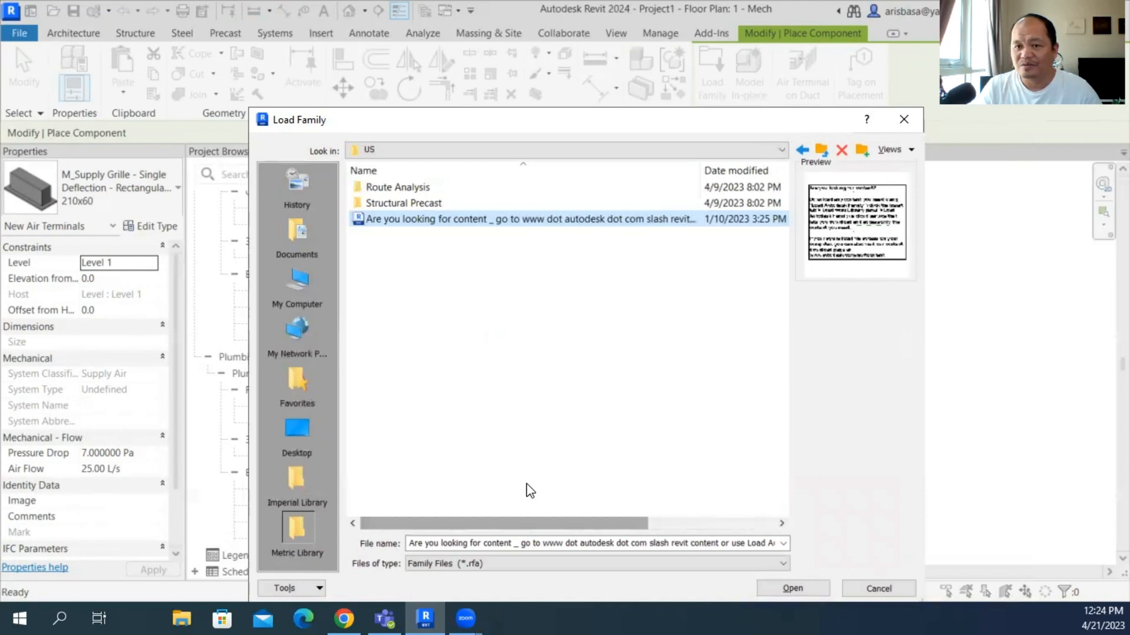
{"action": "mouse_move", "coordinate": [551, 197]}
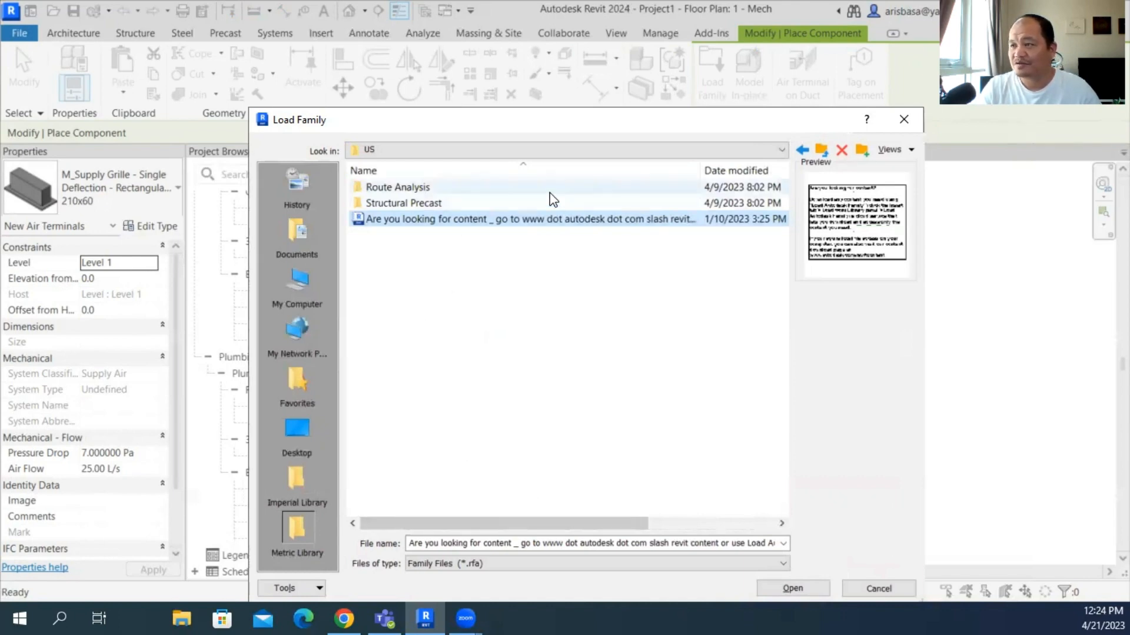
{"action": "left_click", "coordinate": [802, 150]}
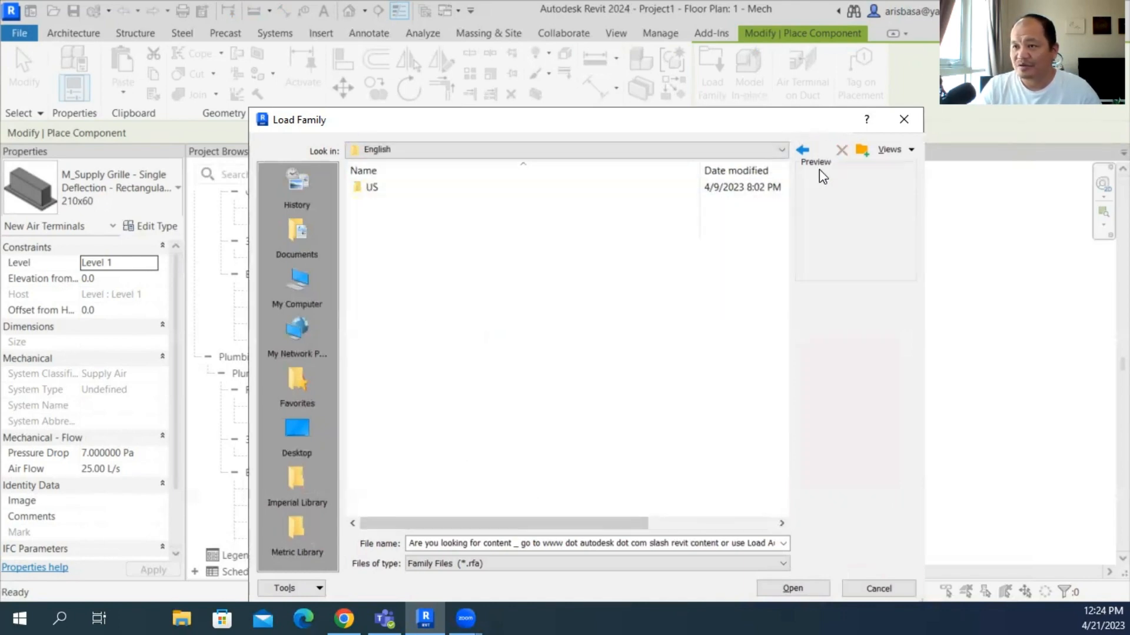
{"action": "left_click", "coordinate": [823, 149]}
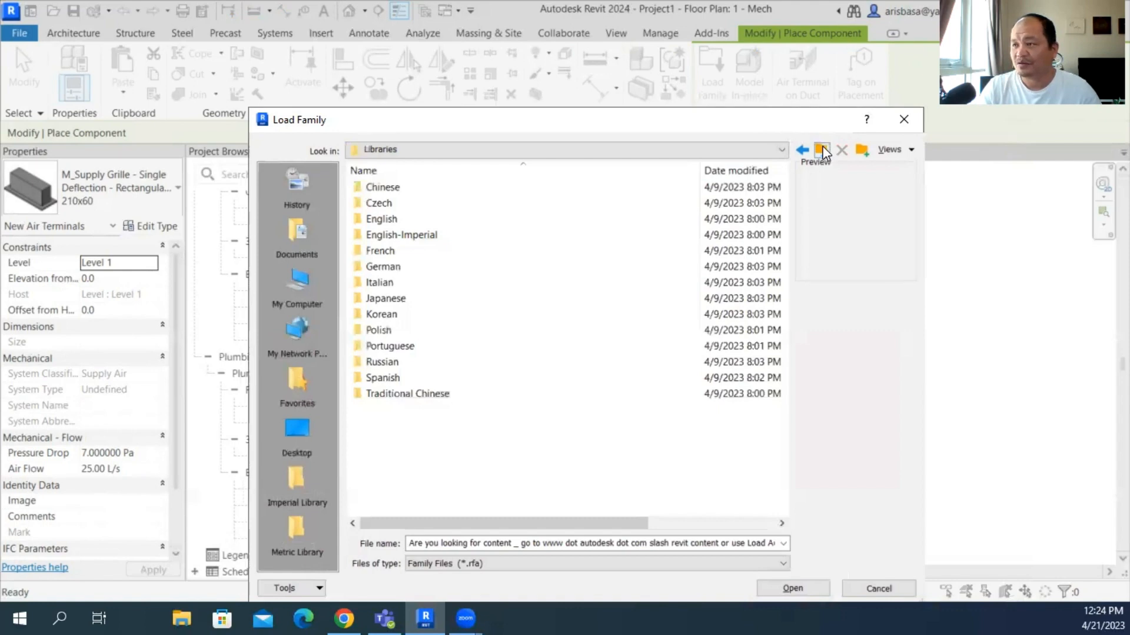
{"action": "left_click", "coordinate": [821, 150]}
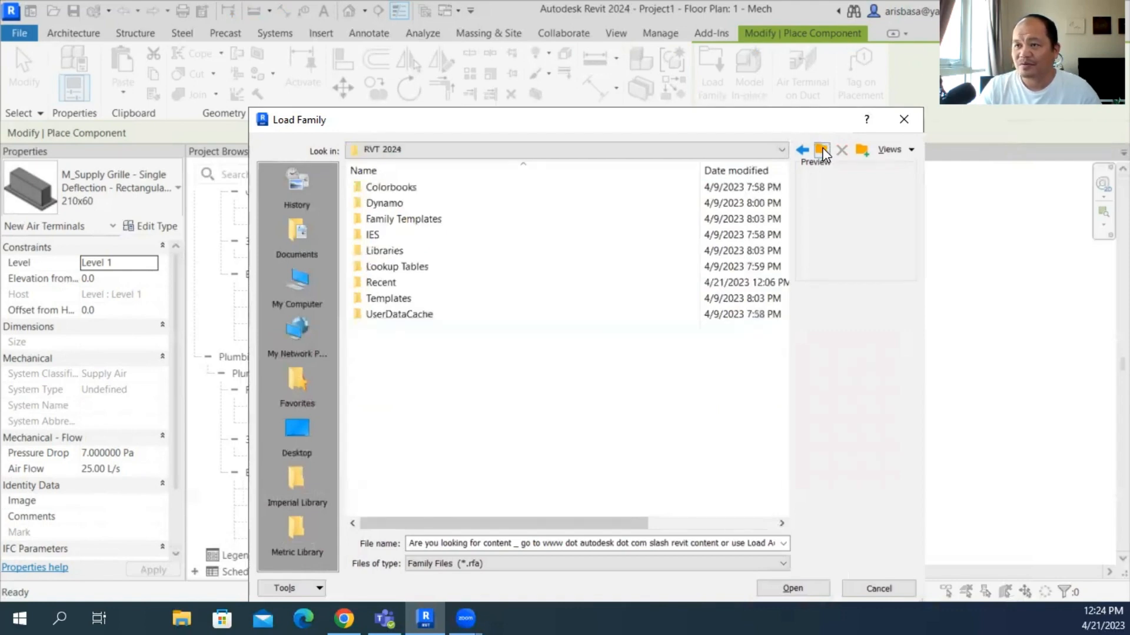
{"action": "left_click", "coordinate": [821, 150]}
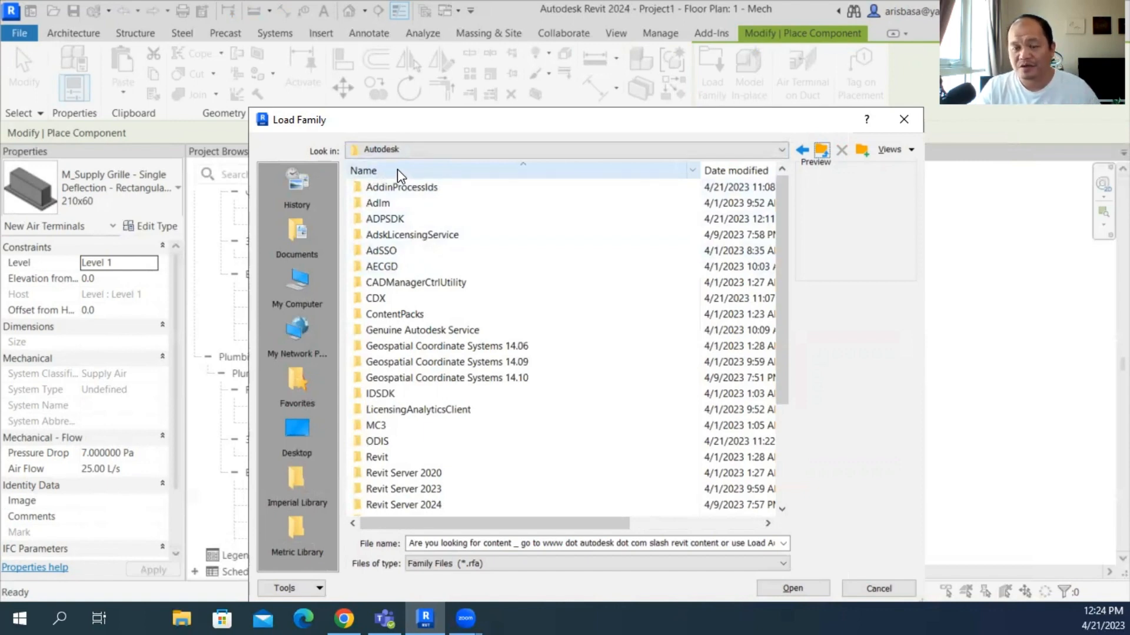
Step: Browse into RVT 2023 > Libraries > English > US to reach the category folders
{"action": "scroll", "scroll_direction": "down", "scroll_amount": 3}
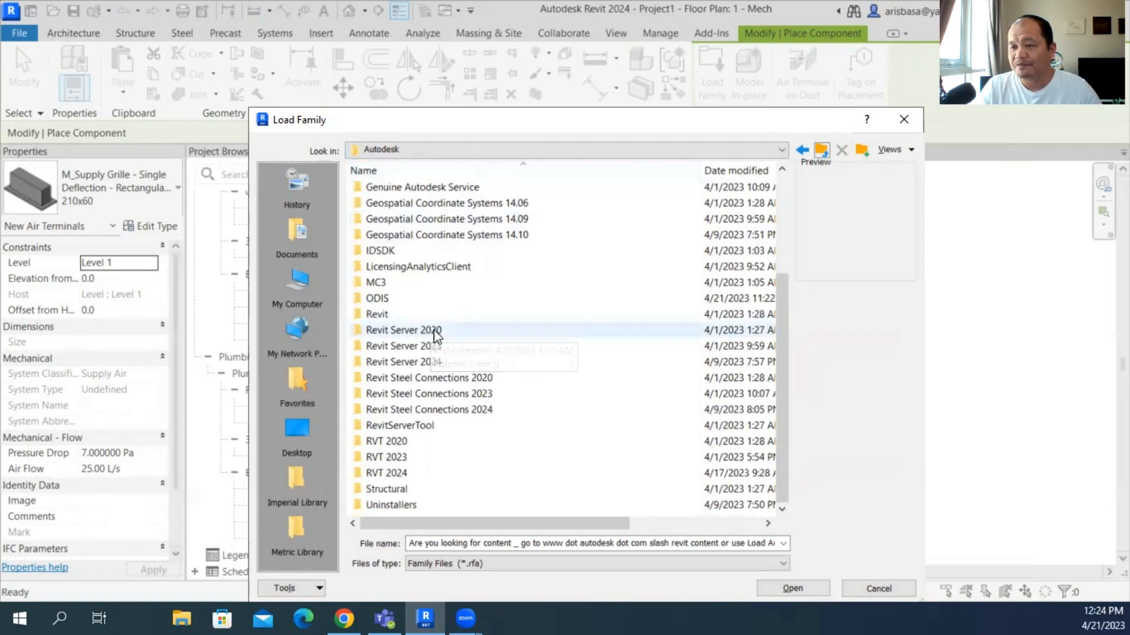
{"action": "scroll", "scroll_direction": "up", "scroll_amount": 3}
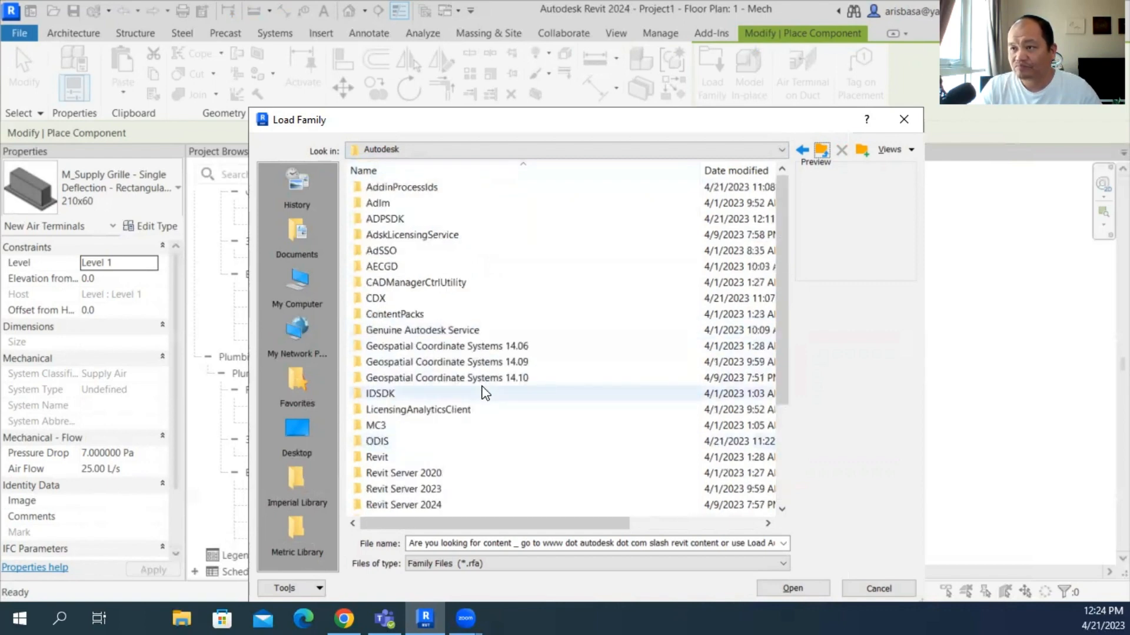
{"action": "scroll", "scroll_direction": "down", "scroll_amount": 3}
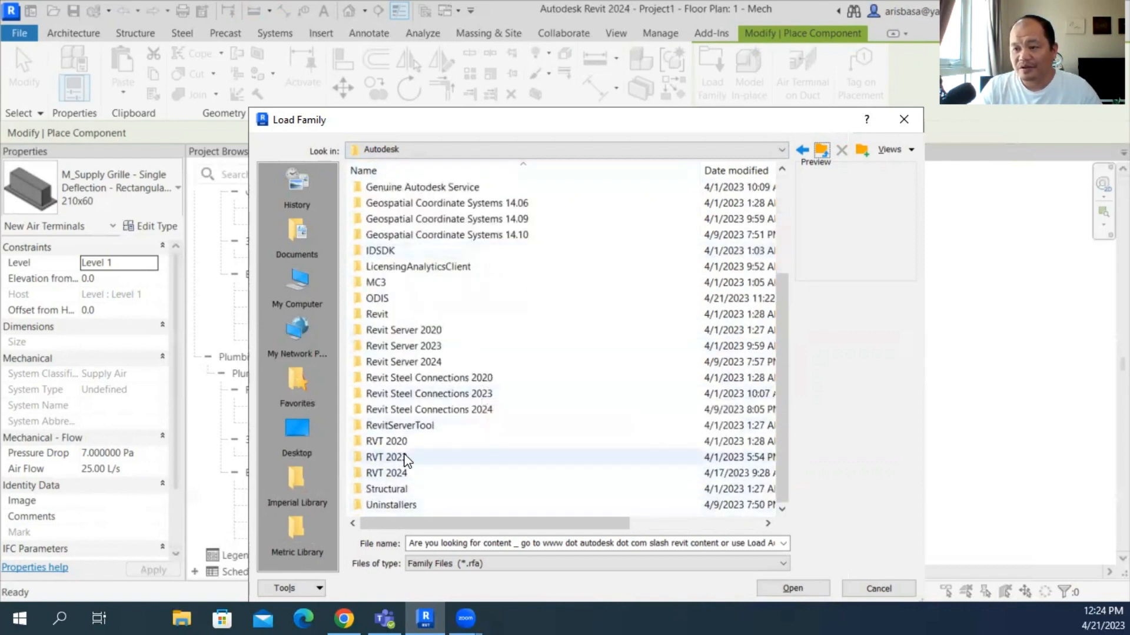
{"action": "mouse_move", "coordinate": [386, 457]}
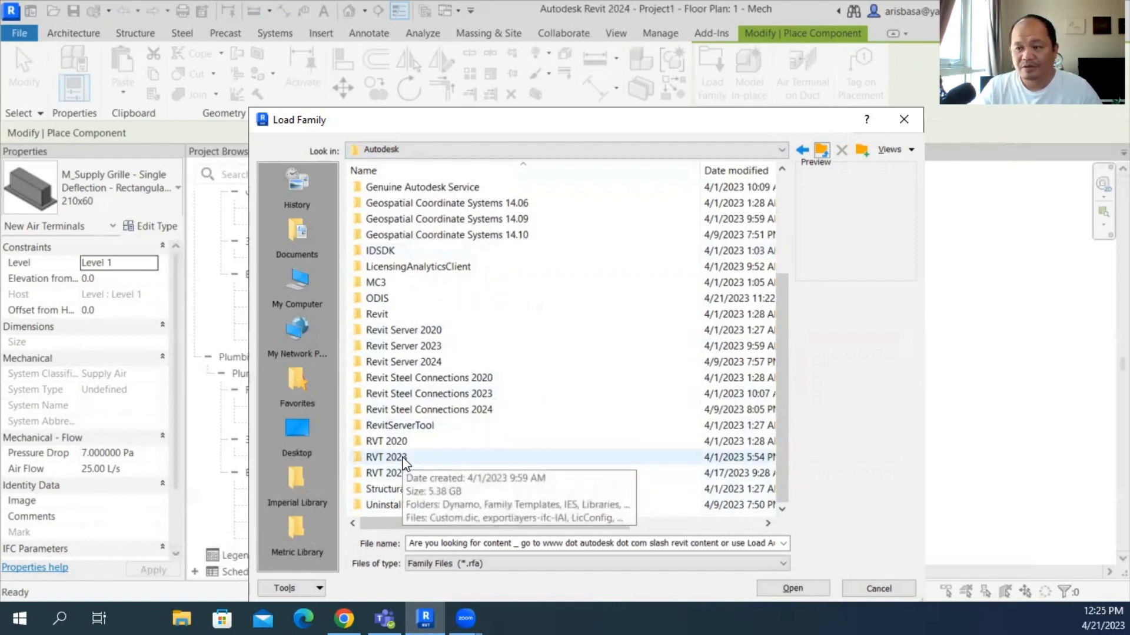
{"action": "double_click", "coordinate": [386, 457]}
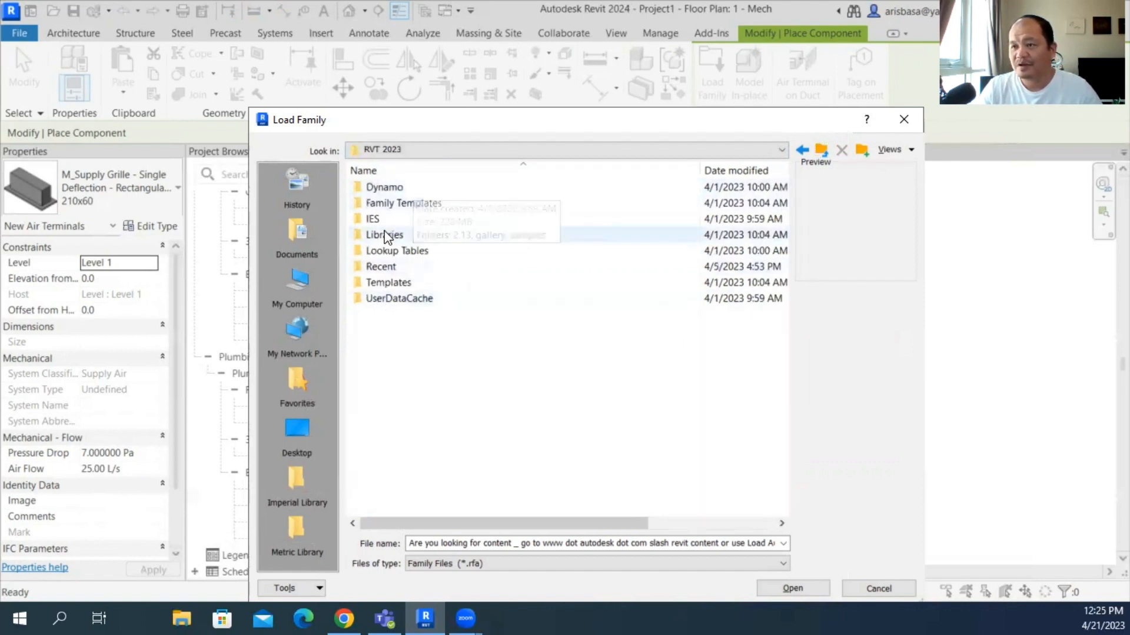
{"action": "double_click", "coordinate": [384, 235]}
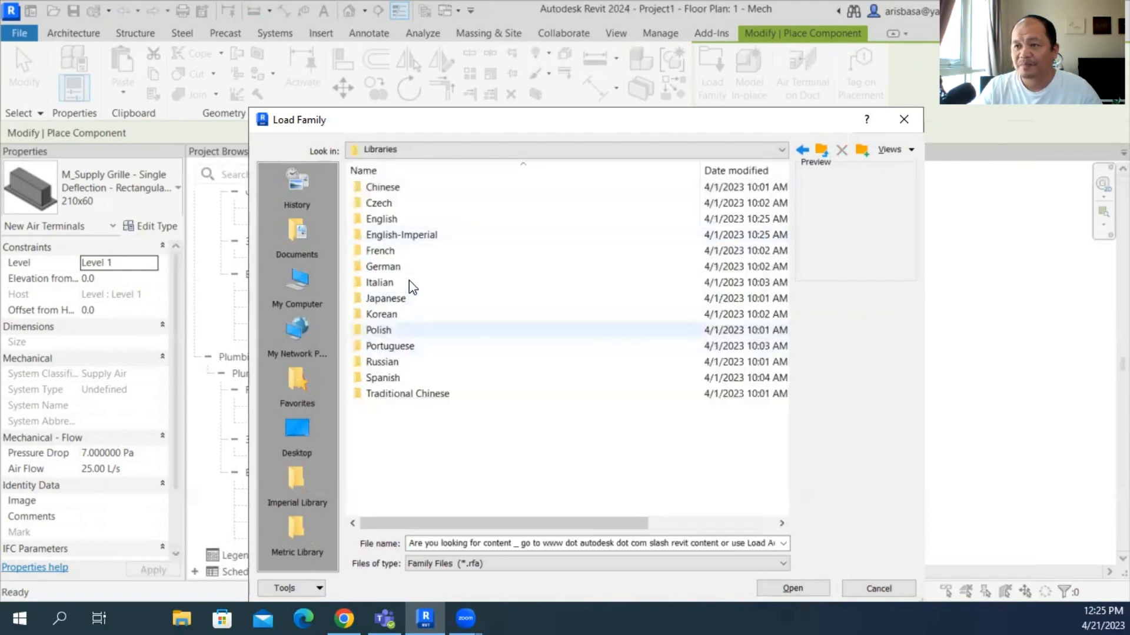
{"action": "double_click", "coordinate": [380, 219]}
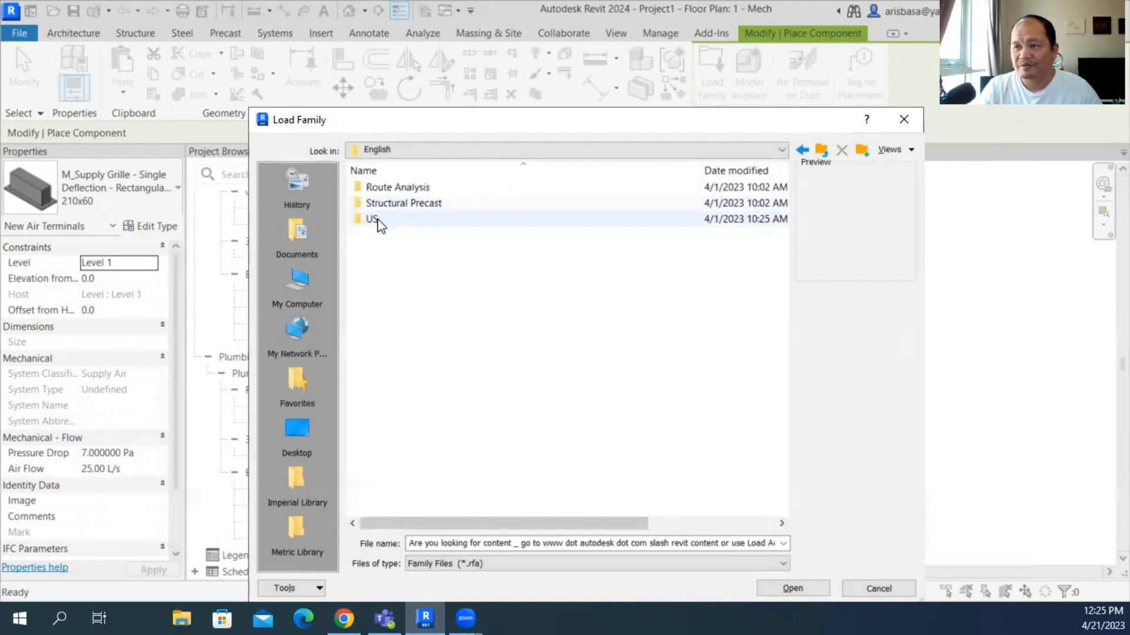
{"action": "double_click", "coordinate": [370, 219]}
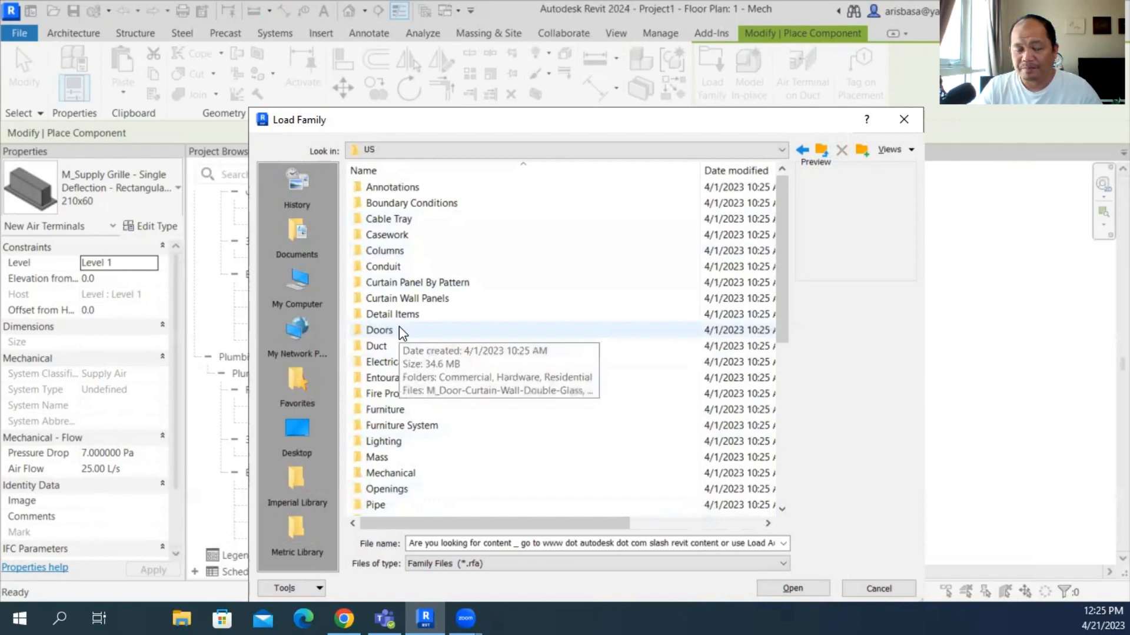
{"action": "mouse_move", "coordinate": [788, 216]}
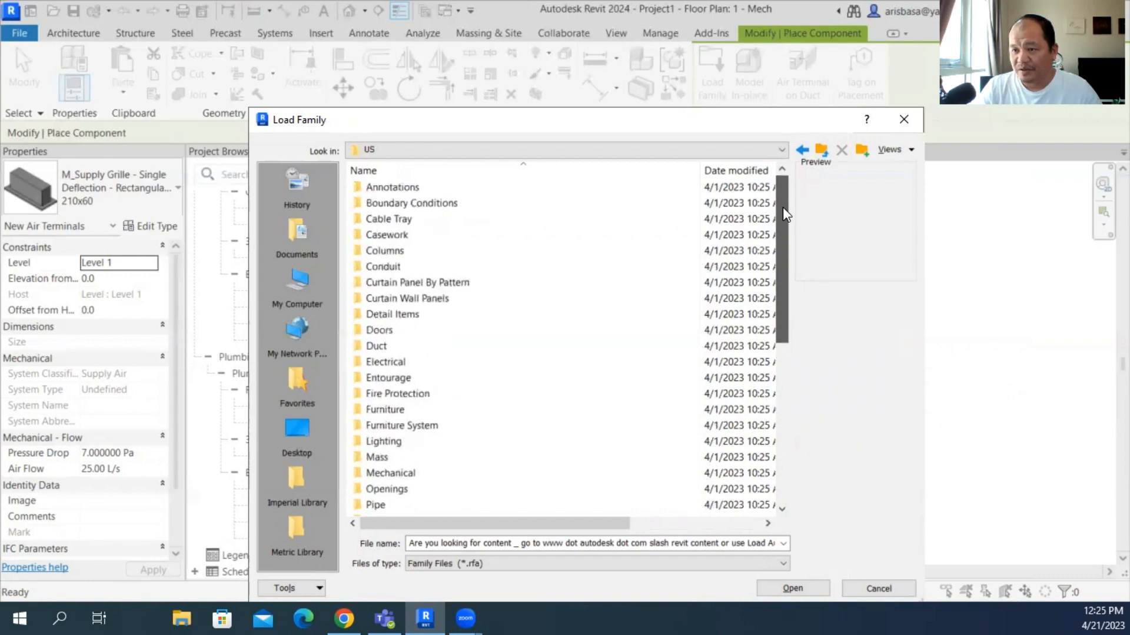
Step: Load M_Bed-Hospital.rfa from Furniture > Beds and place two beds in the floor plan
{"action": "double_click", "coordinate": [383, 410]}
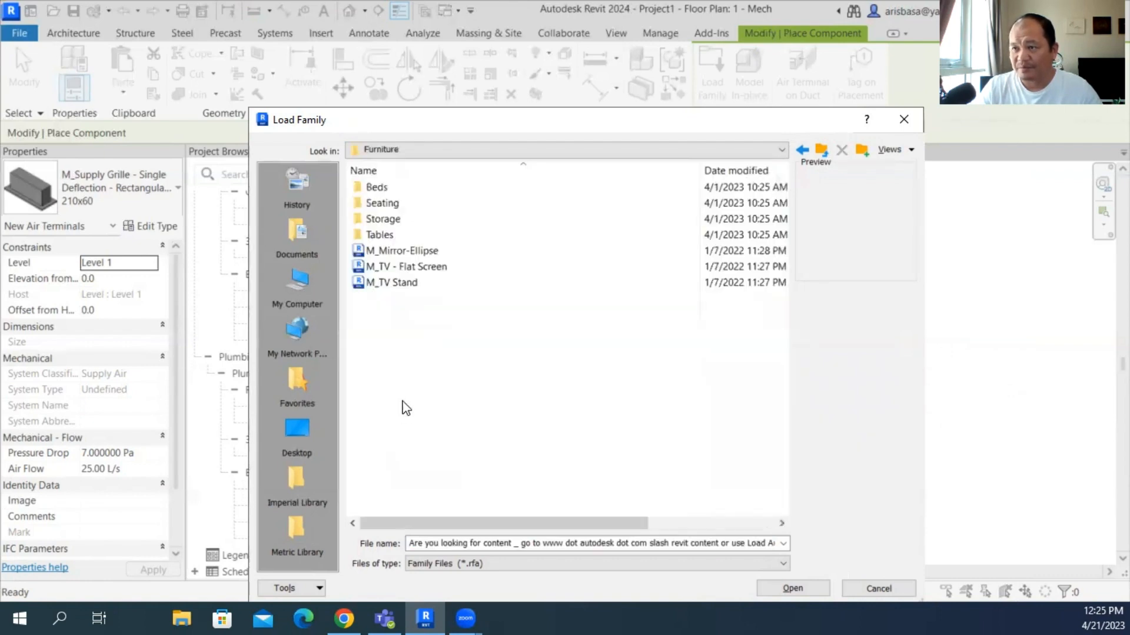
{"action": "left_click", "coordinate": [376, 187]}
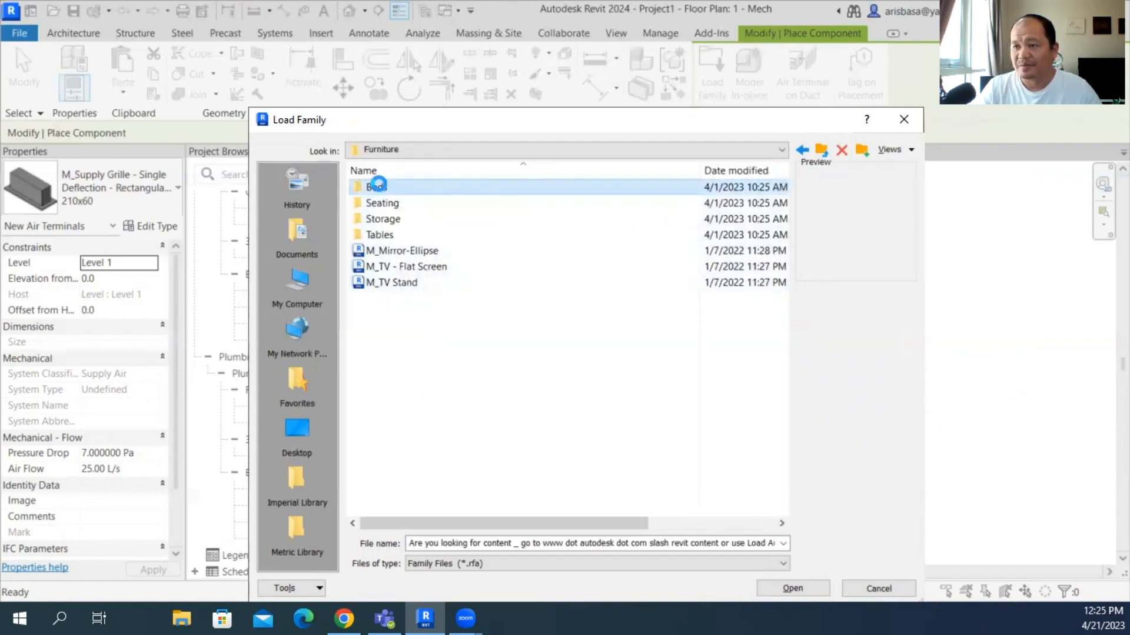
{"action": "double_click", "coordinate": [375, 187]}
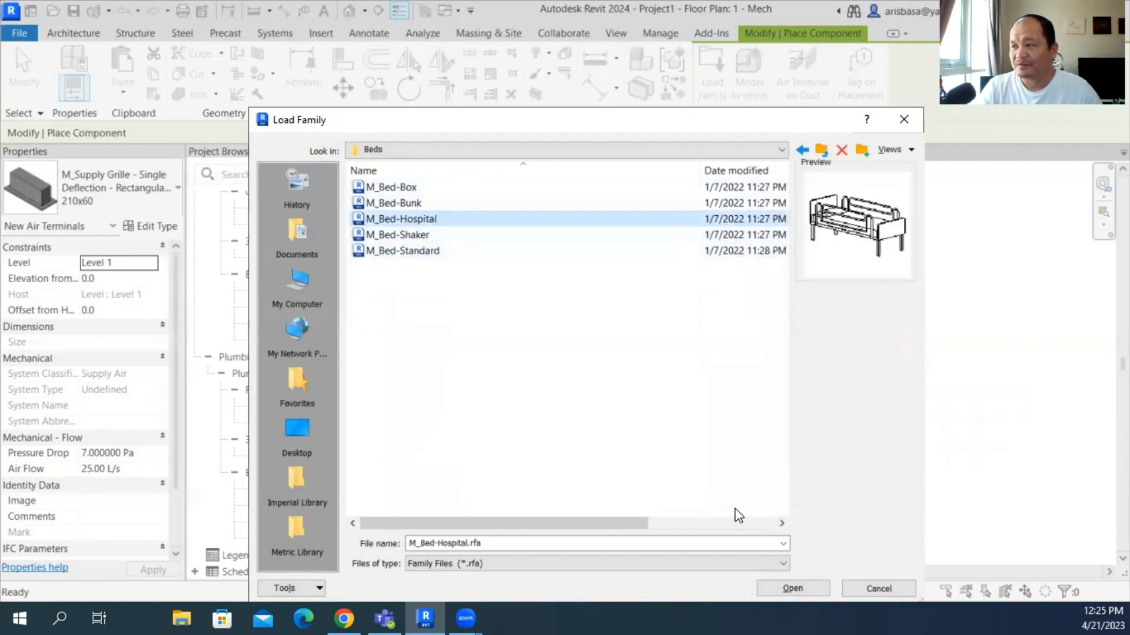
{"action": "left_click", "coordinate": [791, 588]}
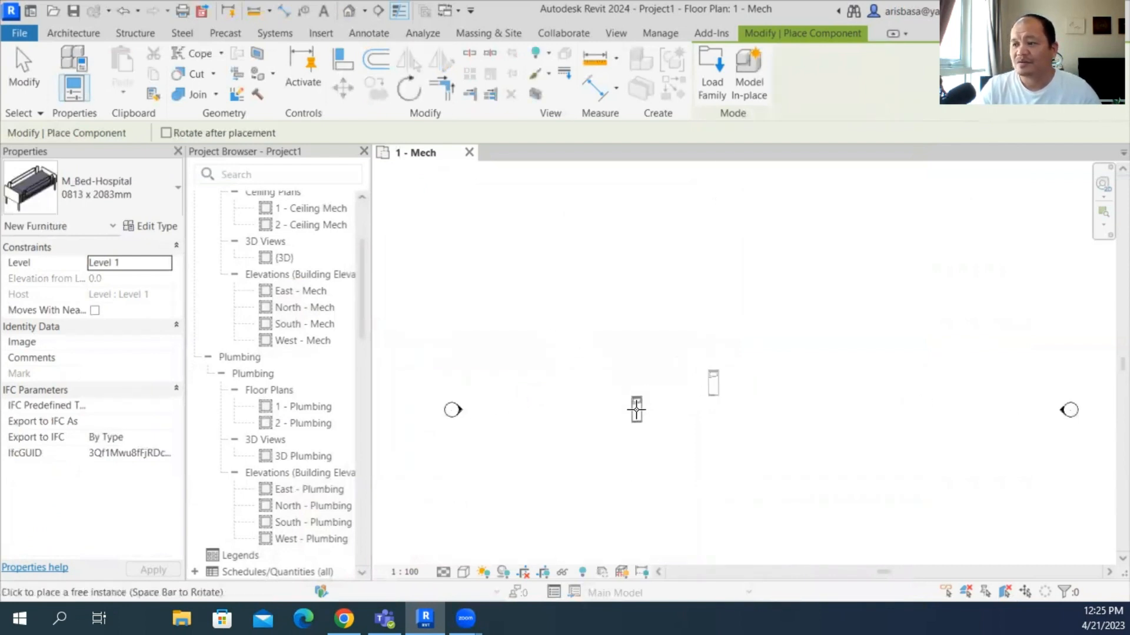
{"action": "left_click", "coordinate": [637, 411]}
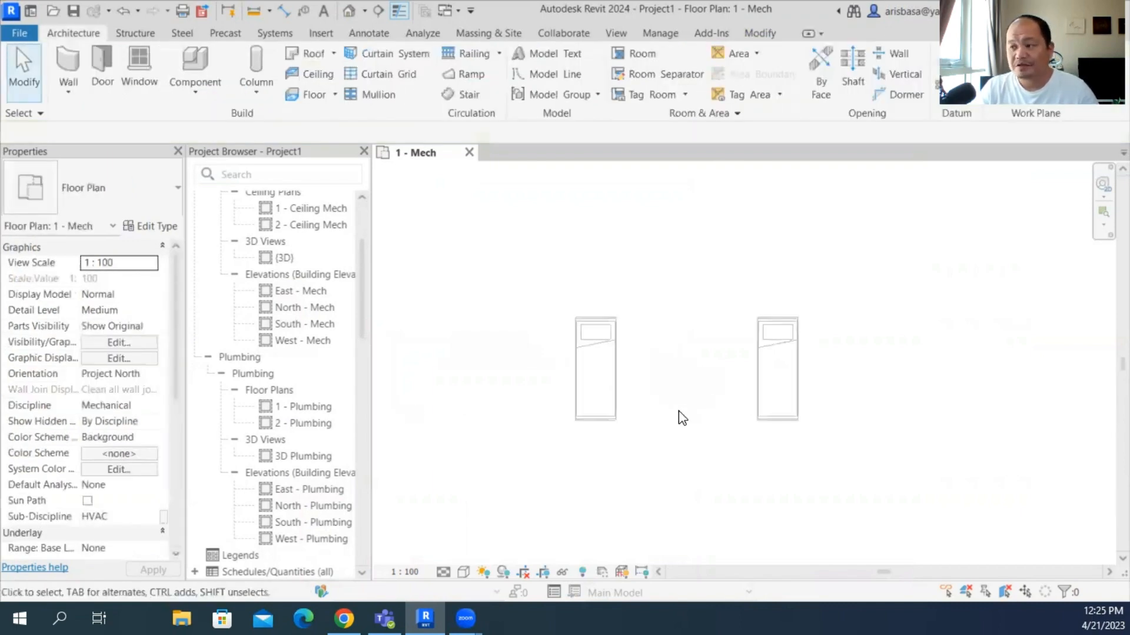
{"action": "mouse_move", "coordinate": [681, 411]}
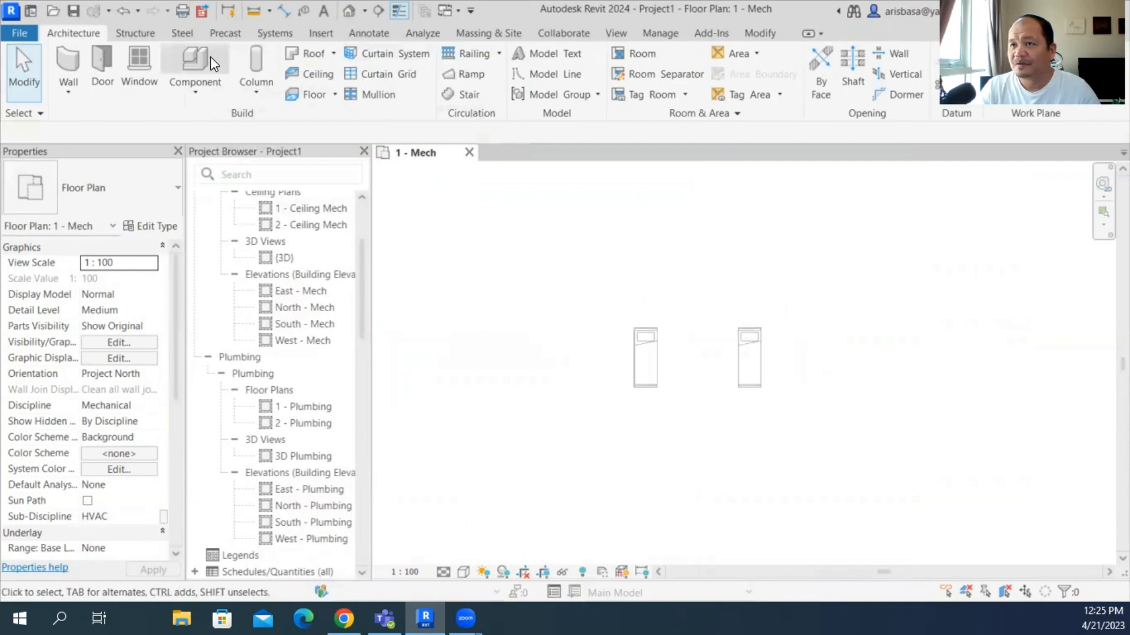
Step: Load M_Entertainment center from Furniture > Storage and place it between the beds
{"action": "left_click", "coordinate": [194, 65]}
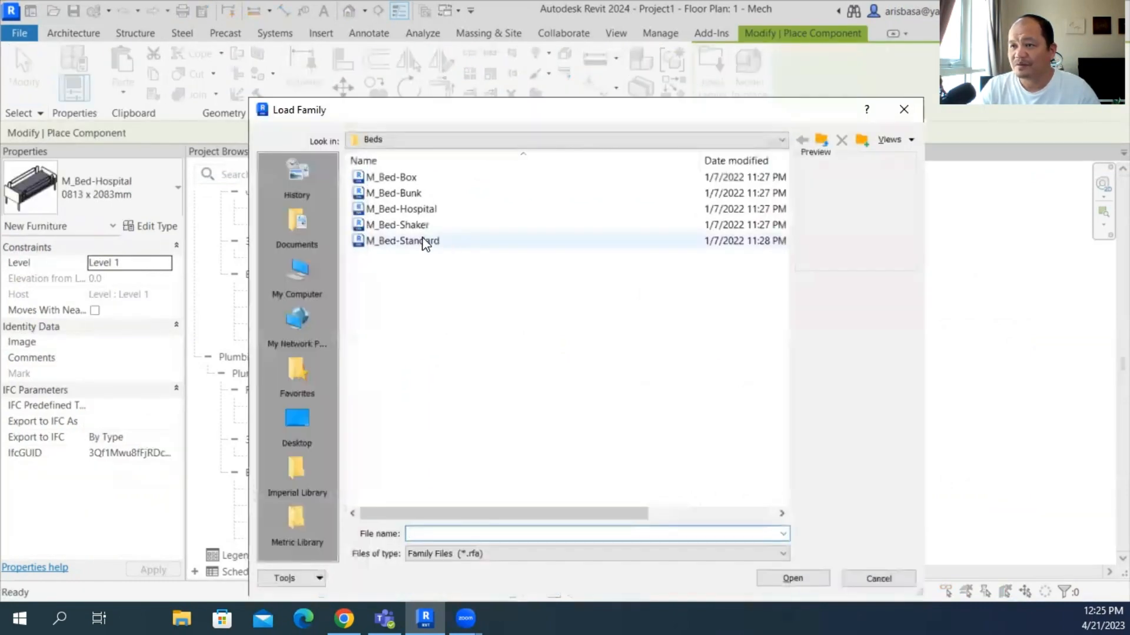
{"action": "left_click", "coordinate": [822, 140]}
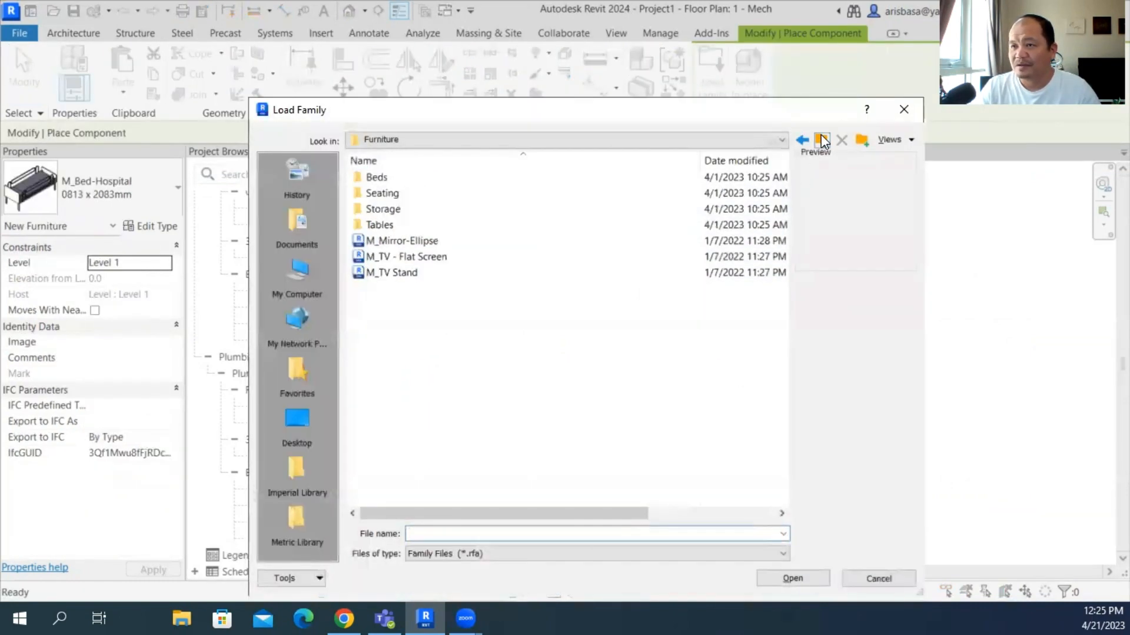
{"action": "left_click", "coordinate": [383, 209]}
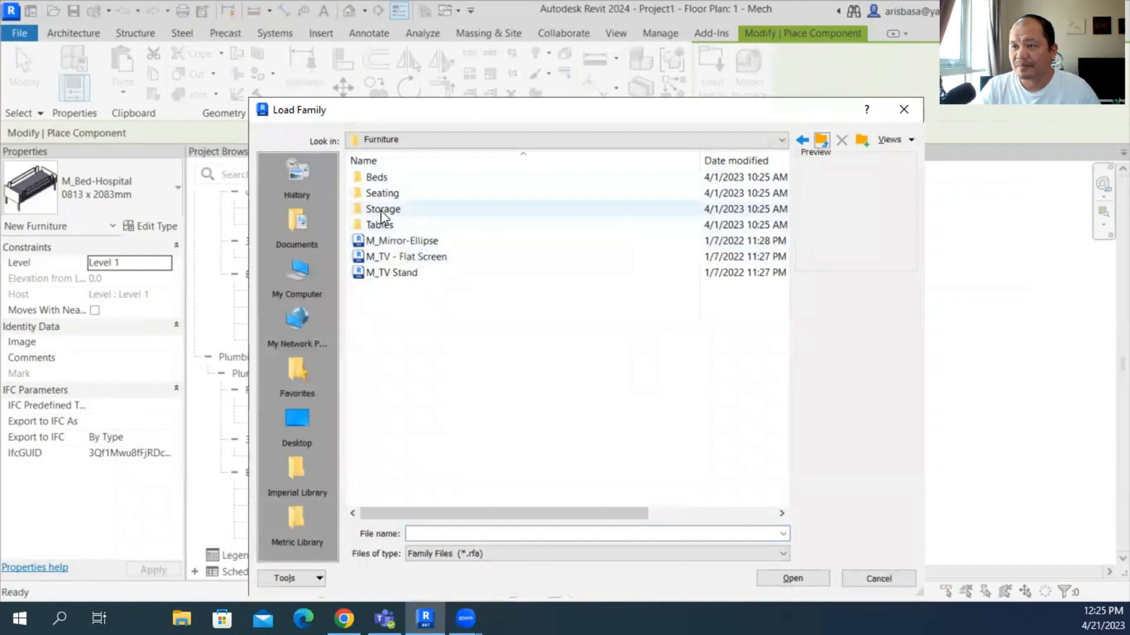
{"action": "double_click", "coordinate": [383, 209]}
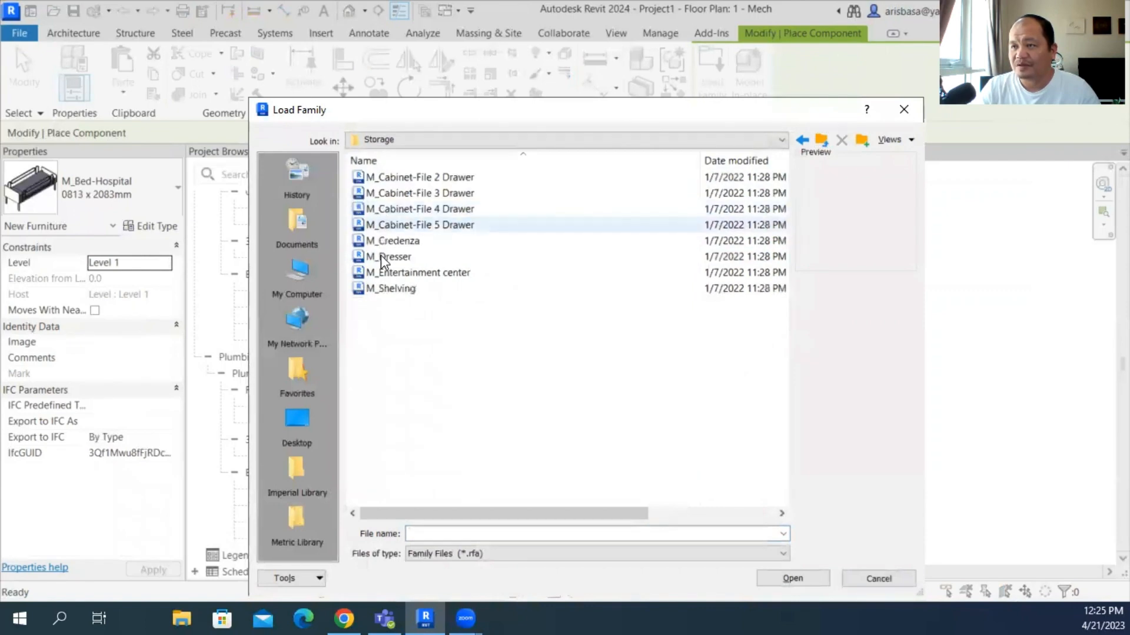
{"action": "left_click", "coordinate": [417, 272]}
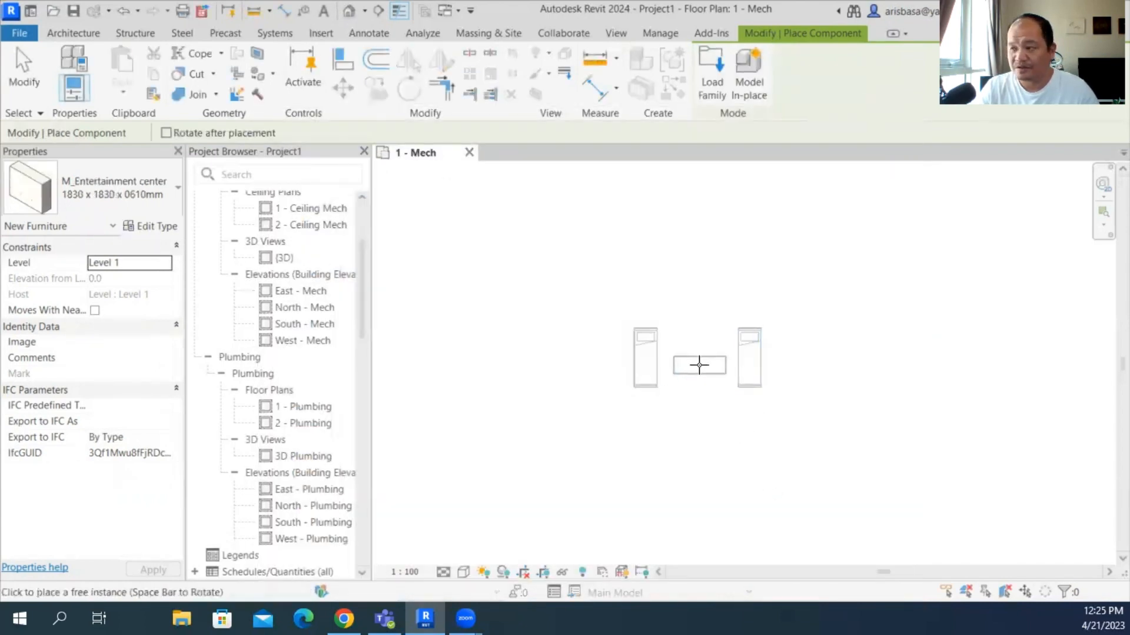
{"action": "left_click", "coordinate": [699, 358]}
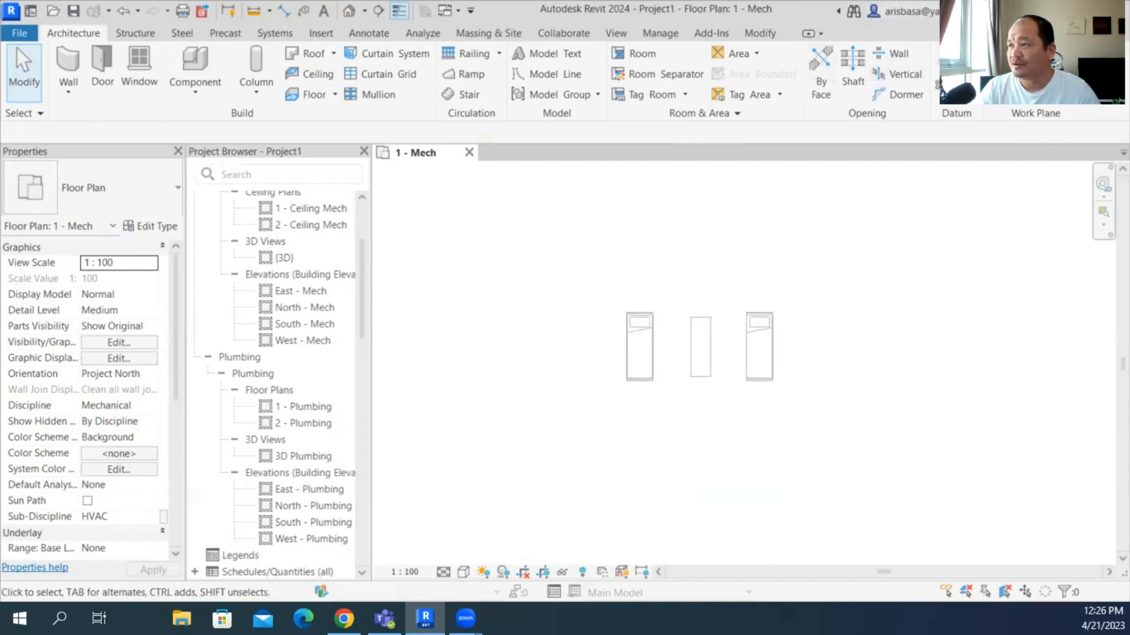
{"action": "left_click", "coordinate": [897, 12]}
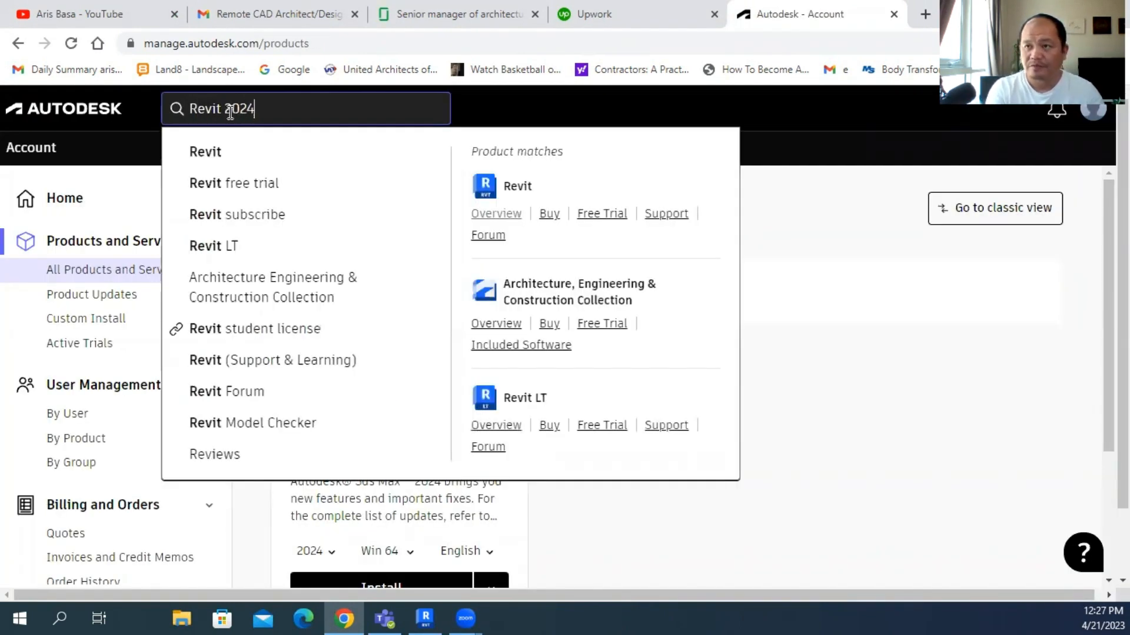
Step: Search Autodesk Account for 'Revit 2024 content'
{"action": "type", "text": "content"}
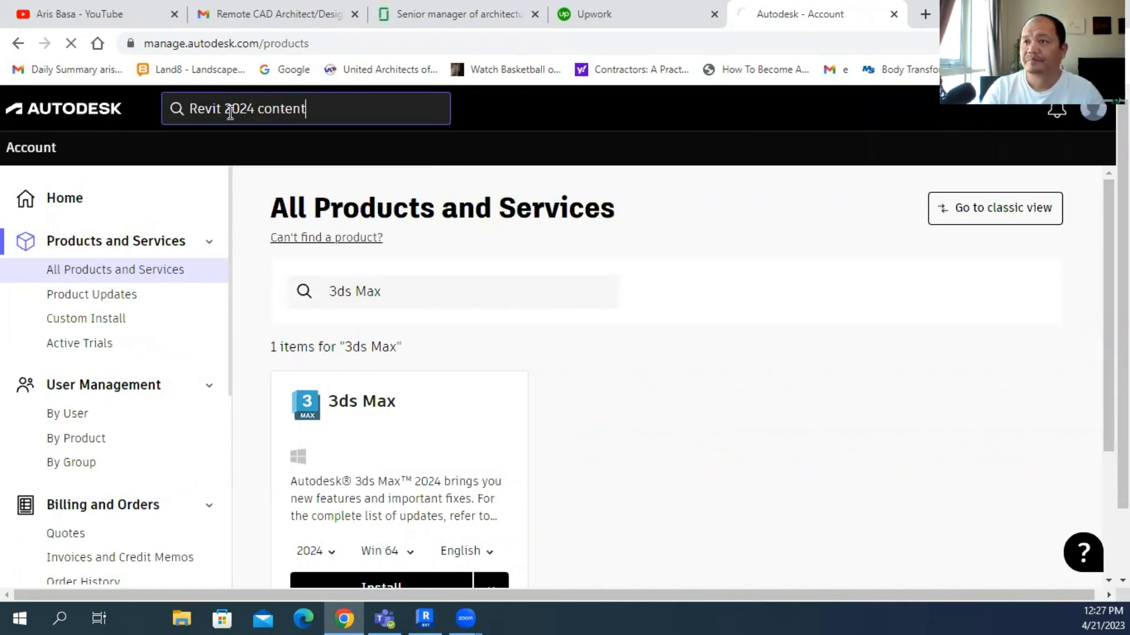
{"action": "key", "text": "Return"}
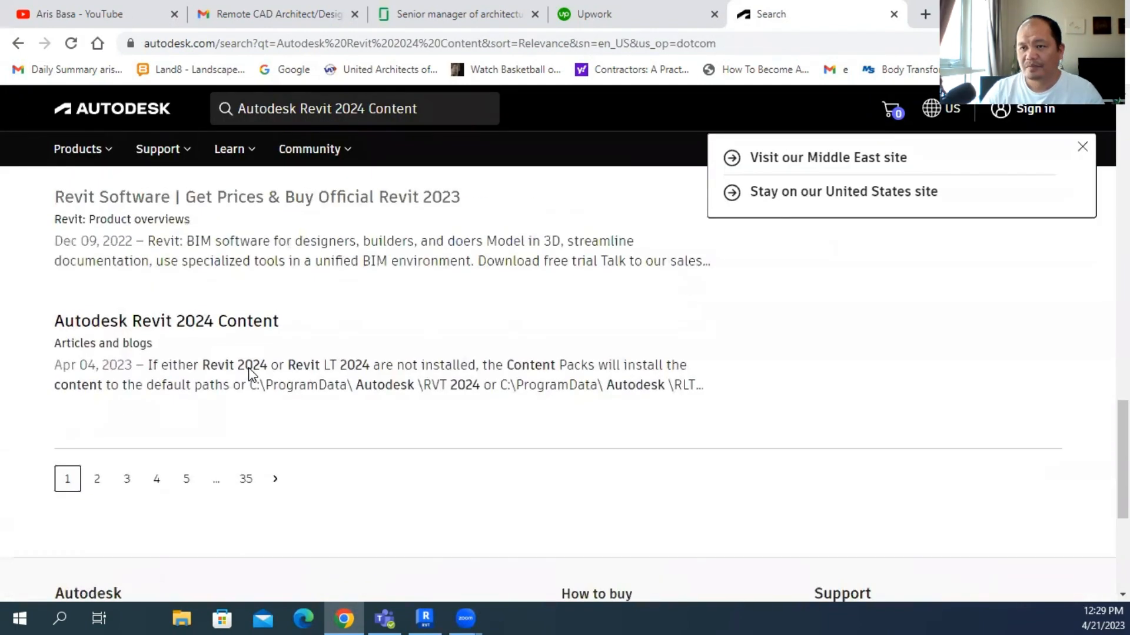
{"action": "mouse_move", "coordinate": [166, 320]}
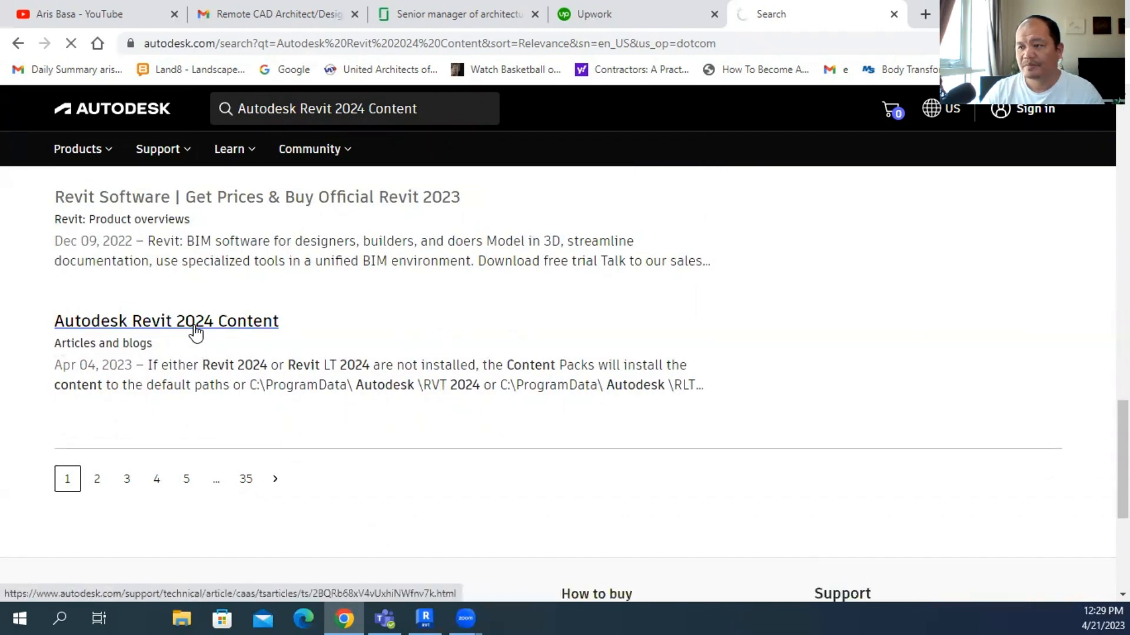
Step: Open the Autodesk Revit 2024 Content article and scroll to the US English content pack row
{"action": "left_click", "coordinate": [166, 320]}
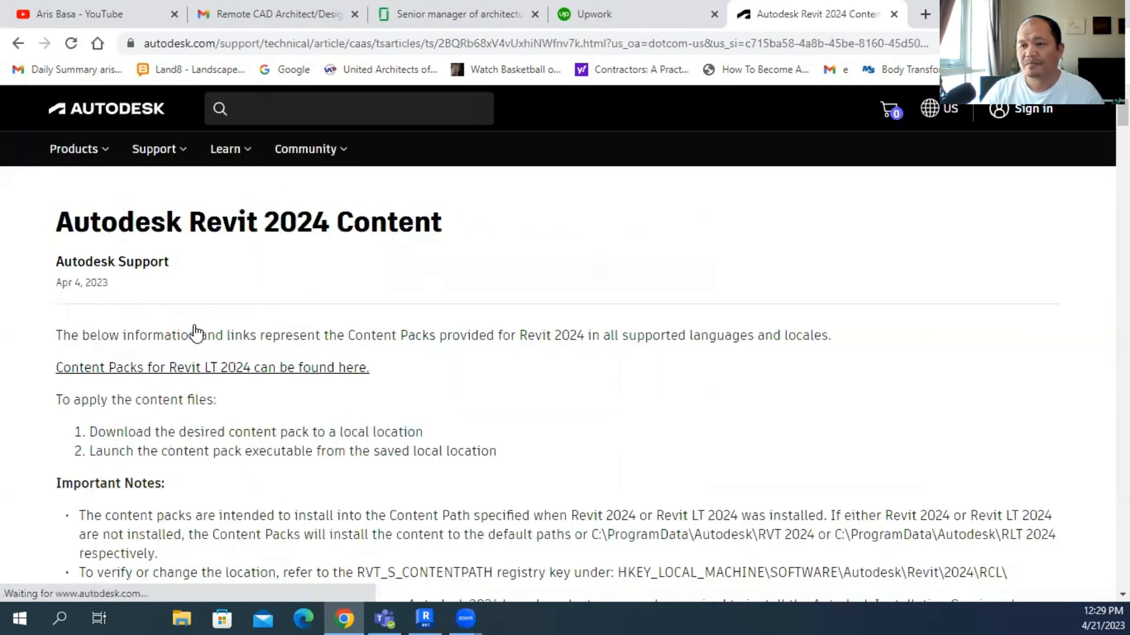
{"action": "mouse_move", "coordinate": [214, 310]}
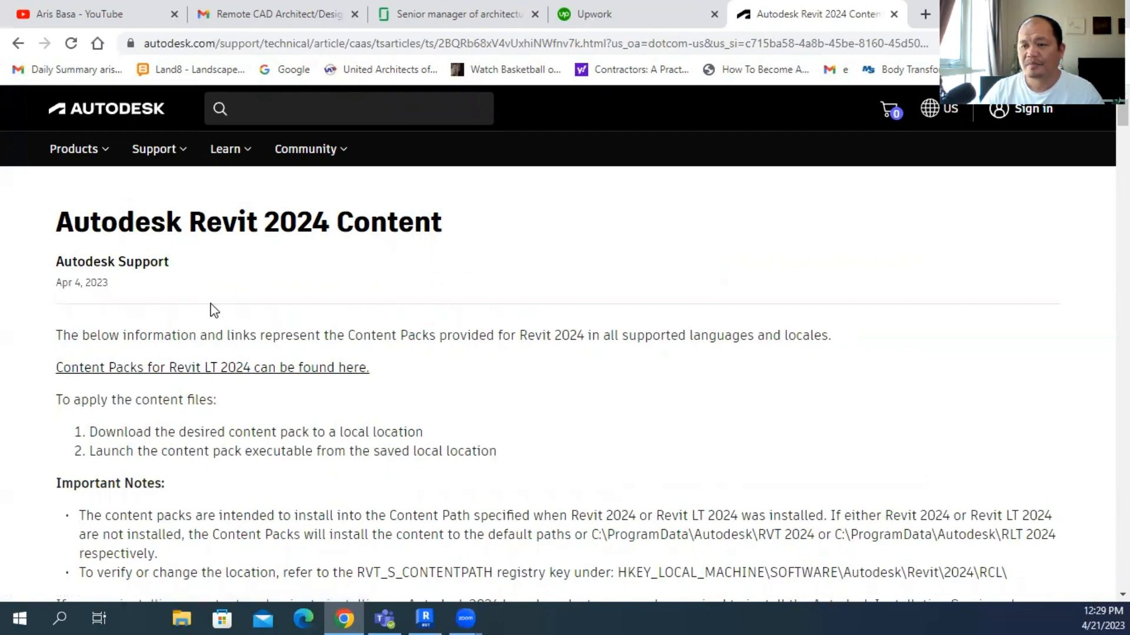
{"action": "scroll", "scroll_direction": "down", "scroll_amount": 3}
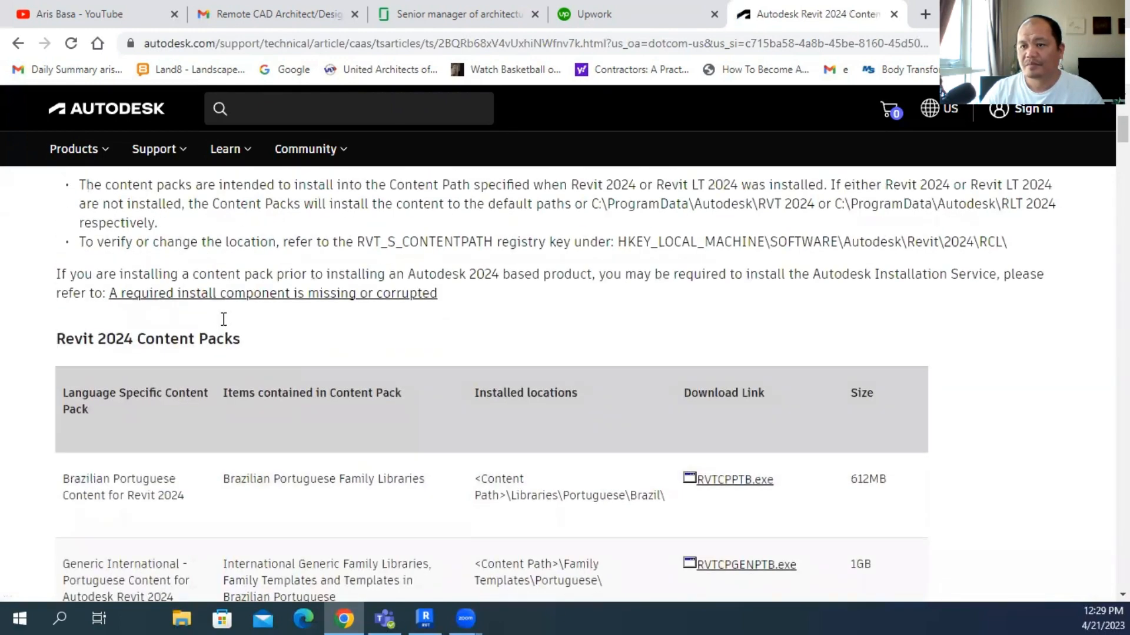
{"action": "scroll", "scroll_direction": "down", "scroll_amount": 3}
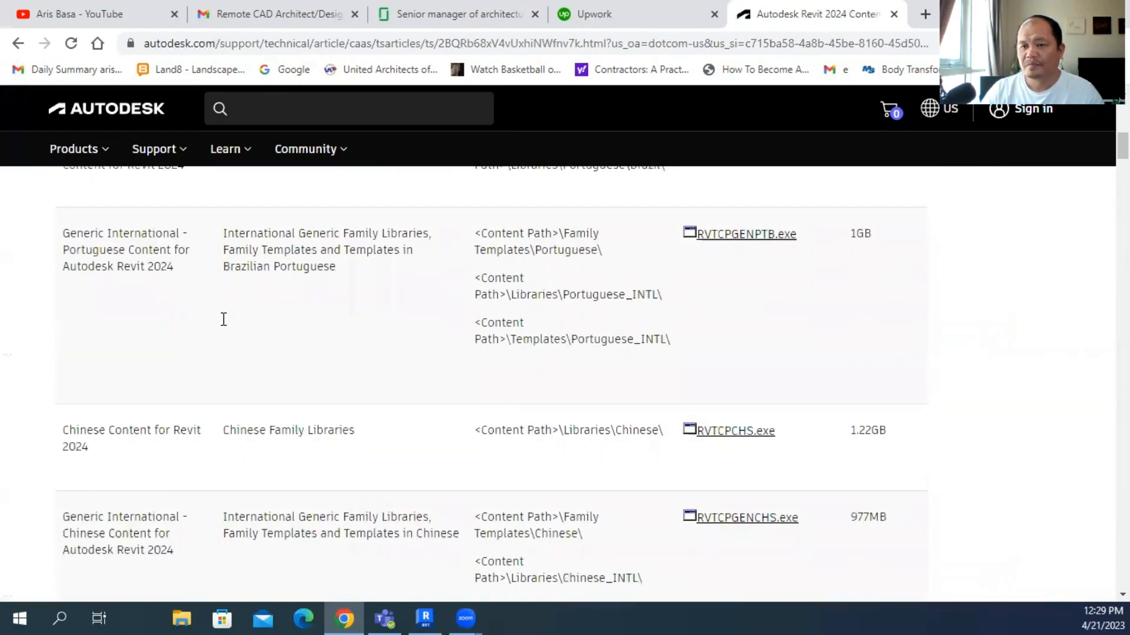
{"action": "scroll", "scroll_direction": "down", "scroll_amount": 3}
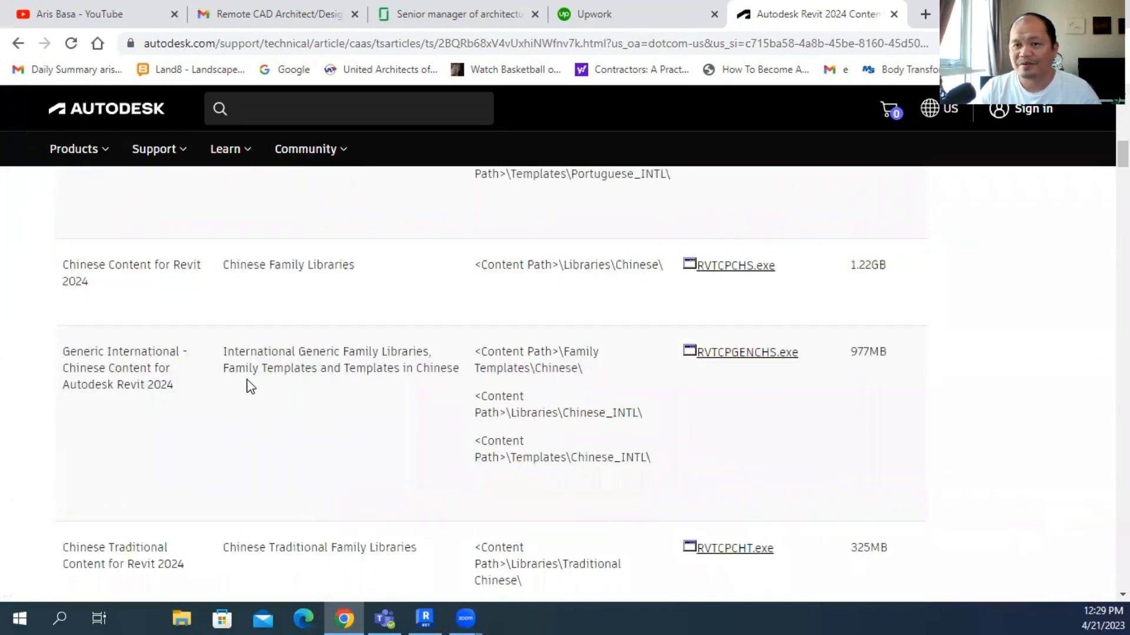
{"action": "scroll", "scroll_direction": "down", "scroll_amount": 3}
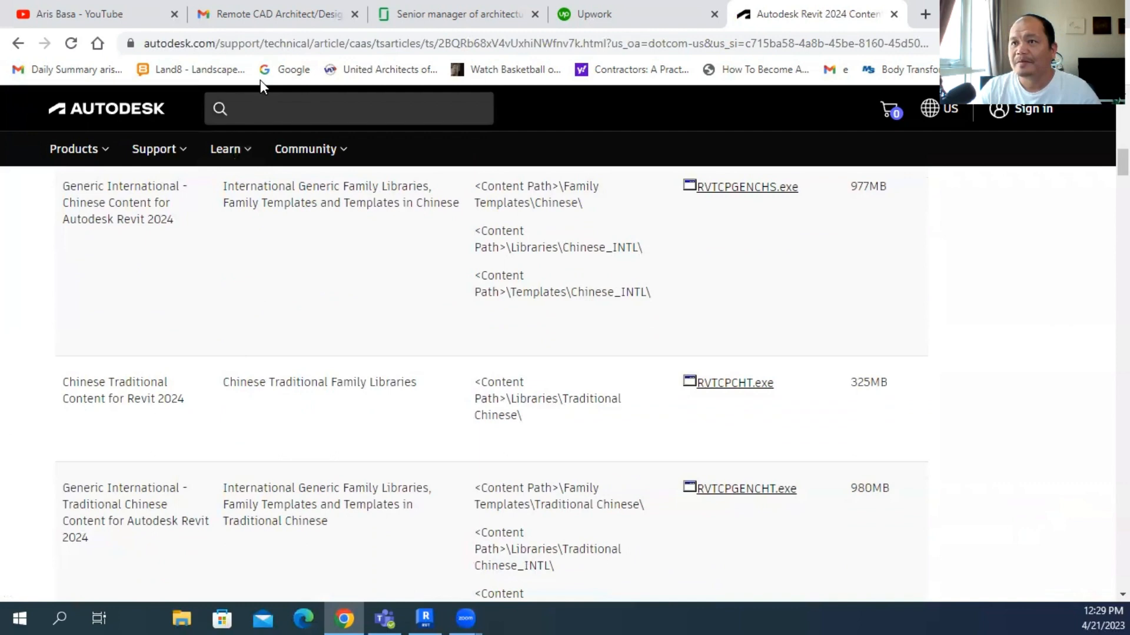
{"action": "scroll", "scroll_direction": "down", "scroll_amount": 3}
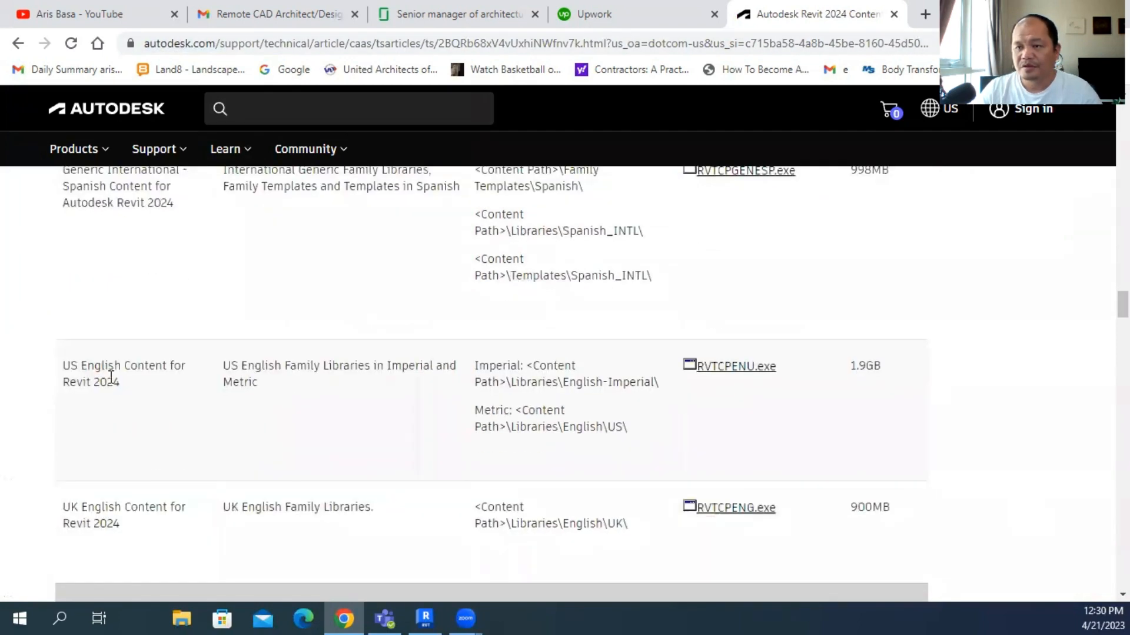
{"action": "mouse_move", "coordinate": [127, 396]}
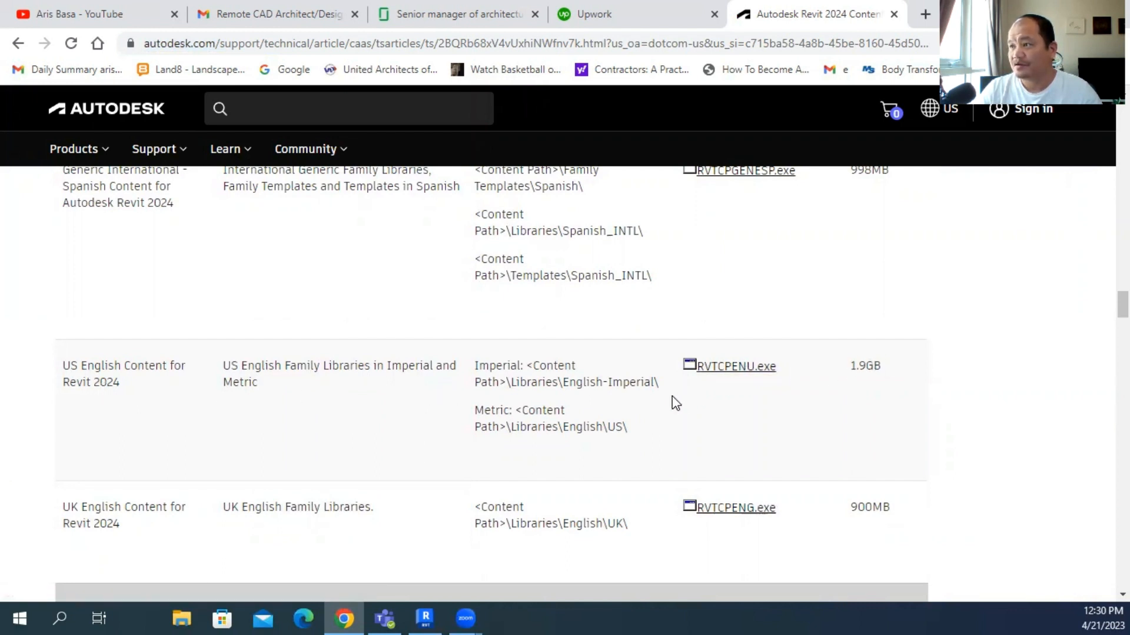
{"action": "mouse_move", "coordinate": [656, 443]}
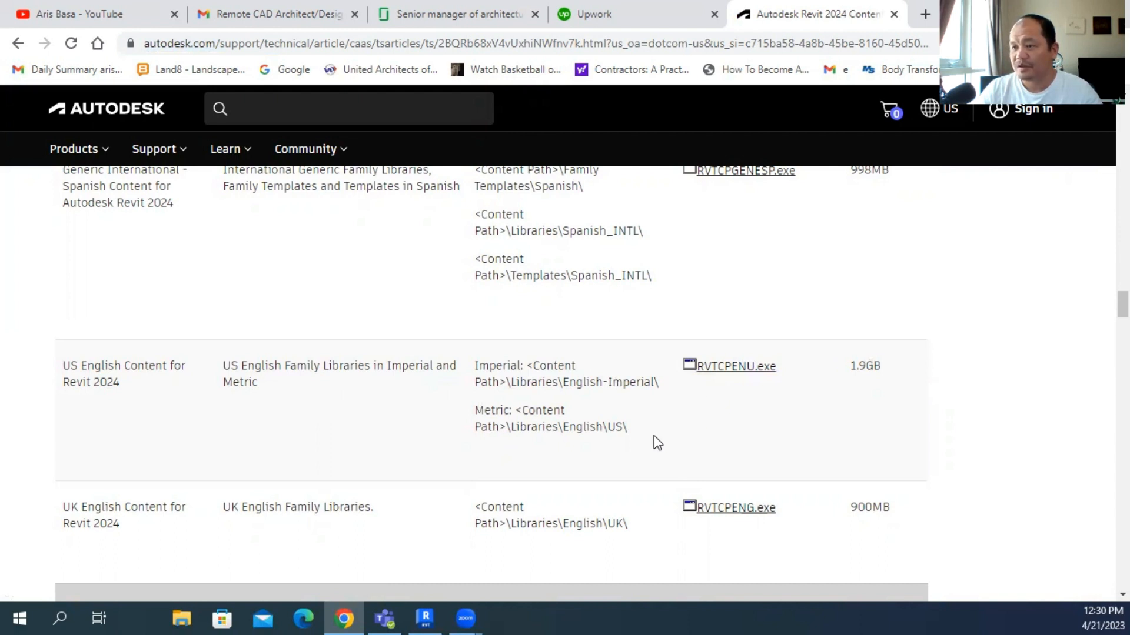
{"action": "mouse_move", "coordinate": [631, 404]}
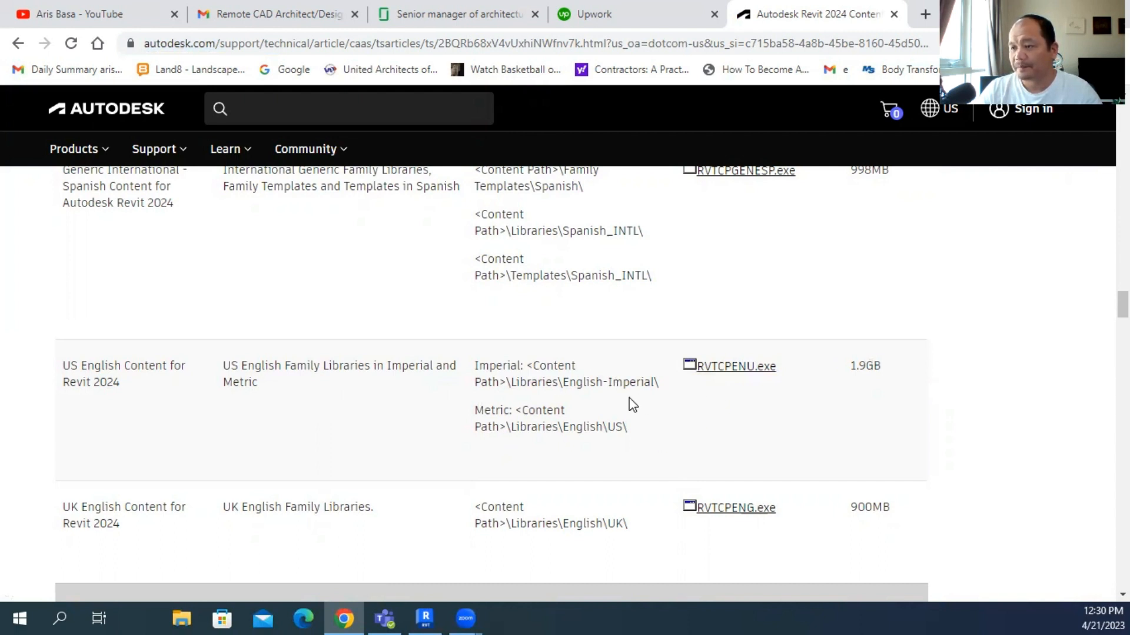
{"action": "mouse_move", "coordinate": [493, 414]}
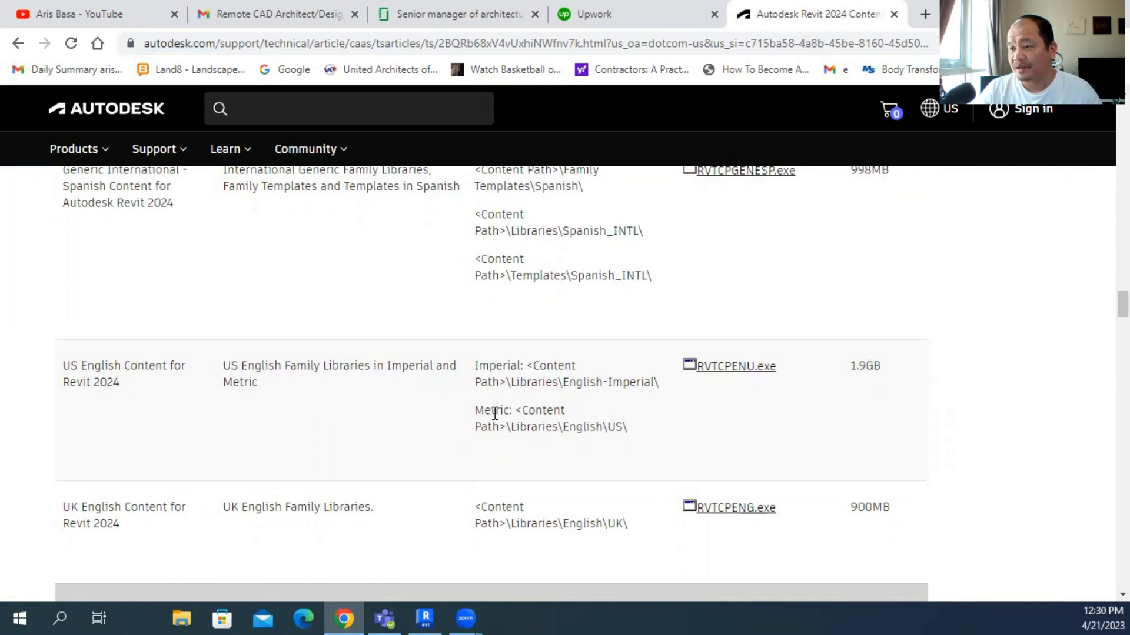
{"action": "mouse_move", "coordinate": [530, 447]}
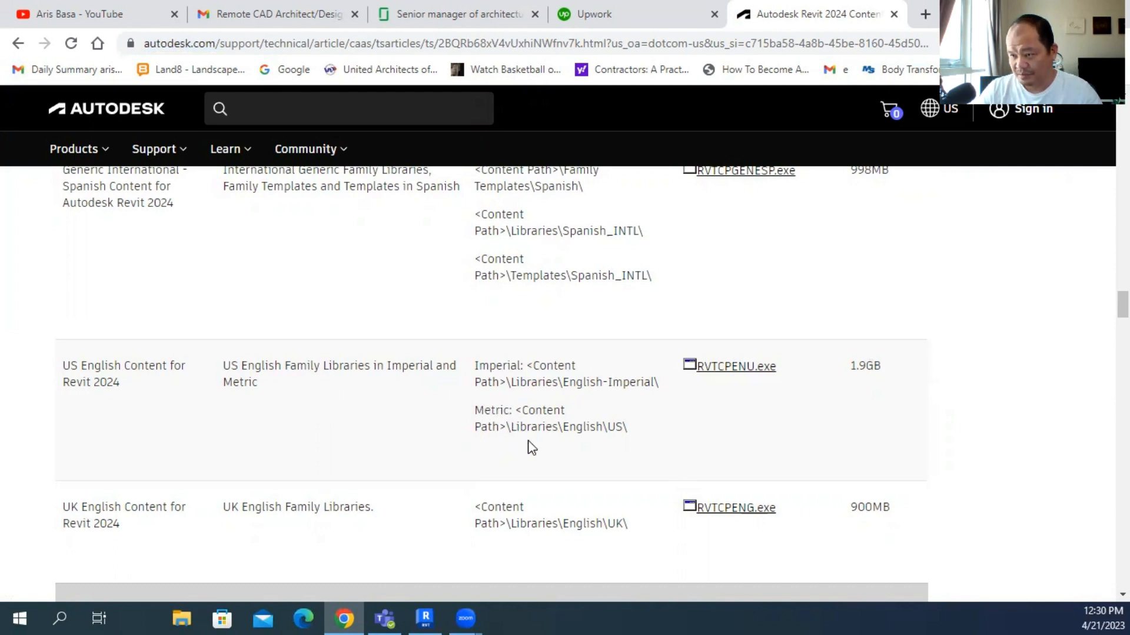
{"action": "mouse_move", "coordinate": [486, 417]}
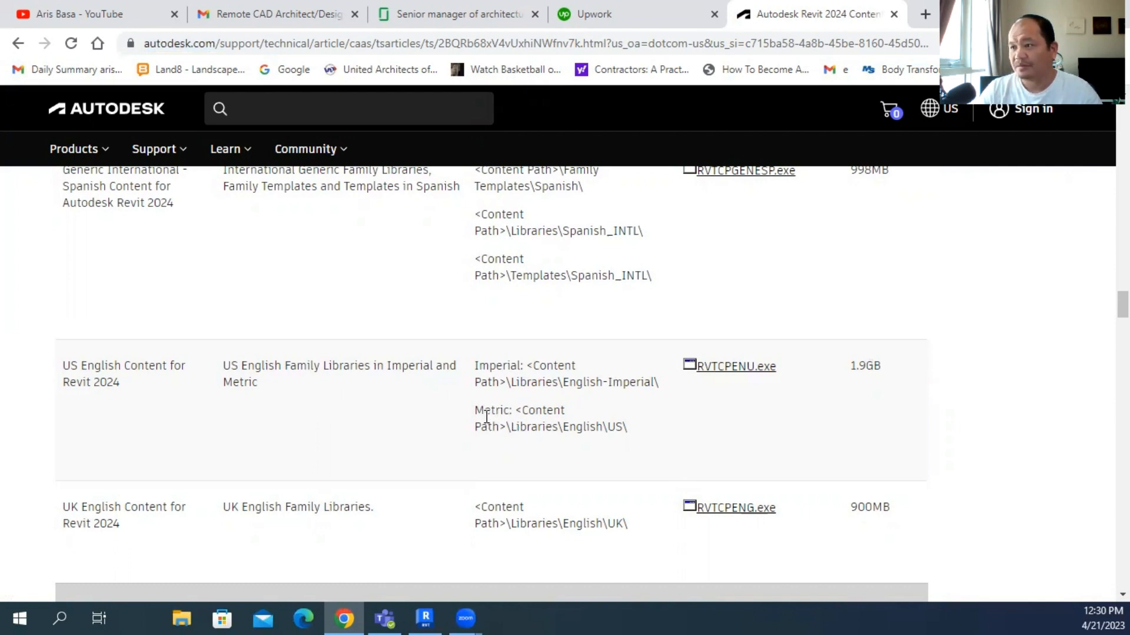
{"action": "scroll", "scroll_direction": "down", "scroll_amount": 3}
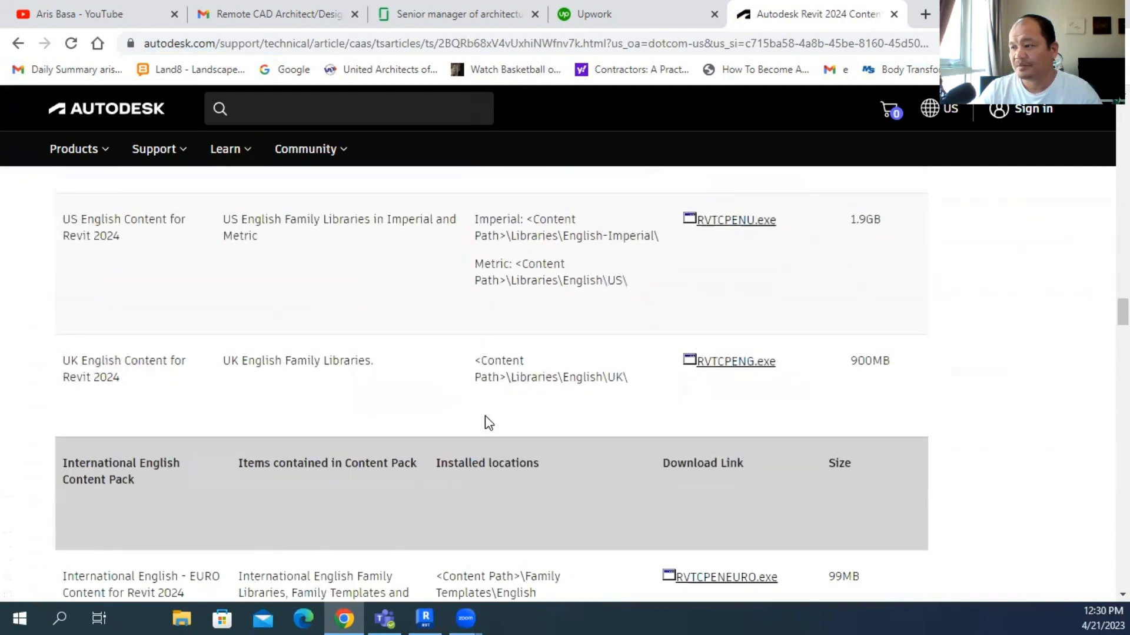
{"action": "scroll", "scroll_direction": "down", "scroll_amount": 3}
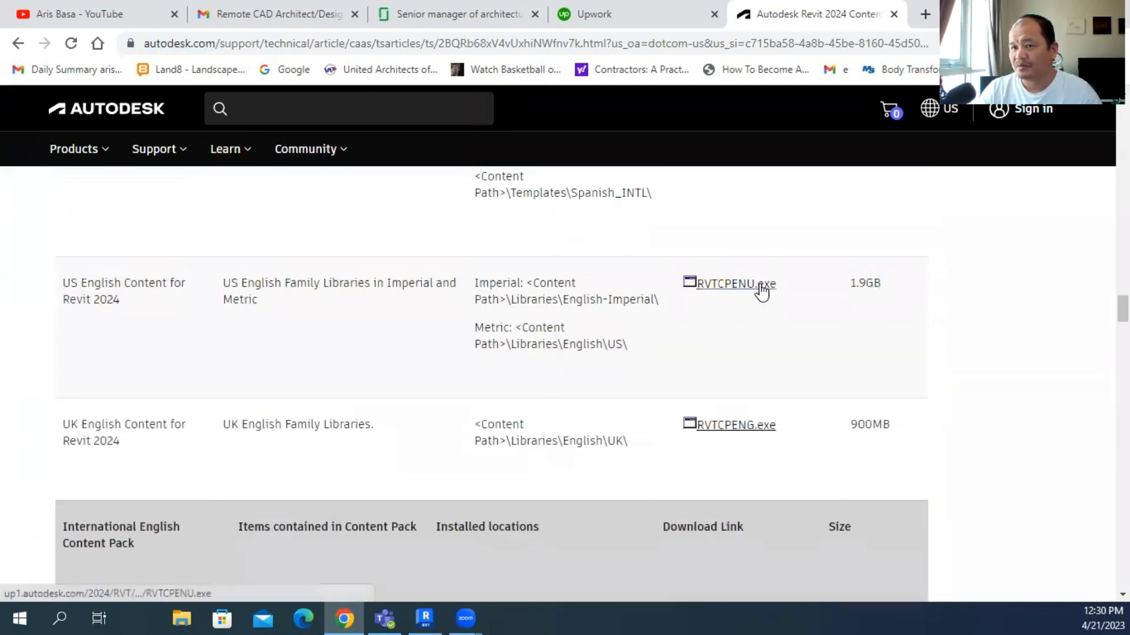
Step: Download RVTCPENU.exe, run the installer, install US English Content for Revit 2024 and finish
{"action": "left_click", "coordinate": [730, 284]}
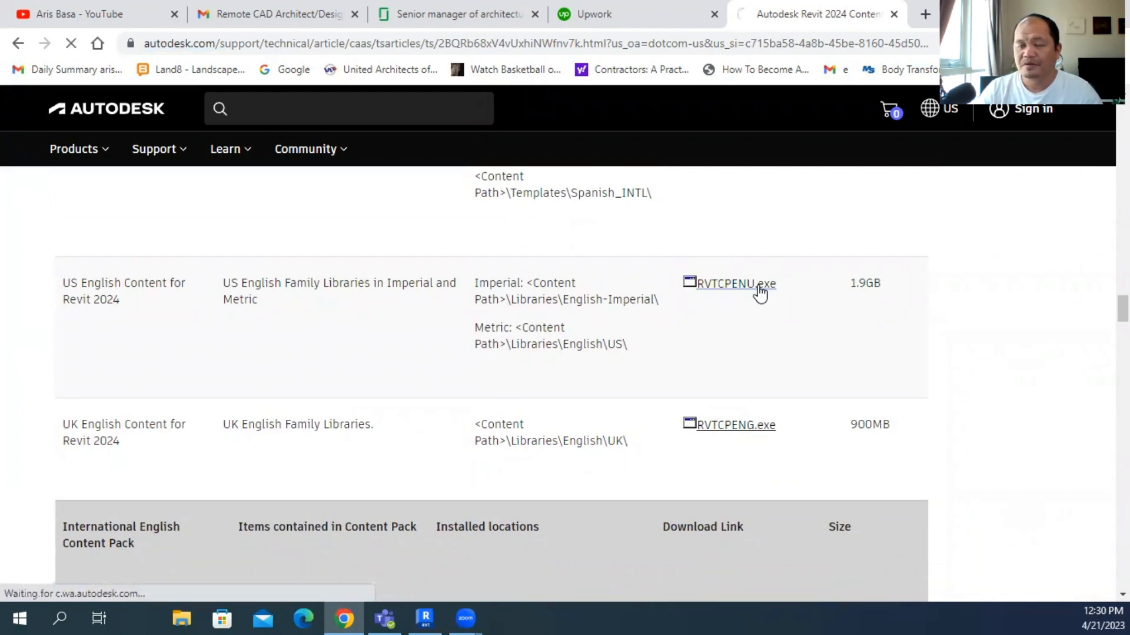
{"action": "left_click", "coordinate": [734, 284]}
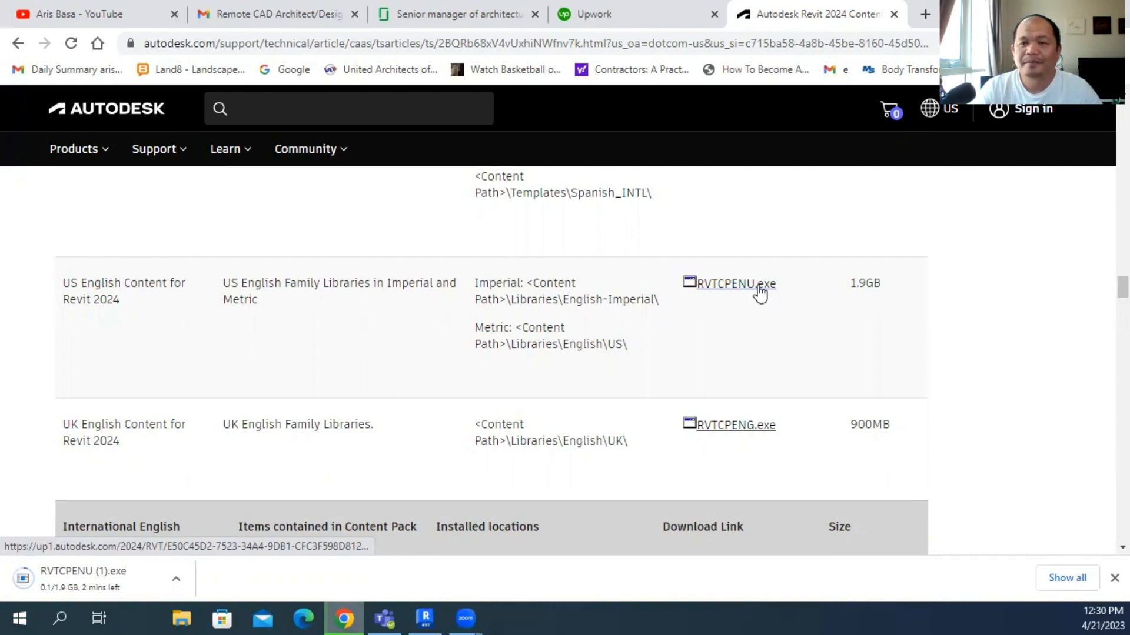
{"action": "left_click", "coordinate": [82, 577]}
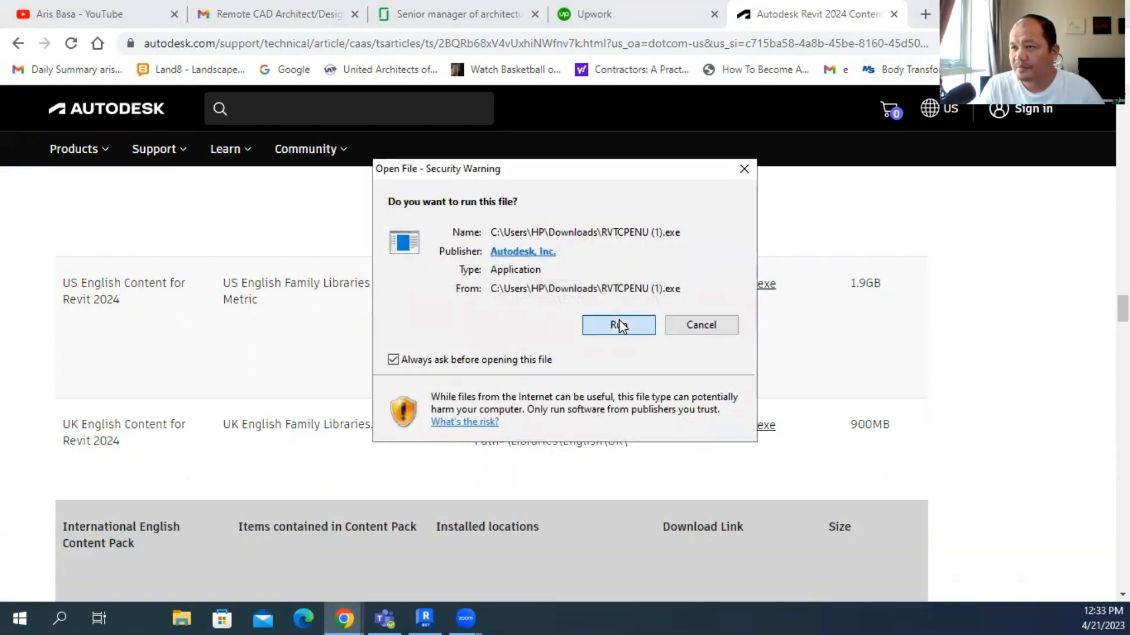
{"action": "left_click", "coordinate": [617, 325]}
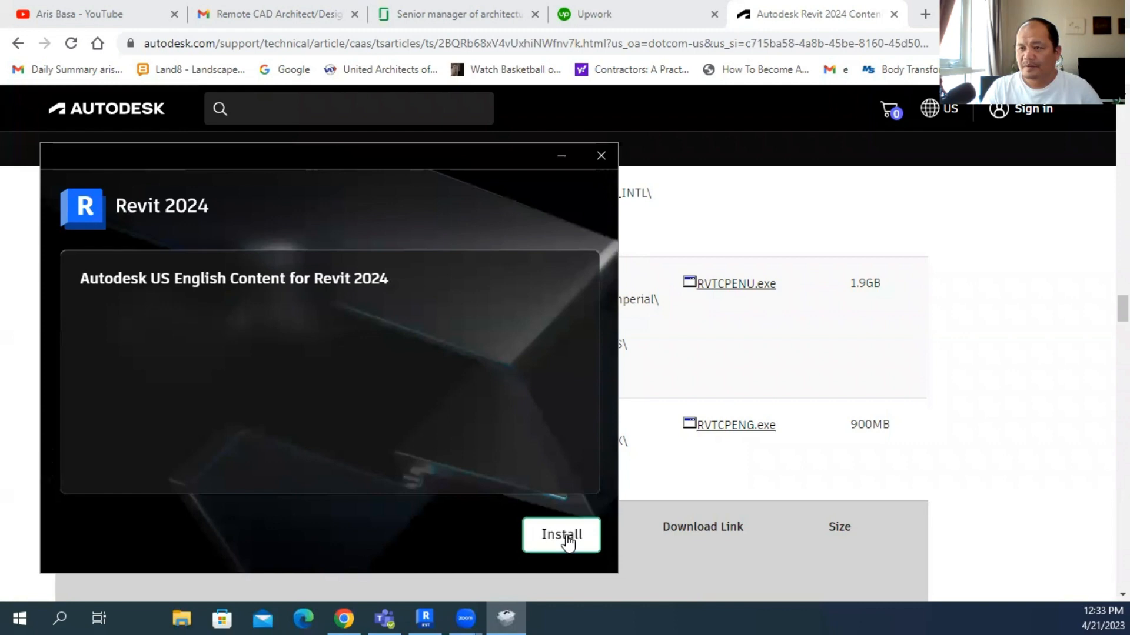
{"action": "left_click", "coordinate": [561, 534]}
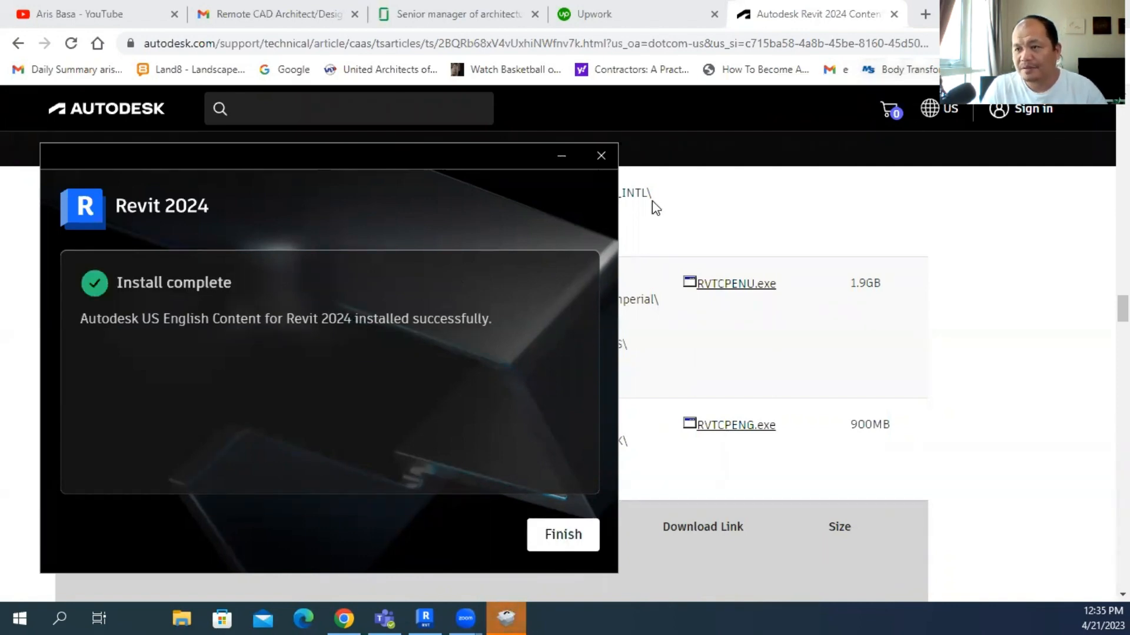
{"action": "left_click", "coordinate": [562, 534]}
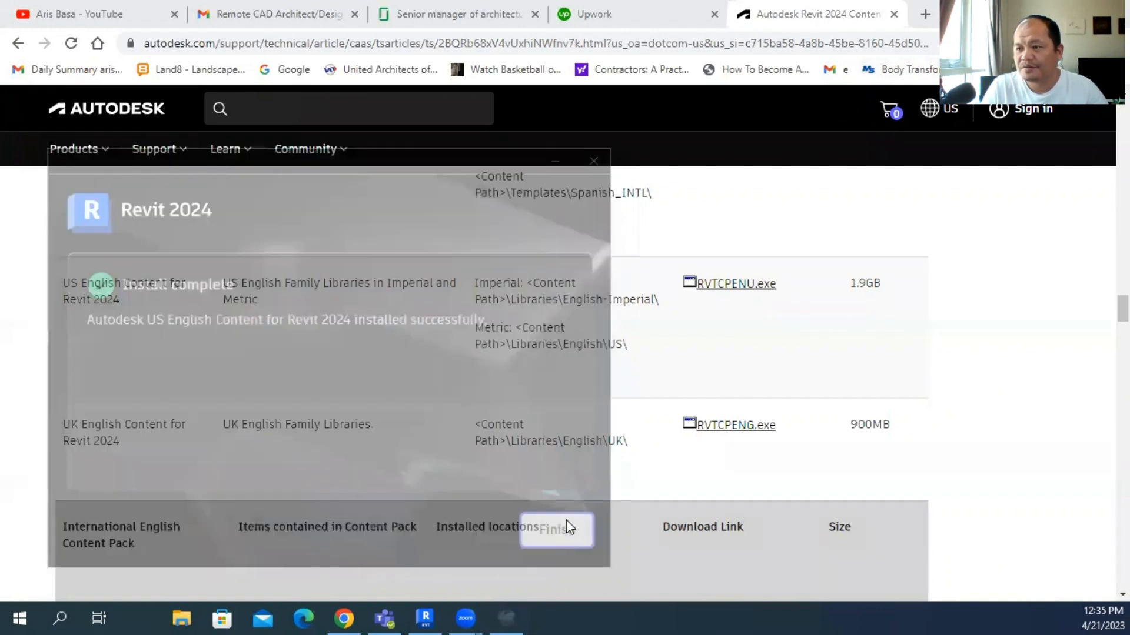
Step: Switch from the support page back to the Revit 1 - Mech floor plan
{"action": "left_click", "coordinate": [556, 530]}
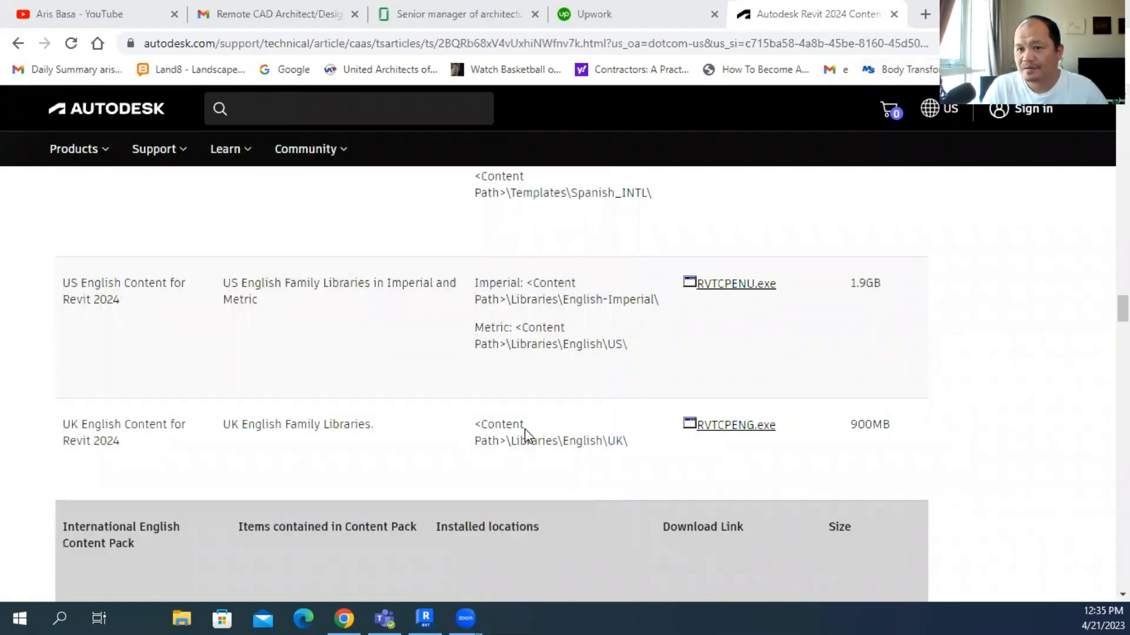
{"action": "mouse_move", "coordinate": [724, 212]}
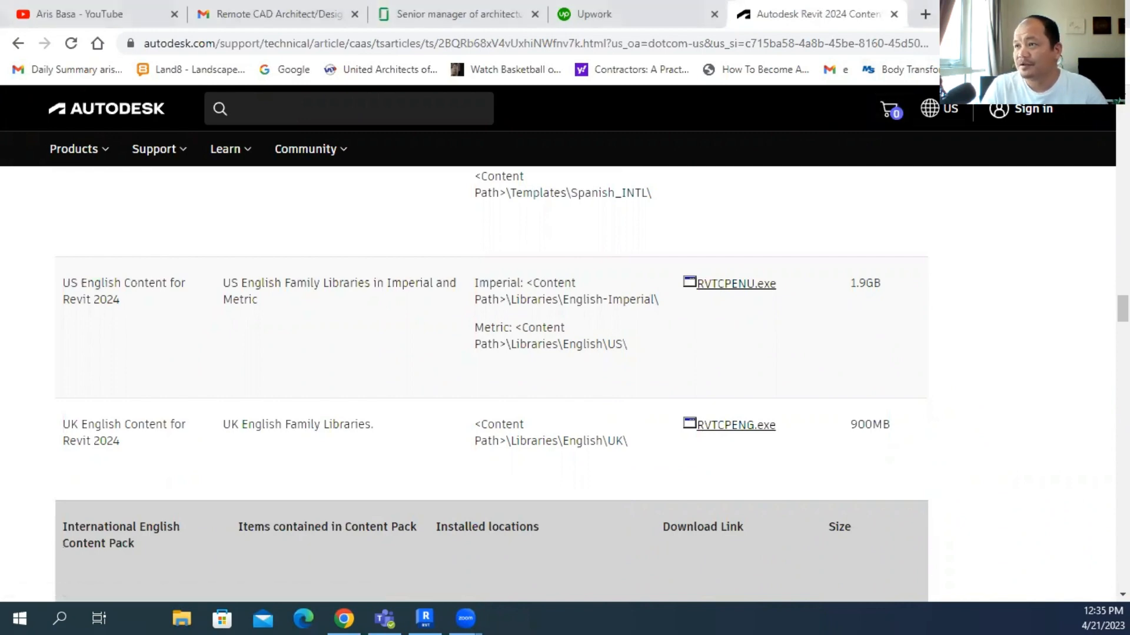
{"action": "left_click", "coordinate": [424, 618]}
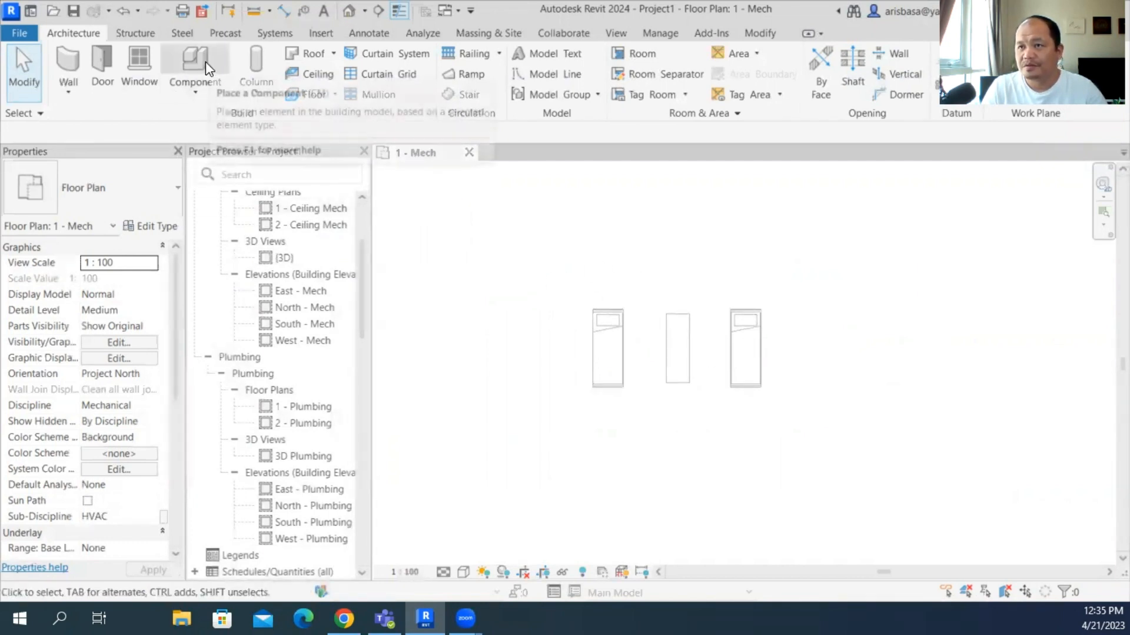
Step: Start Load Family for a component and navigate up to the RVT 2024 folder
{"action": "left_click", "coordinate": [194, 64]}
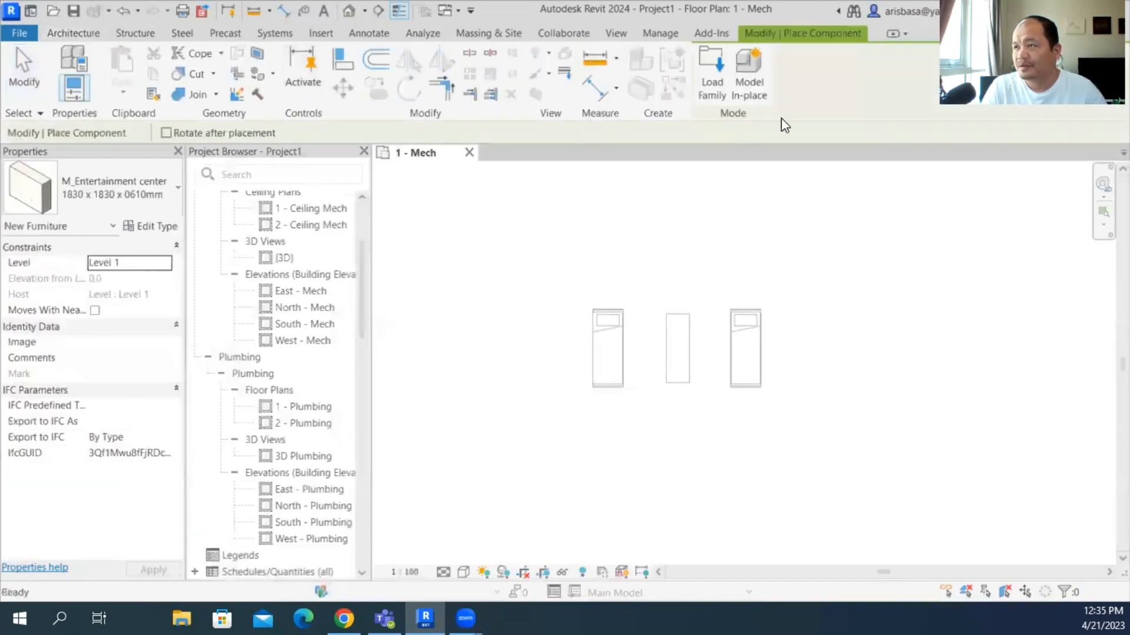
{"action": "left_click", "coordinate": [711, 68]}
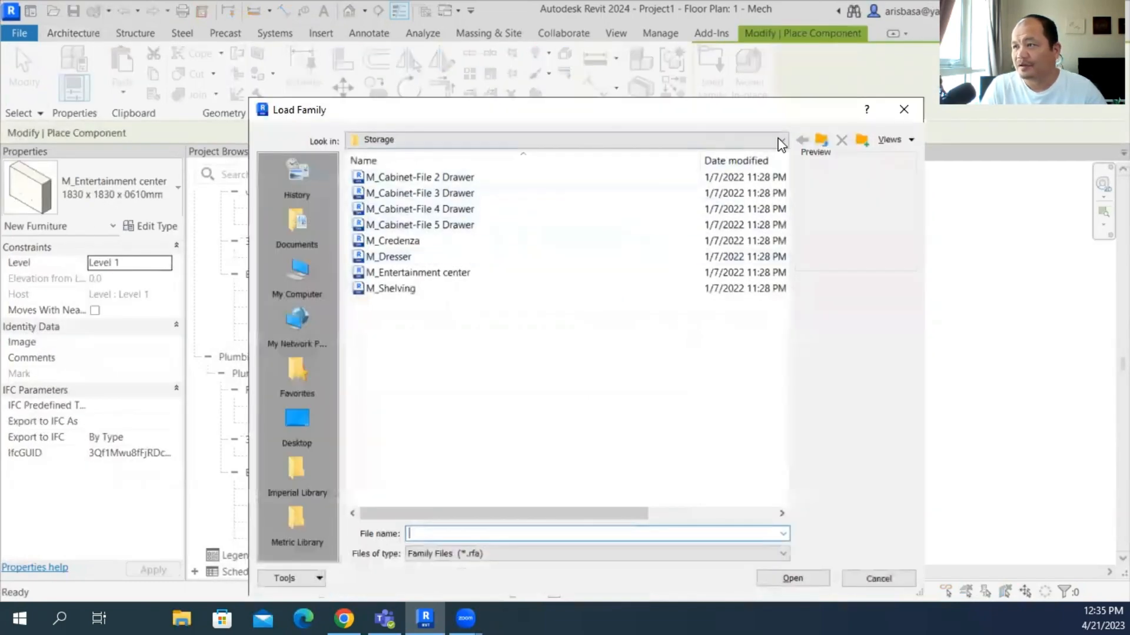
{"action": "left_click", "coordinate": [780, 140]}
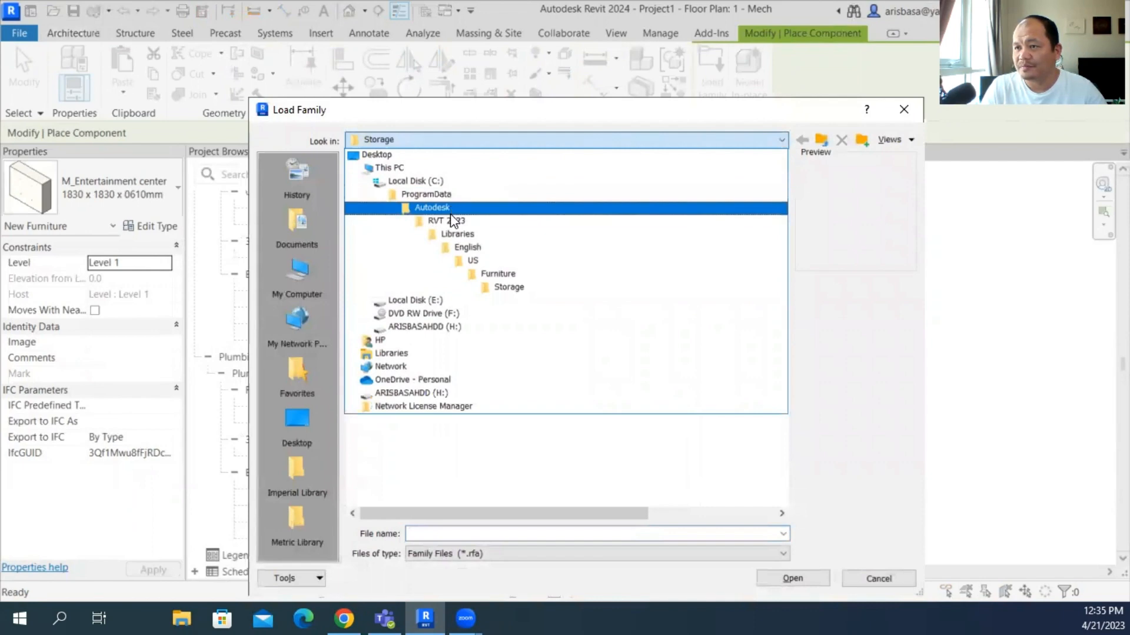
{"action": "left_click", "coordinate": [415, 300]}
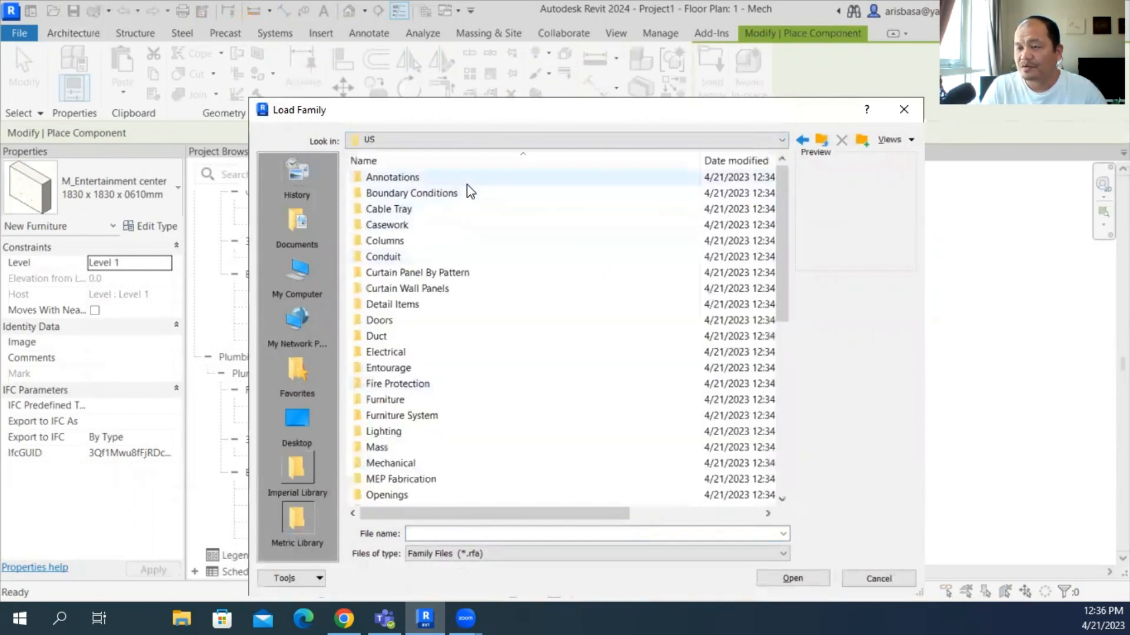
{"action": "mouse_move", "coordinate": [284, 518]}
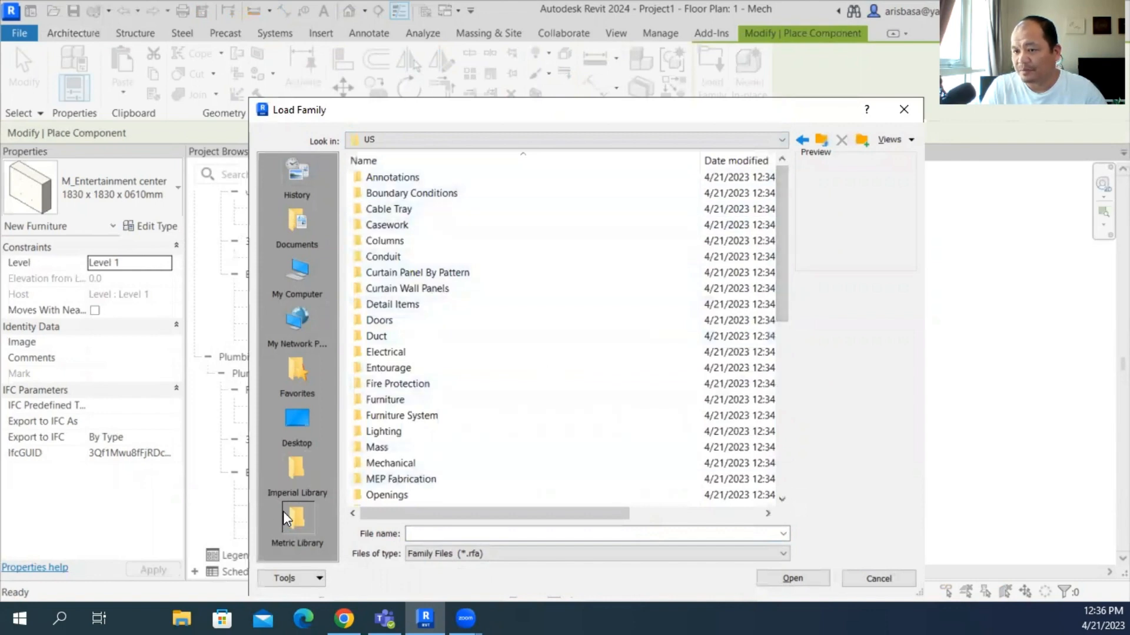
{"action": "left_click", "coordinate": [821, 140]}
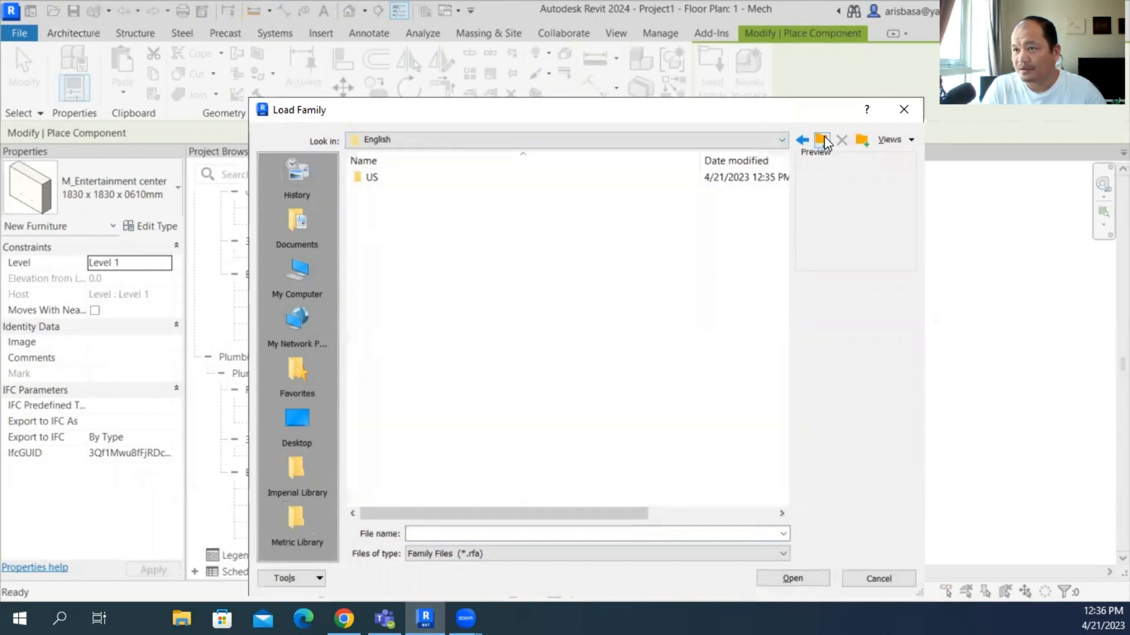
{"action": "left_click", "coordinate": [822, 140]}
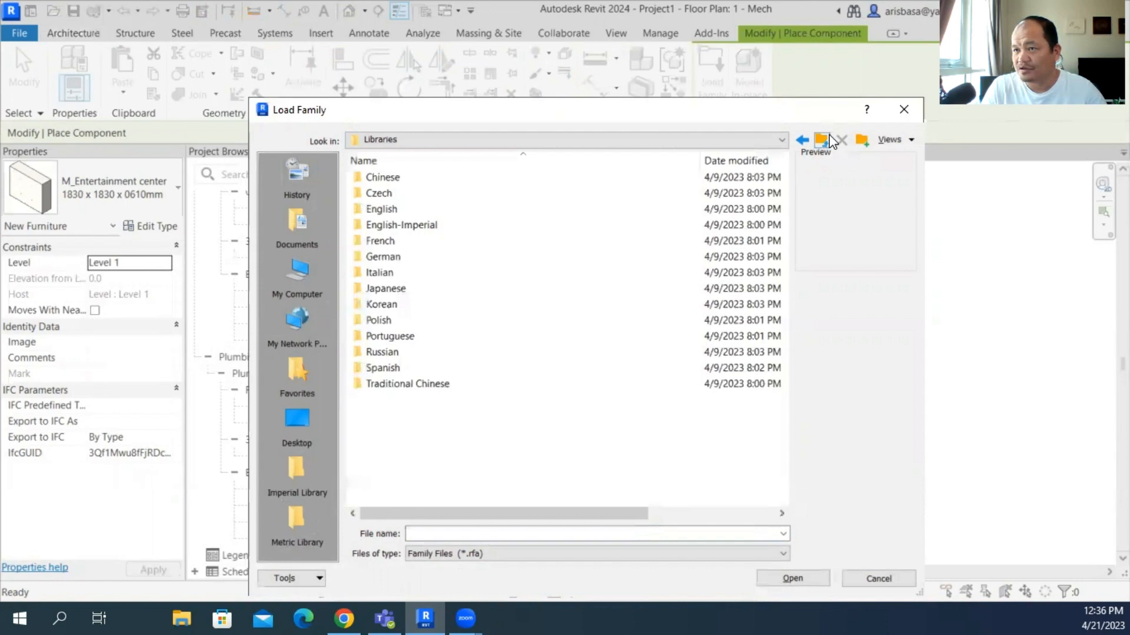
{"action": "left_click", "coordinate": [801, 140]}
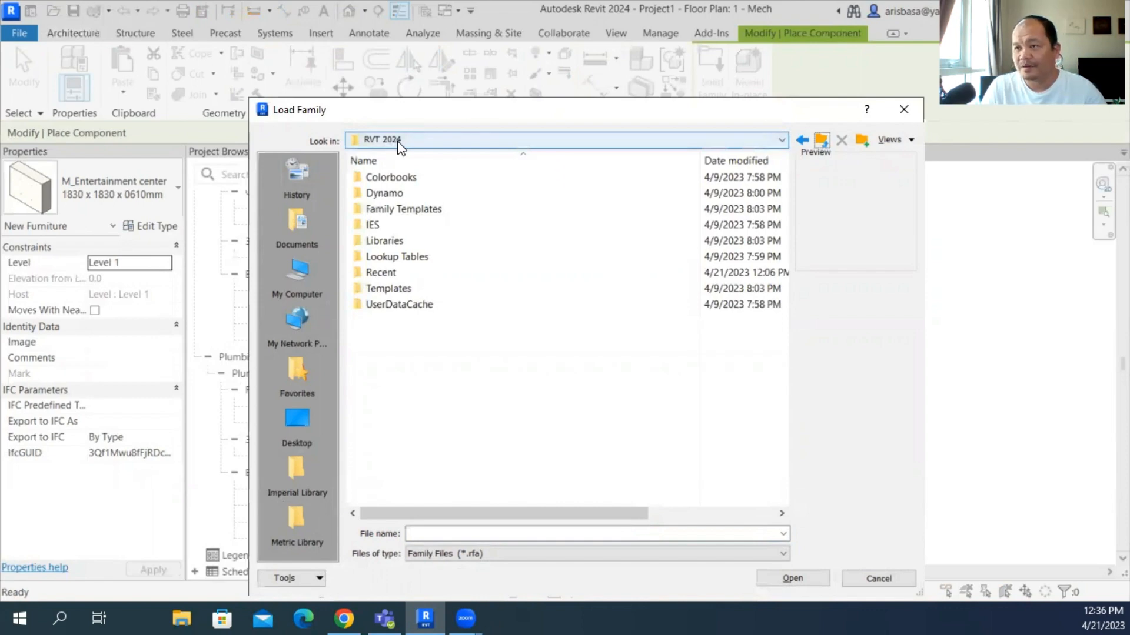
{"action": "mouse_move", "coordinate": [384, 240]}
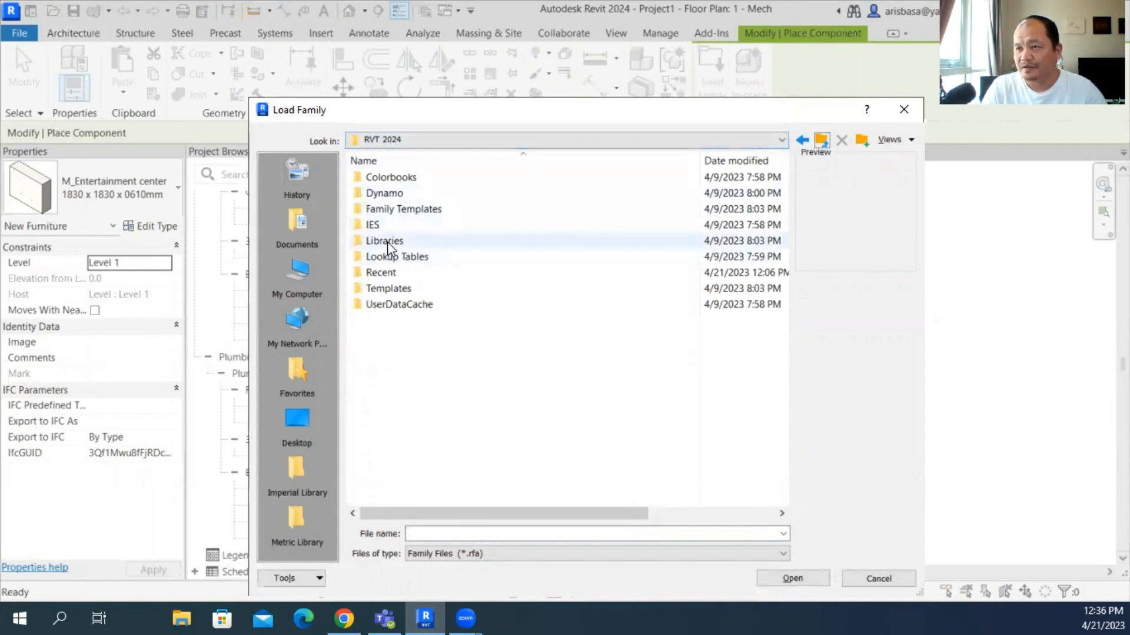
Step: Browse Libraries > English > US > Furniture and select M_TV - Flat Screen
{"action": "double_click", "coordinate": [384, 240]}
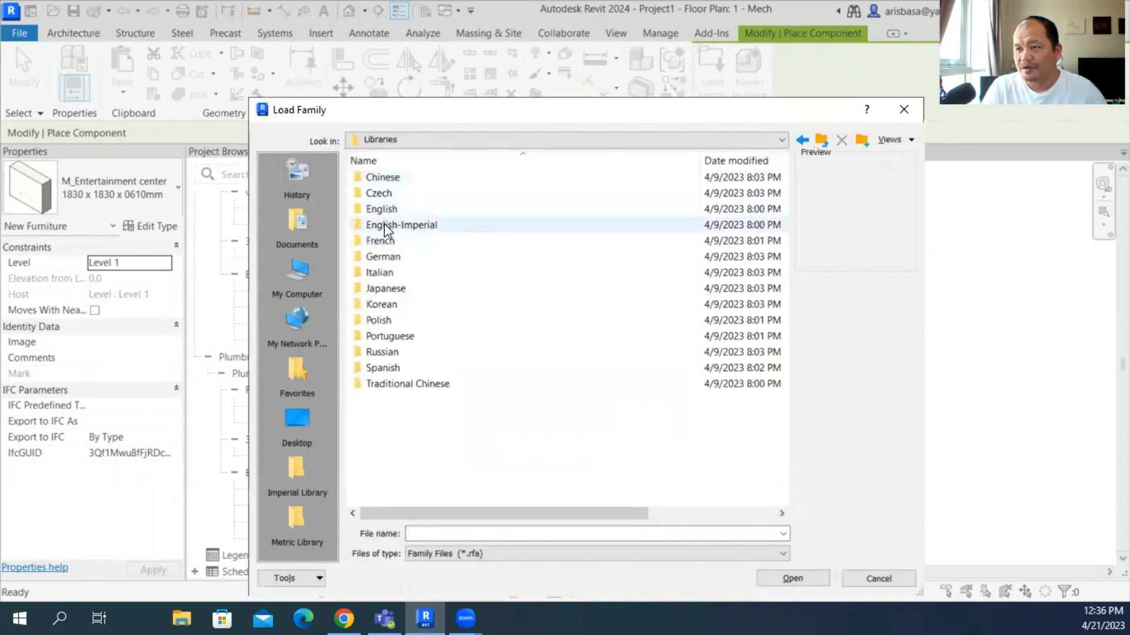
{"action": "double_click", "coordinate": [381, 209]}
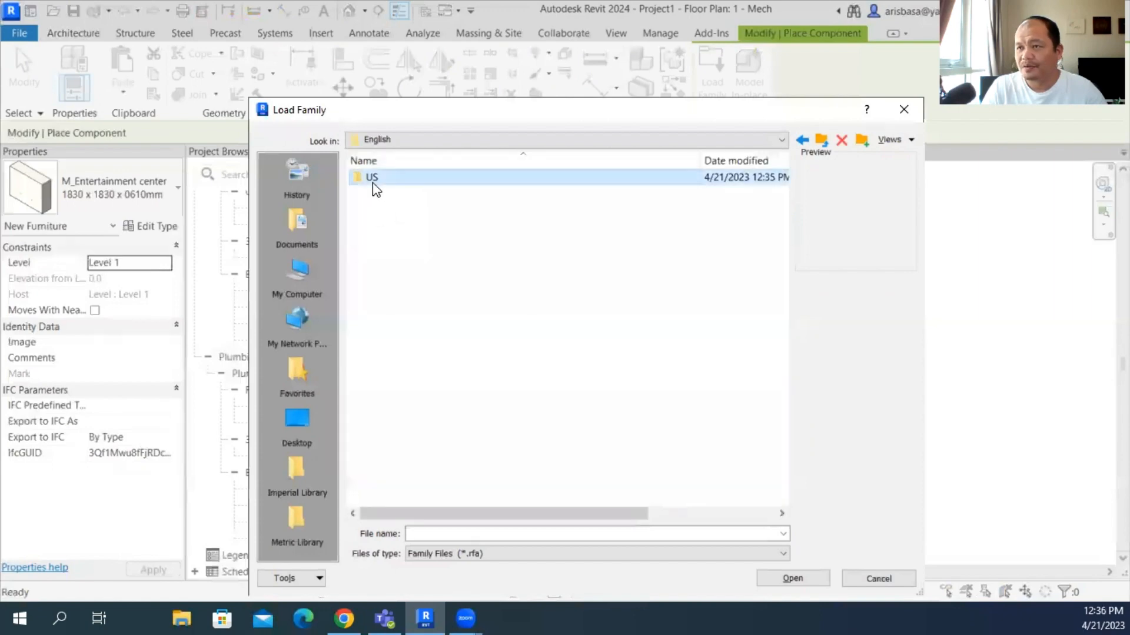
{"action": "double_click", "coordinate": [371, 177]}
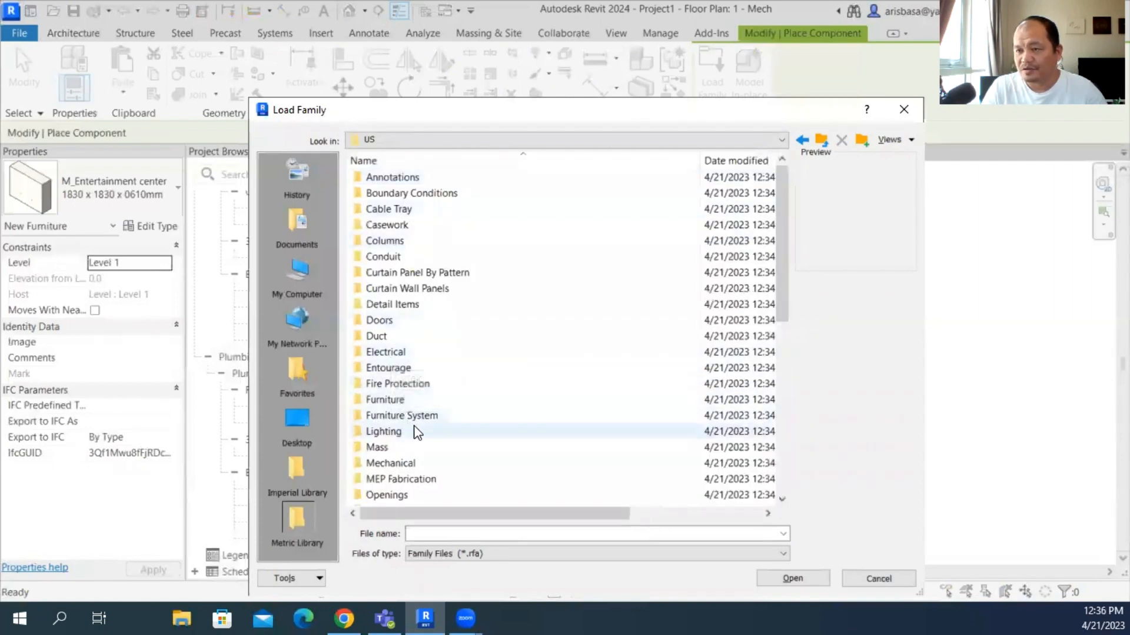
{"action": "double_click", "coordinate": [384, 399]}
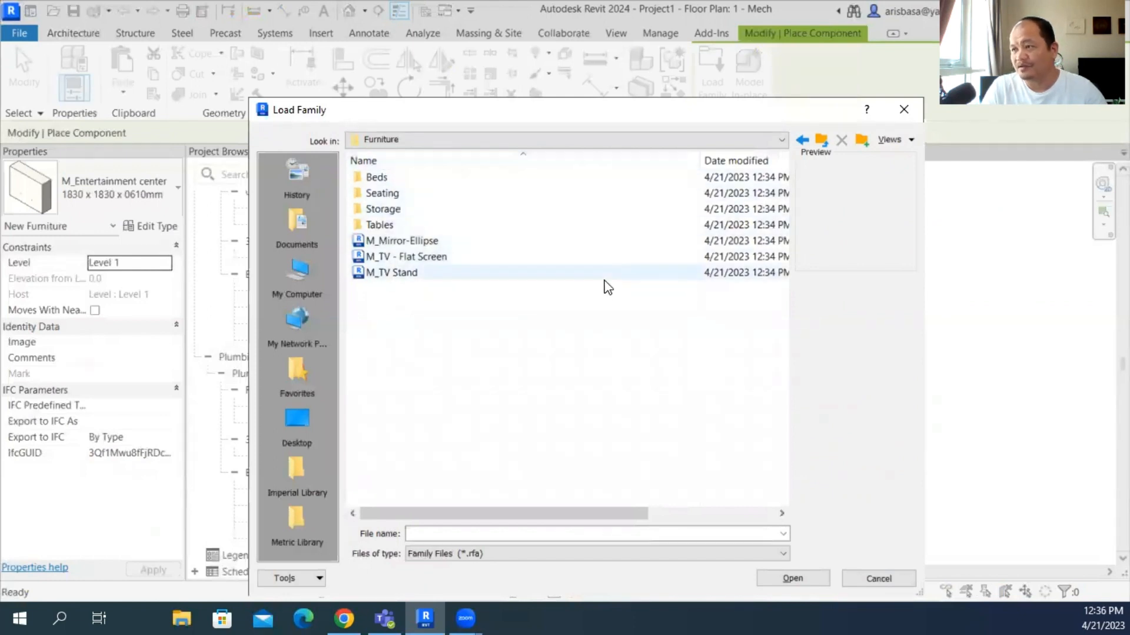
{"action": "mouse_move", "coordinate": [400, 240]}
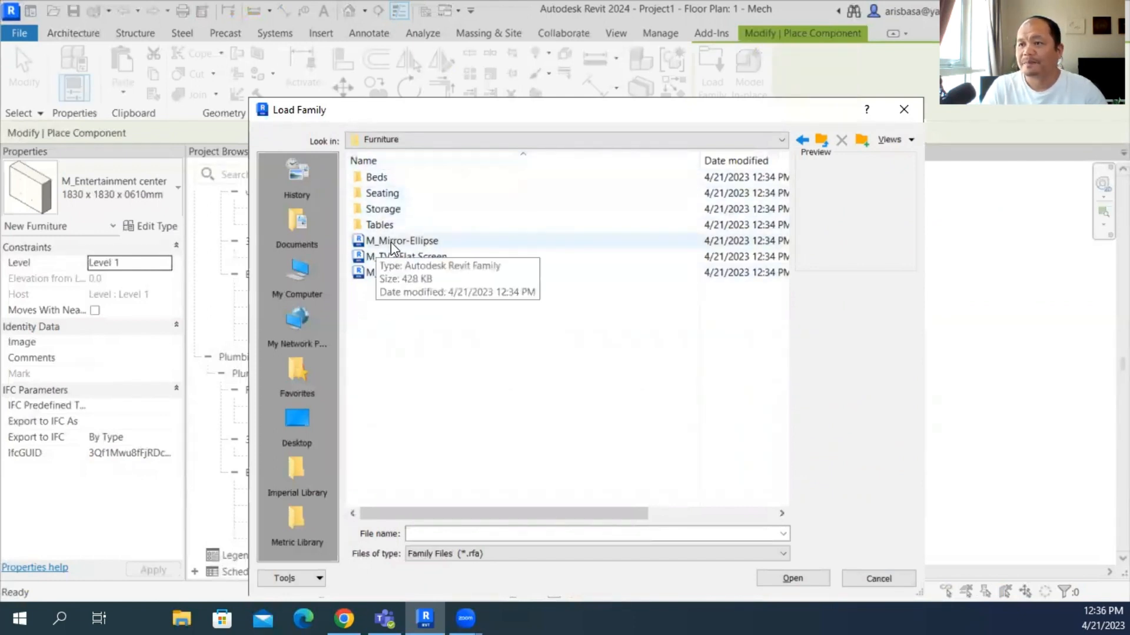
{"action": "left_click", "coordinate": [406, 256]}
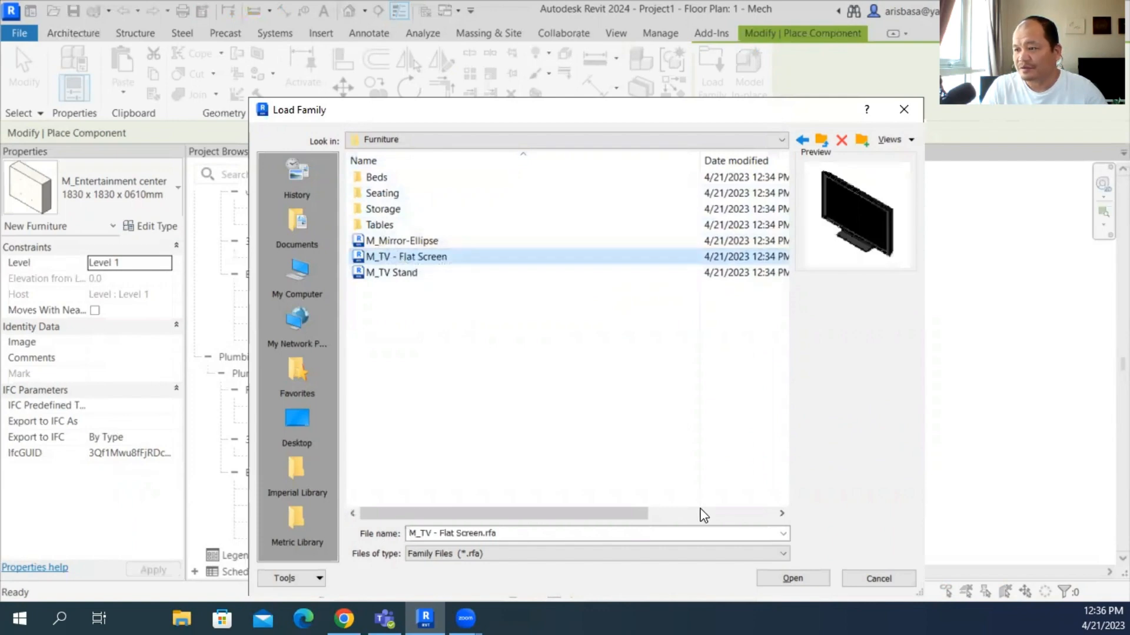
{"action": "mouse_move", "coordinate": [828, 580]}
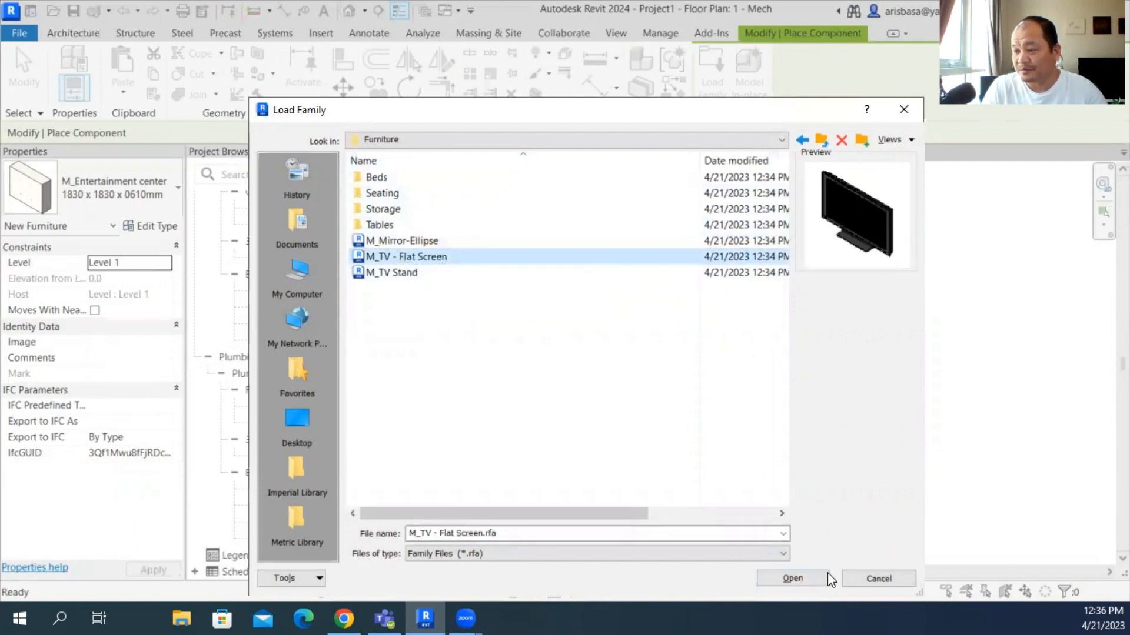
Step: Load the M_TV - Flat Screen family into the project for placement
{"action": "left_click", "coordinate": [791, 579]}
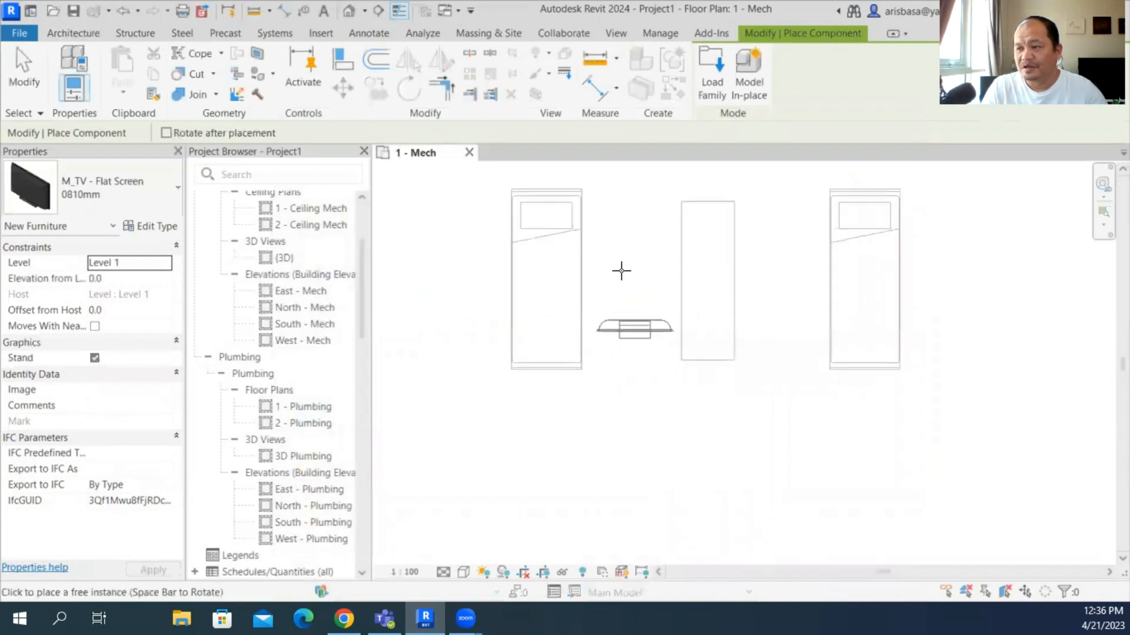
{"action": "mouse_move", "coordinate": [767, 200]}
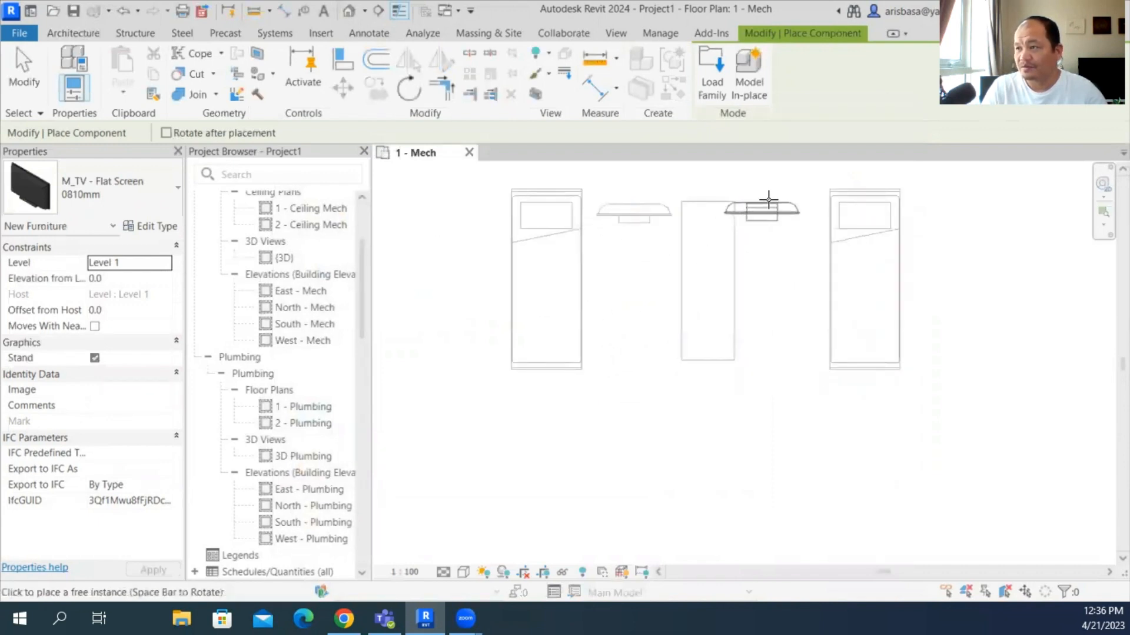